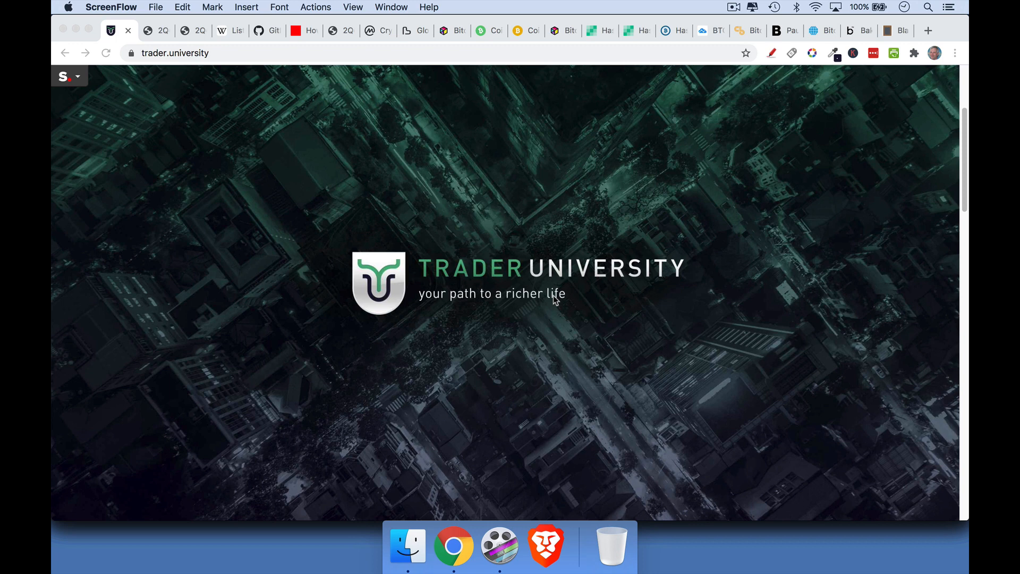
{"action": "mouse_move", "coordinate": [478, 12]}
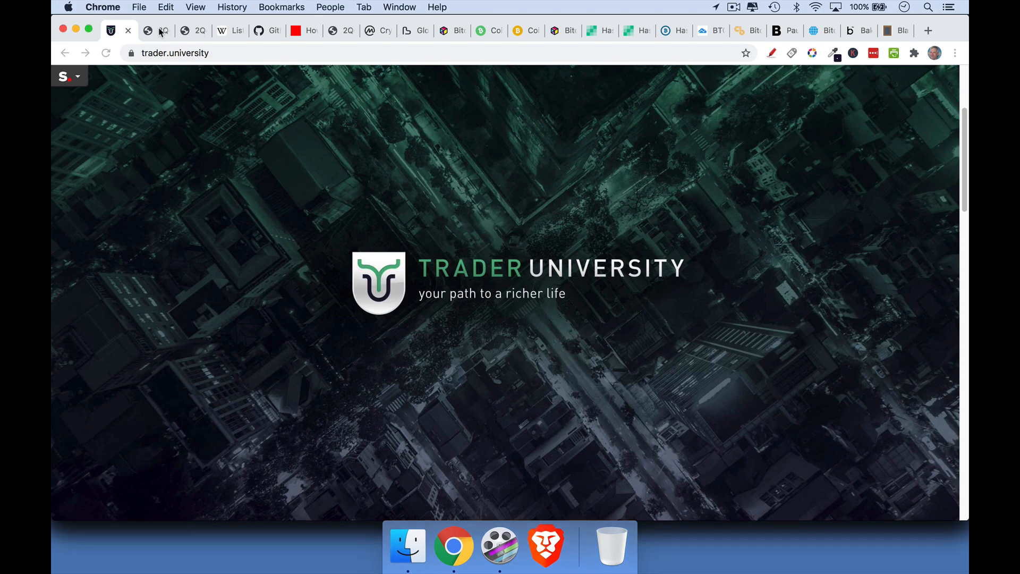
- View the distracted-boyfriend Bitcoin Cash meme, then the 'worth soon' Bitcoin Cash meme
{"action": "left_click", "coordinate": [148, 31]}
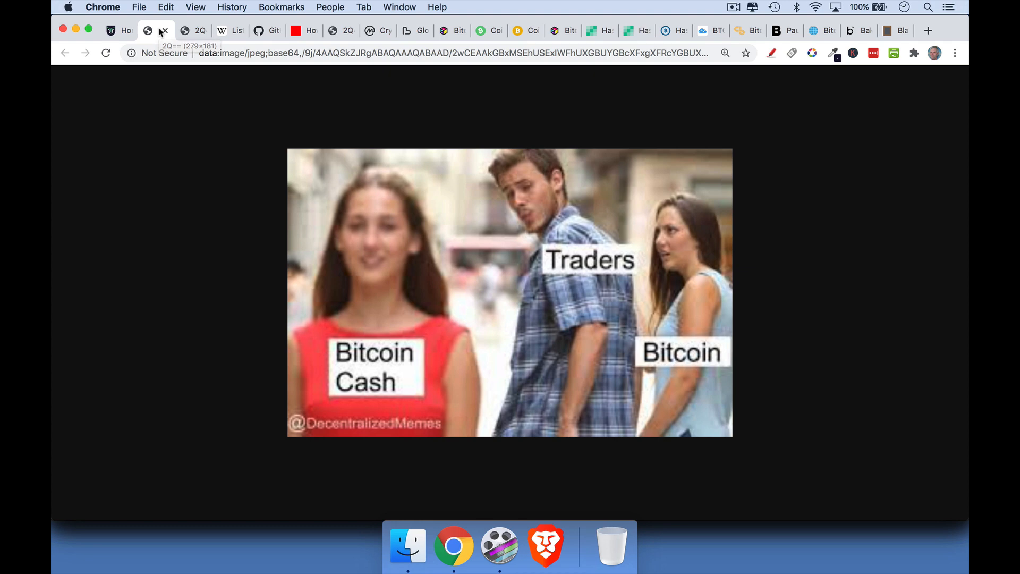
{"action": "left_click", "coordinate": [185, 31]}
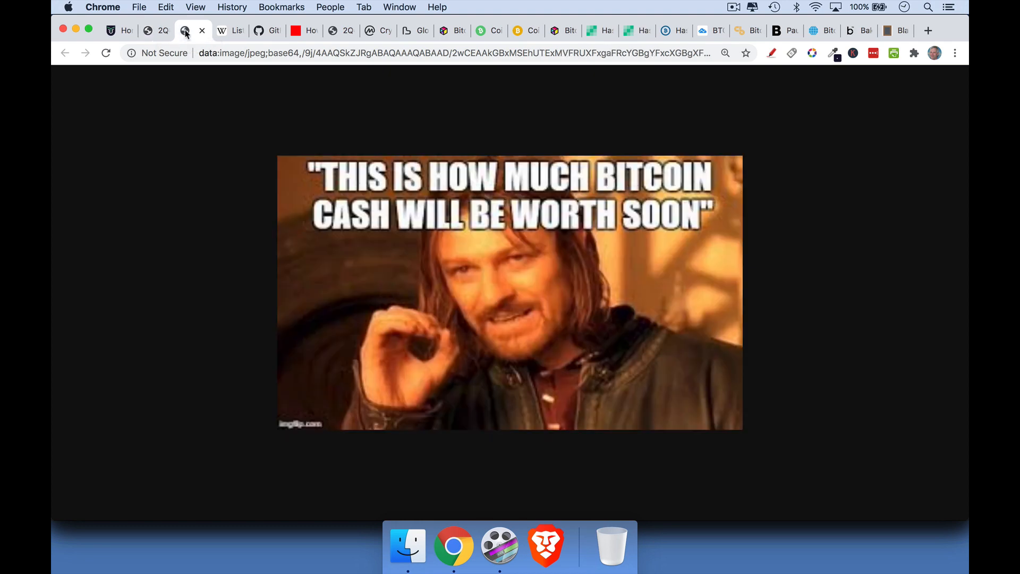
{"action": "mouse_move", "coordinate": [186, 31]}
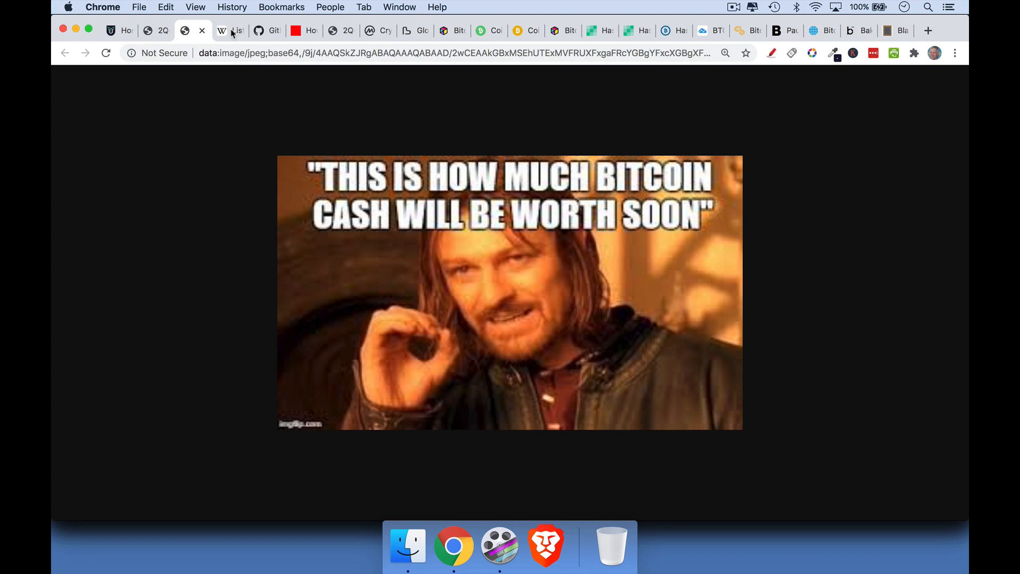
- Return to the Wikipedia list of bitcoin forks for marking up
{"action": "left_click", "coordinate": [229, 31]}
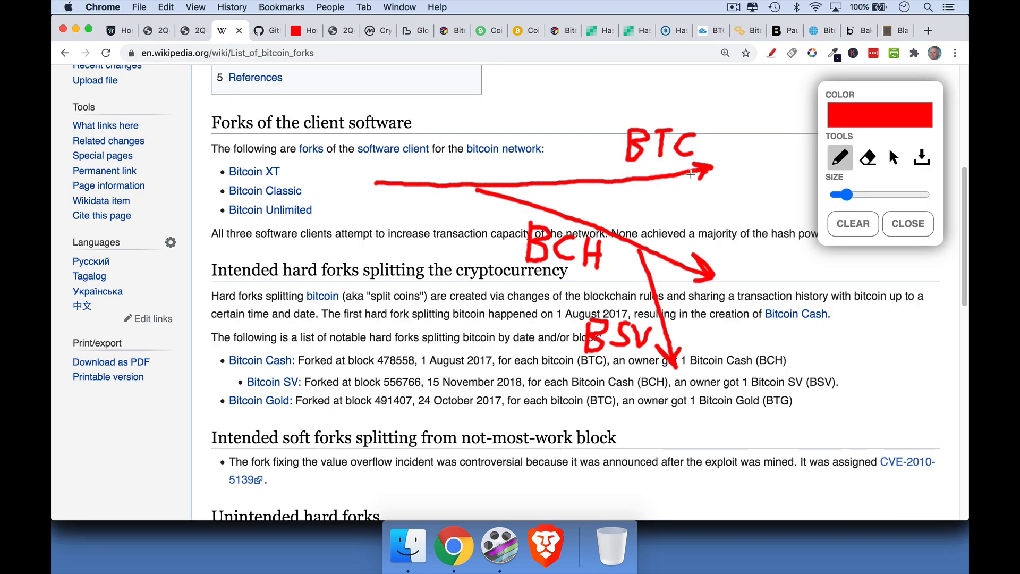
{"action": "mouse_move", "coordinate": [607, 106]}
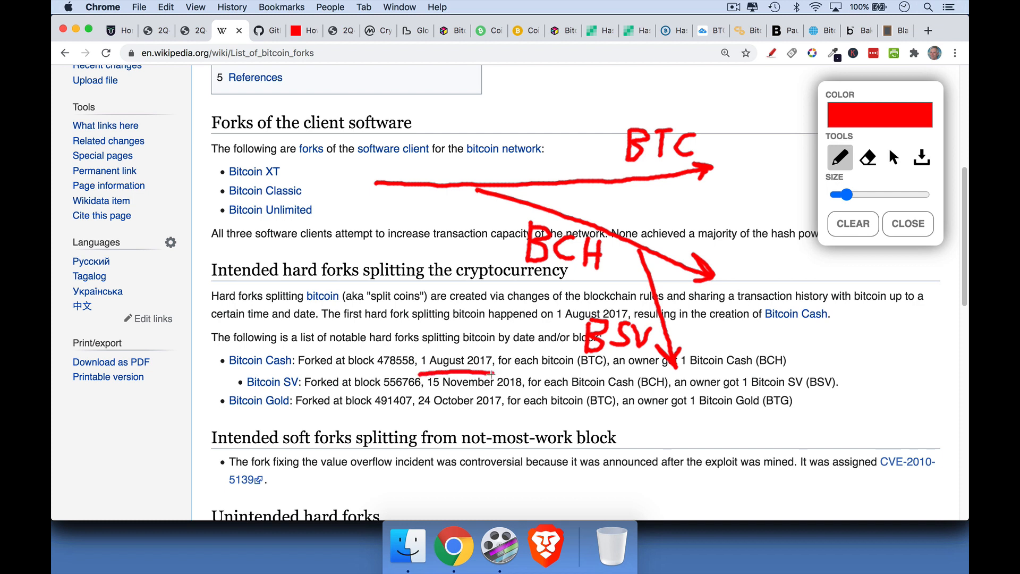
{"action": "mouse_move", "coordinate": [827, 340]}
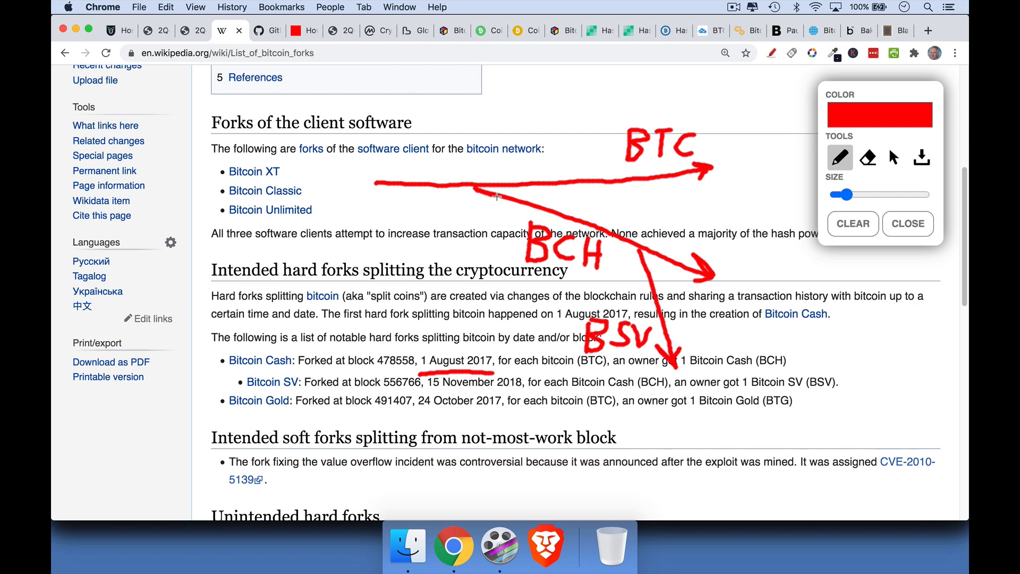
{"action": "mouse_move", "coordinate": [597, 266]}
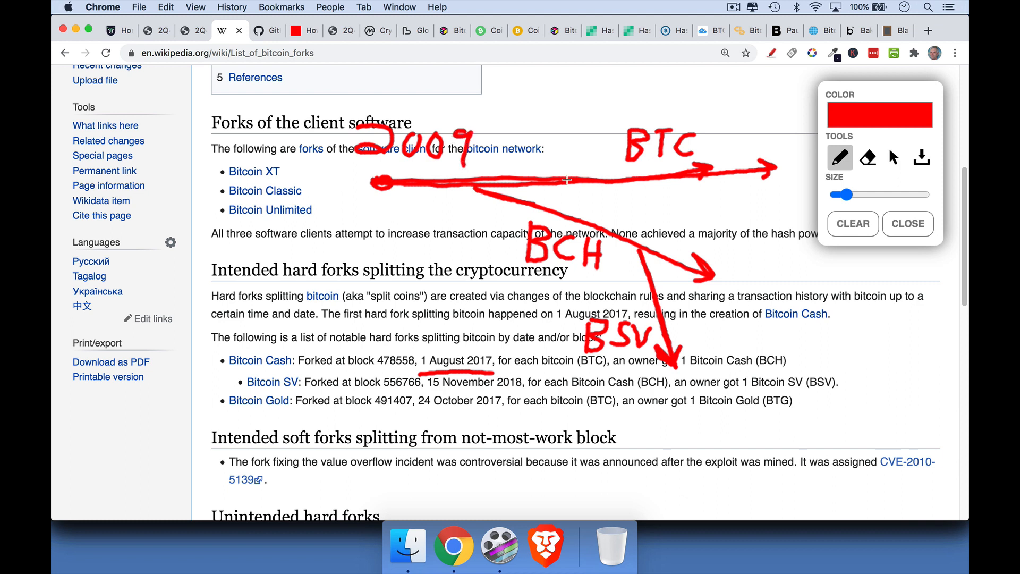
{"action": "mouse_move", "coordinate": [765, 176]}
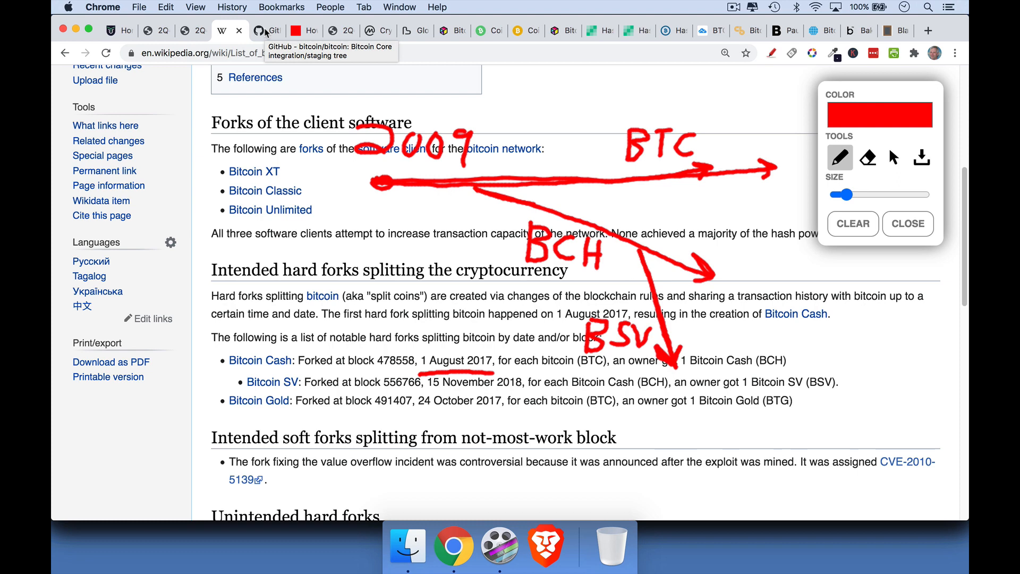
- Show the bitcoin/bitcoin GitHub repository page
{"action": "left_click", "coordinate": [265, 30]}
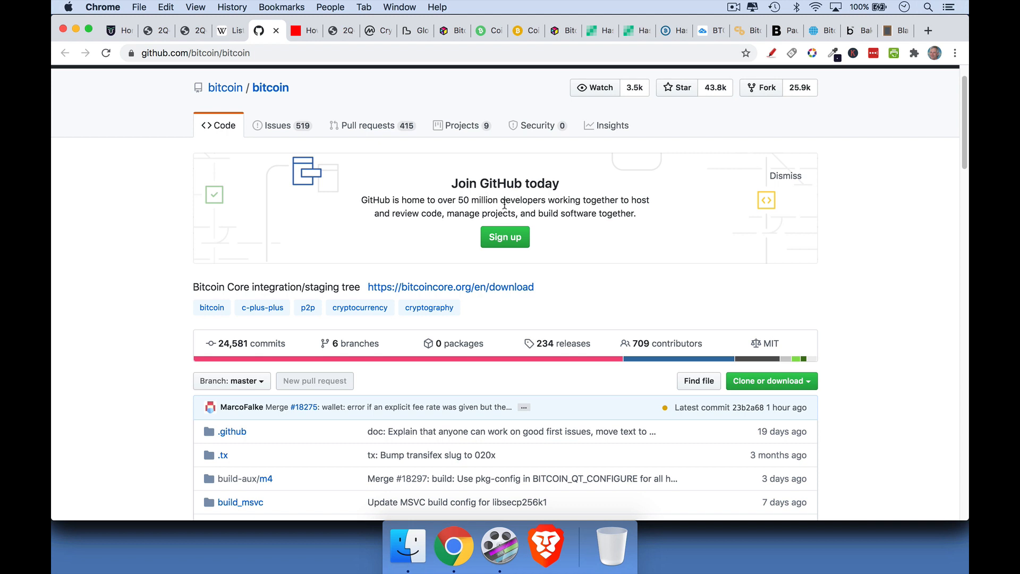
{"action": "mouse_move", "coordinate": [764, 310]}
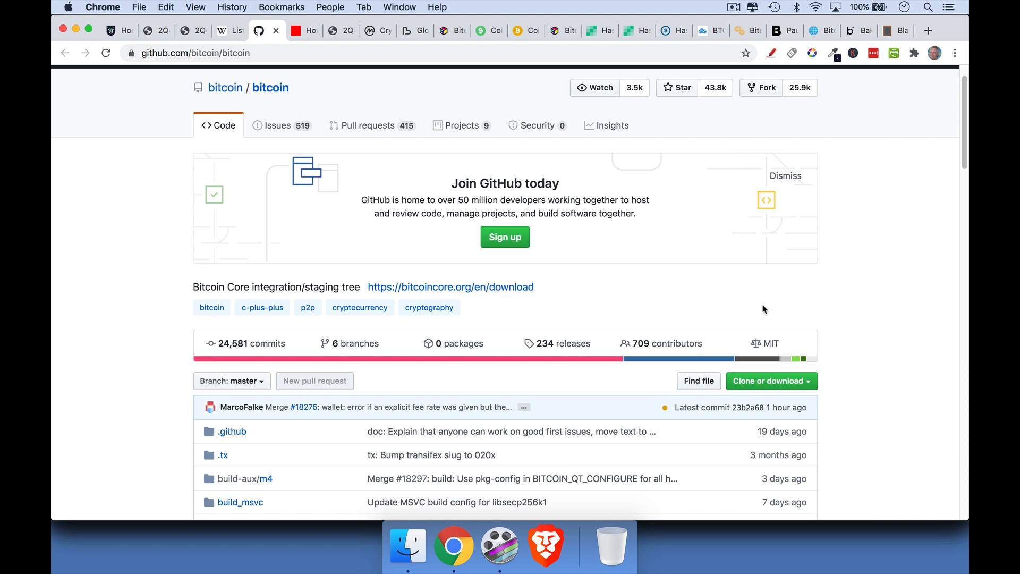
{"action": "mouse_move", "coordinate": [771, 380]}
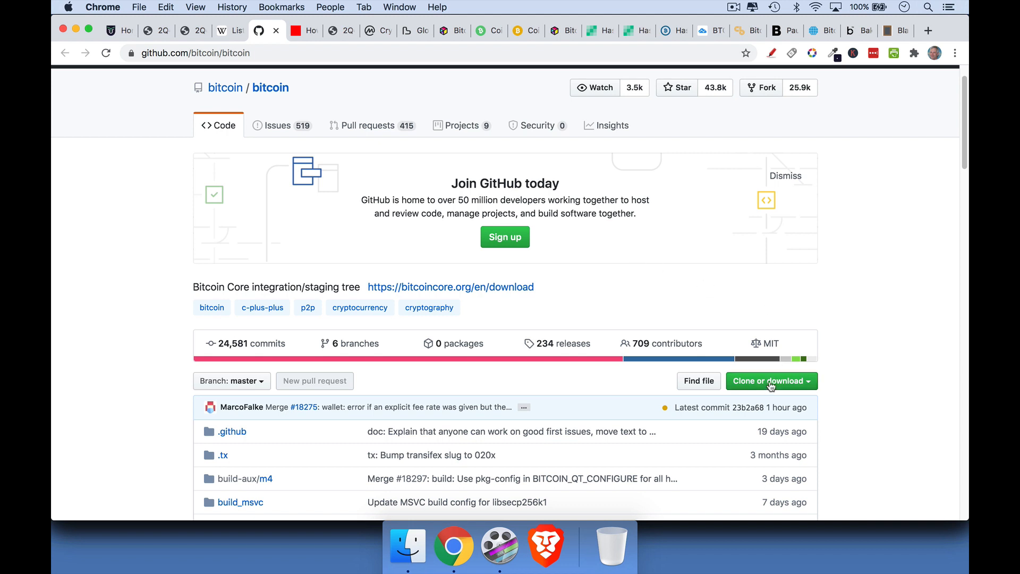
{"action": "mouse_move", "coordinate": [815, 389]}
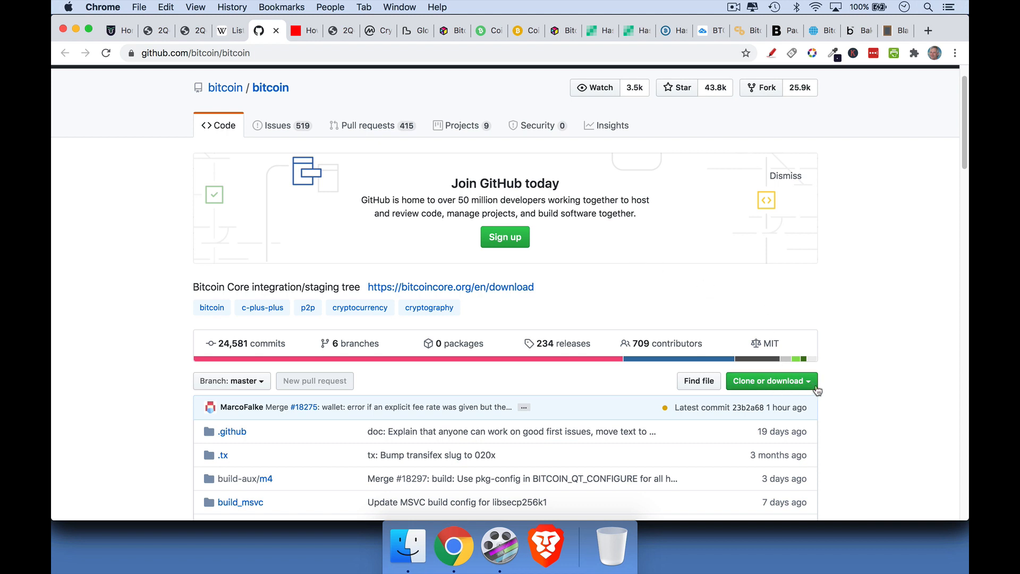
{"action": "mouse_move", "coordinate": [307, 53]}
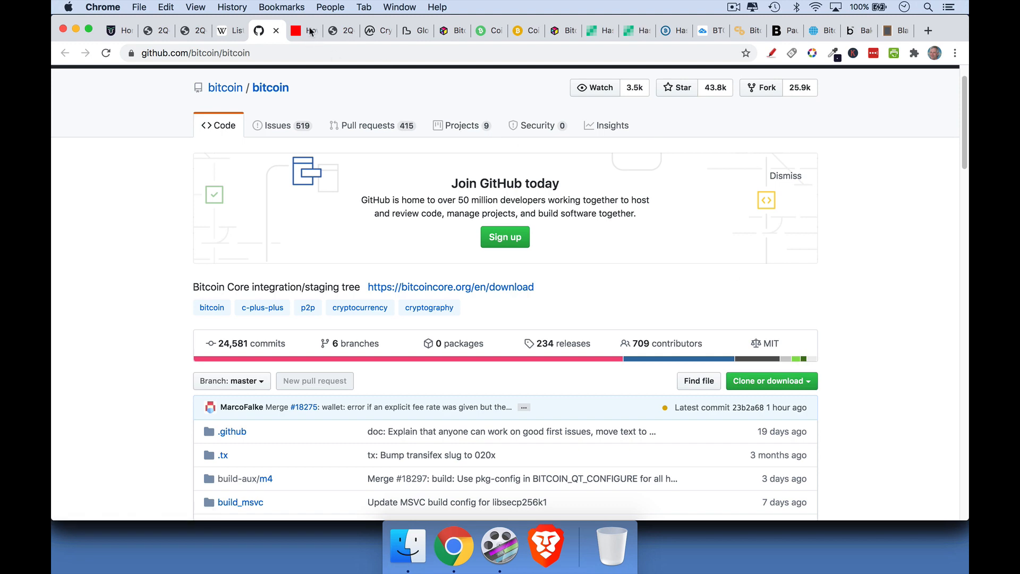
- Show the WebsiteBuilderly social-network article, dismiss Page Marker's page-height warning, then the cat coin meme
{"action": "left_click", "coordinate": [300, 30]}
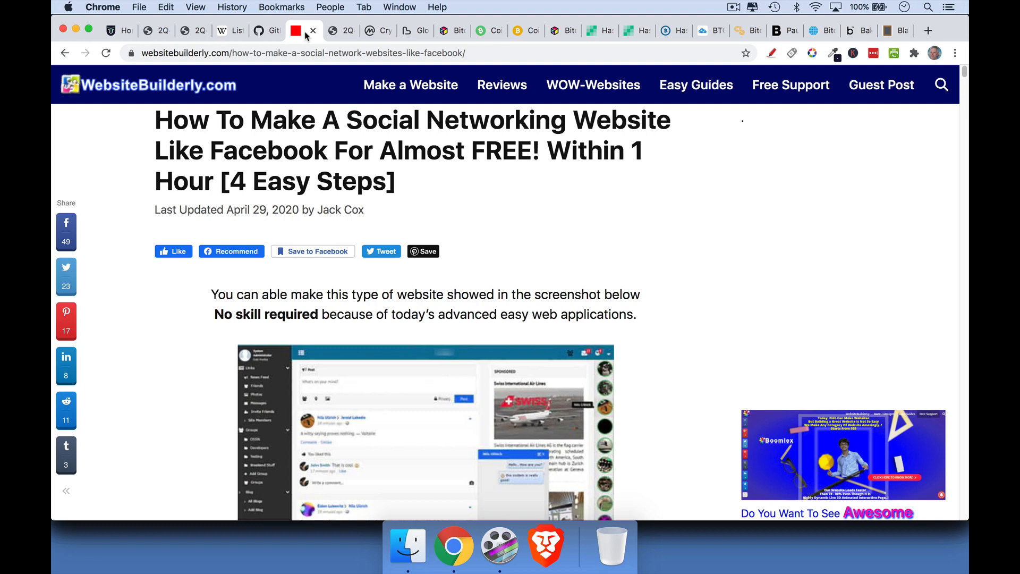
{"action": "left_click", "coordinate": [771, 53]}
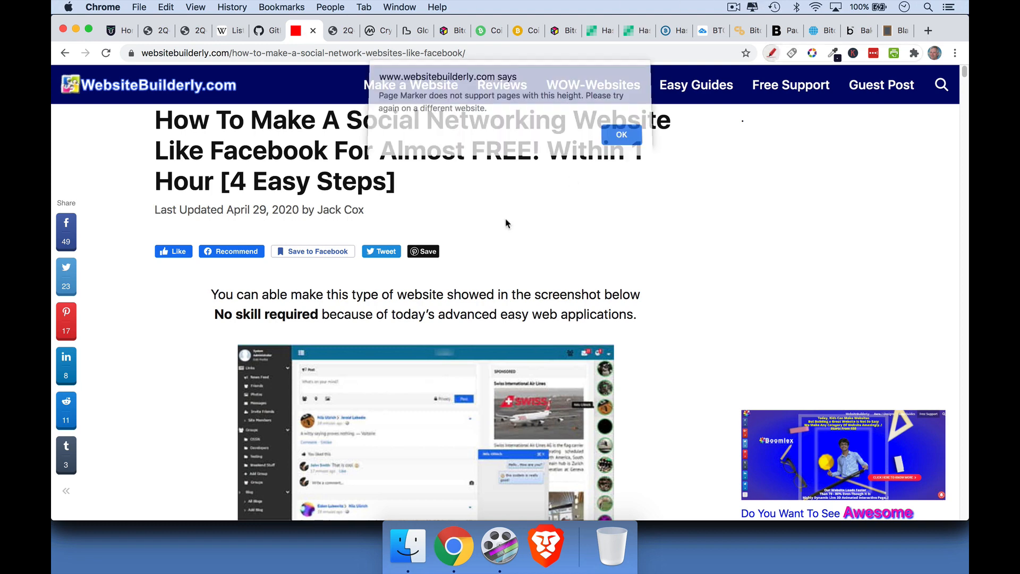
{"action": "left_click", "coordinate": [619, 135]}
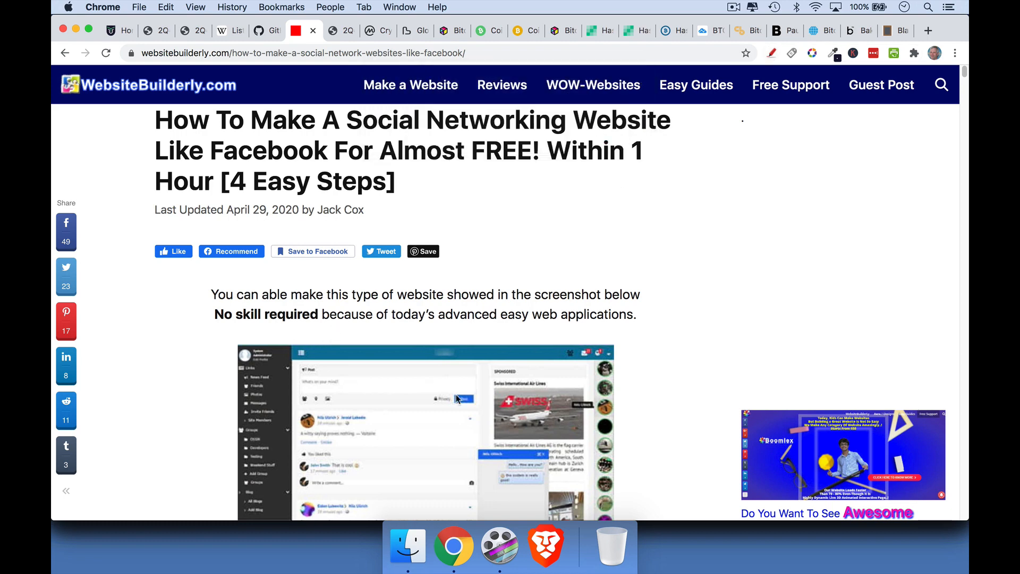
{"action": "mouse_move", "coordinate": [512, 329]}
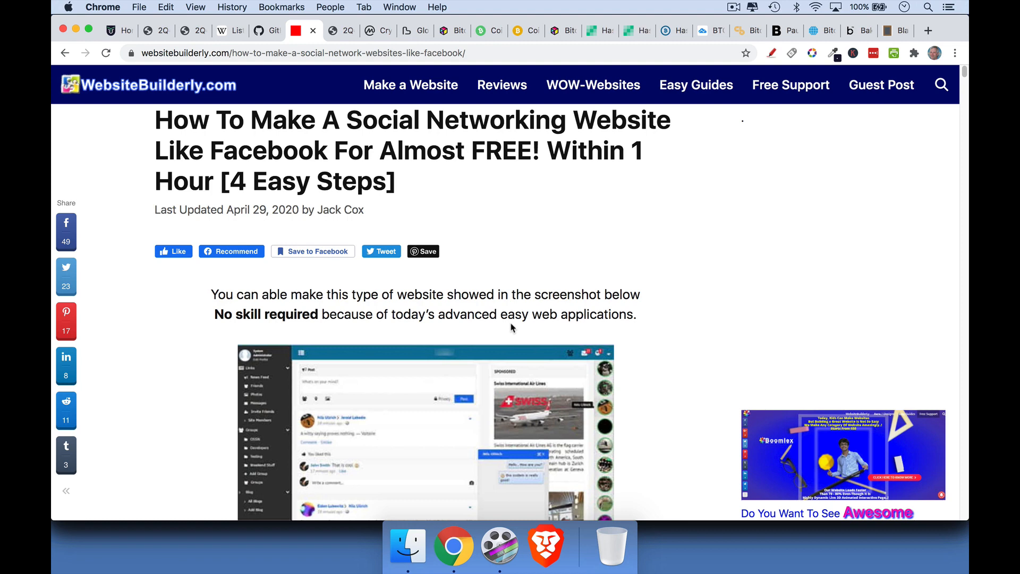
{"action": "left_click", "coordinate": [341, 30]}
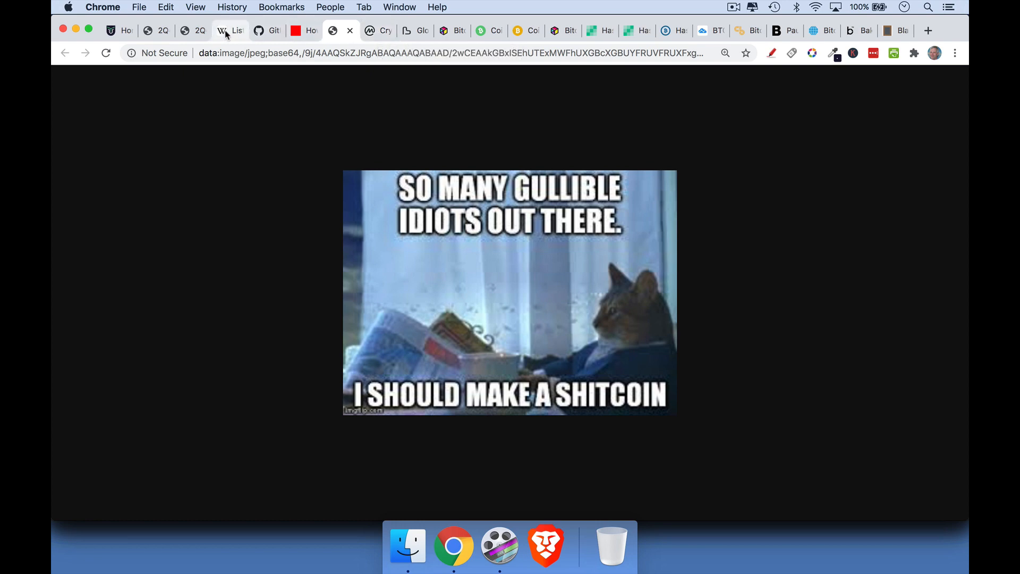
- Return to the annotated Wikipedia forks page with its BTC/BCH/BSV sketch
{"action": "left_click", "coordinate": [237, 29]}
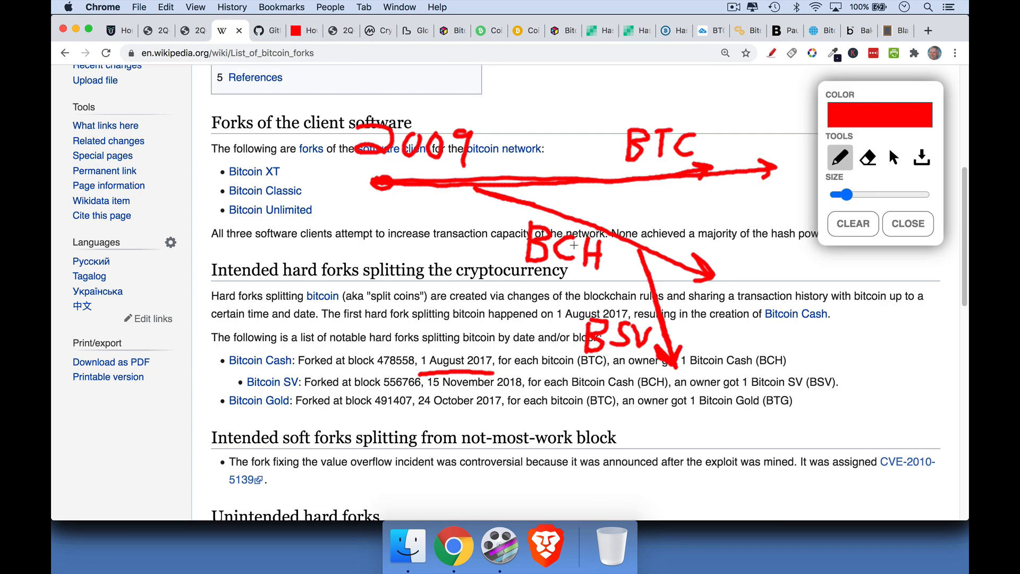
{"action": "mouse_move", "coordinate": [480, 190]}
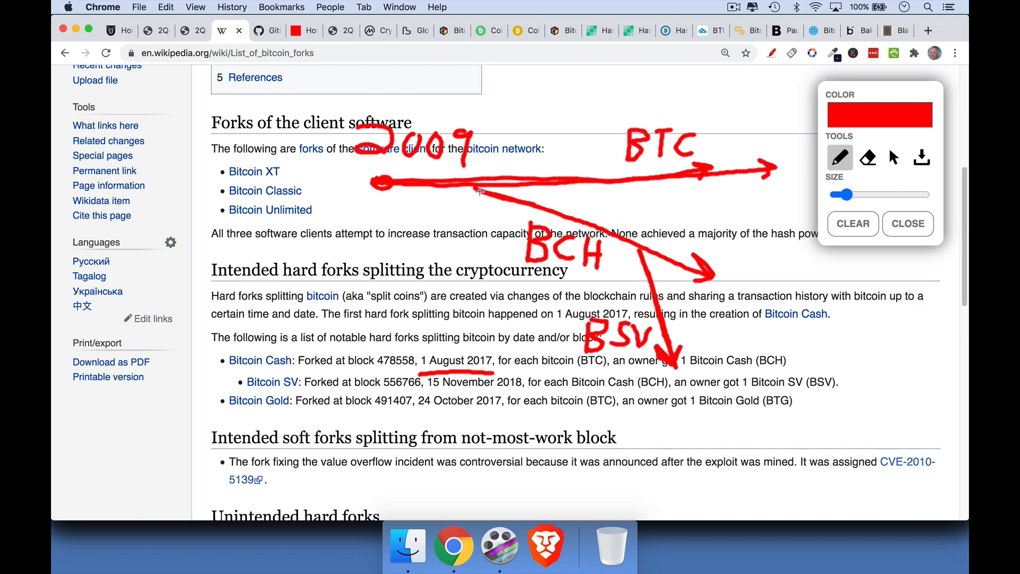
{"action": "mouse_move", "coordinate": [472, 186]}
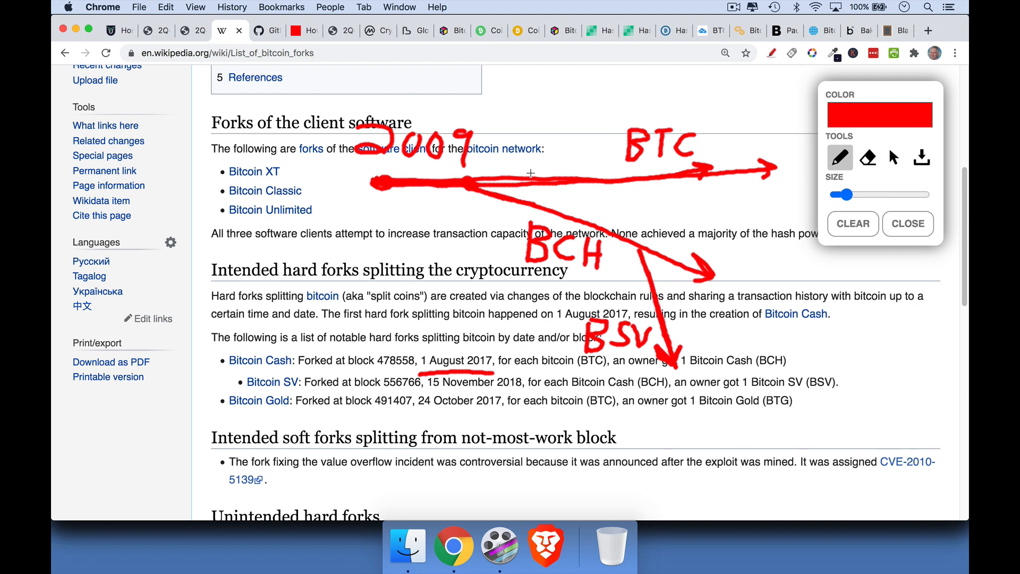
{"action": "mouse_move", "coordinate": [499, 227]}
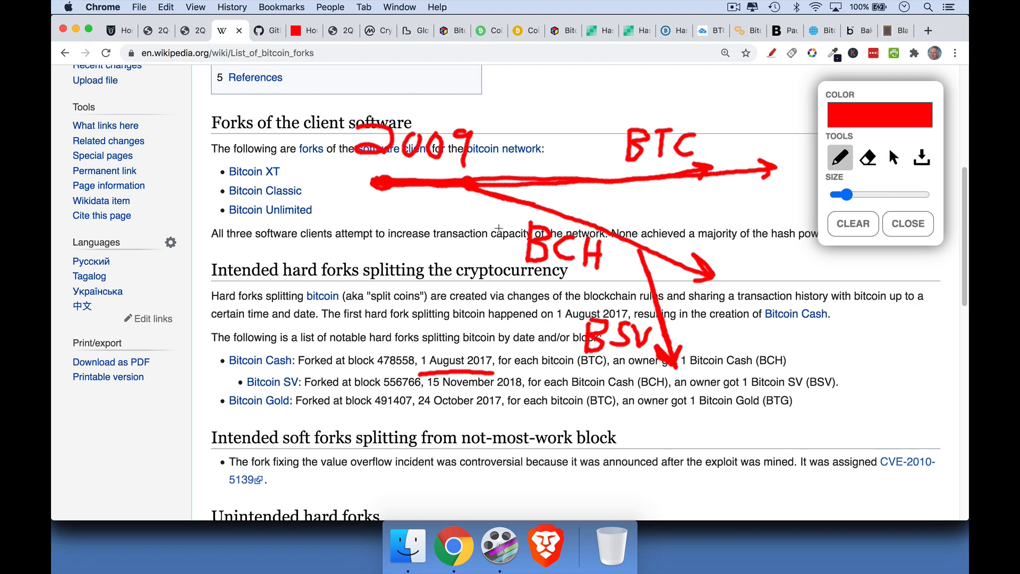
{"action": "mouse_move", "coordinate": [729, 227]}
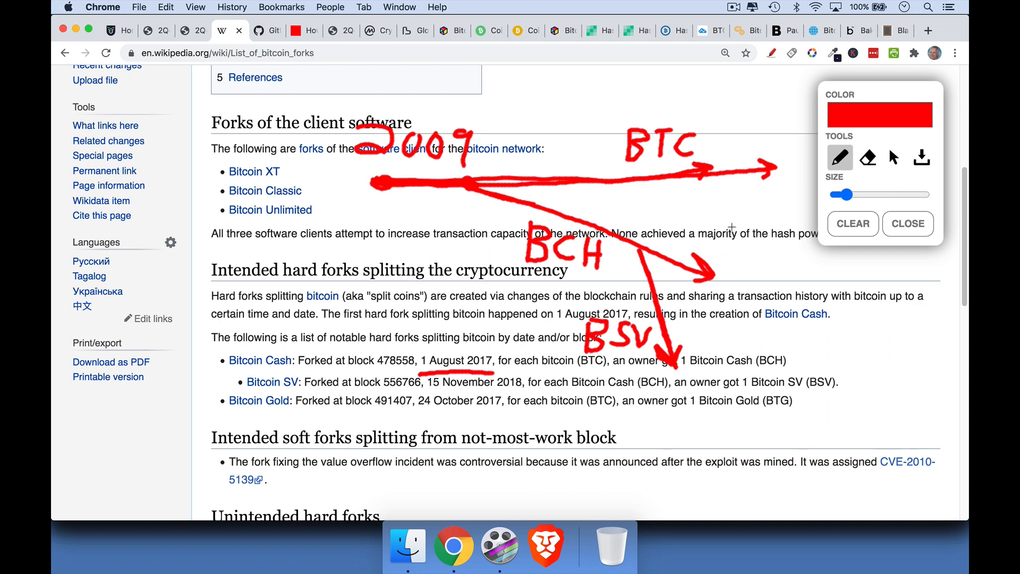
{"action": "mouse_move", "coordinate": [714, 216]}
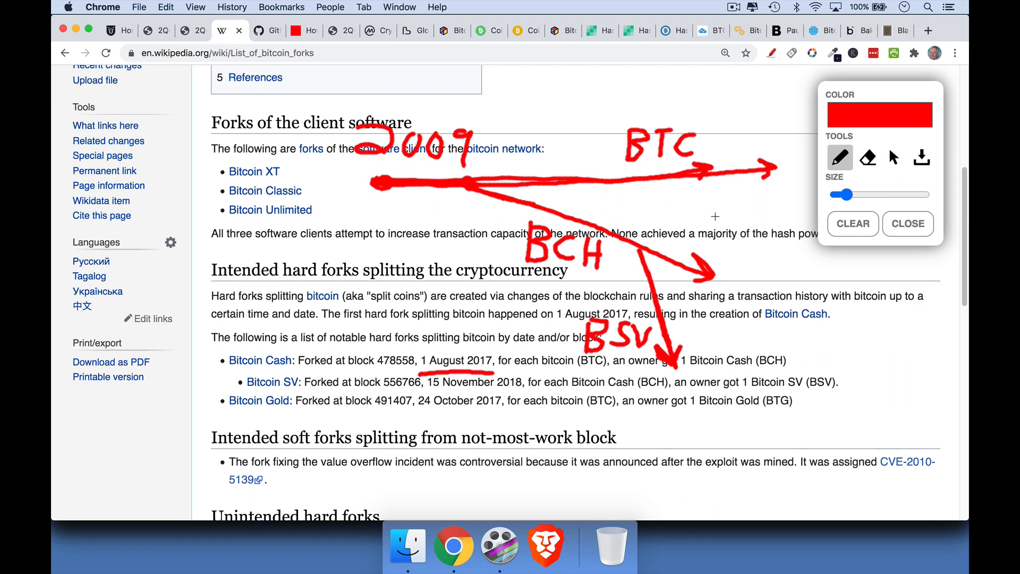
{"action": "mouse_move", "coordinate": [563, 181]}
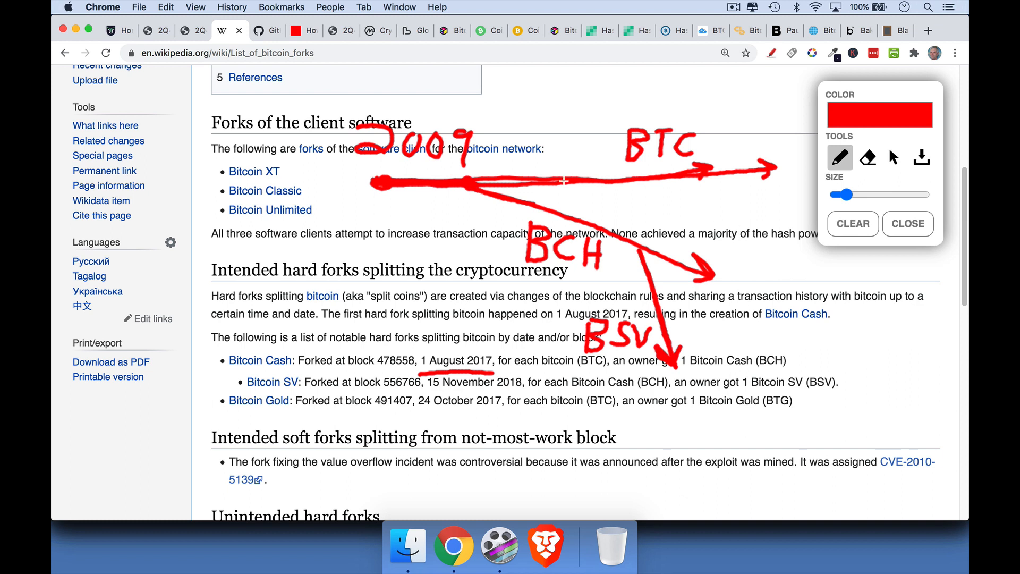
{"action": "mouse_move", "coordinate": [570, 192]}
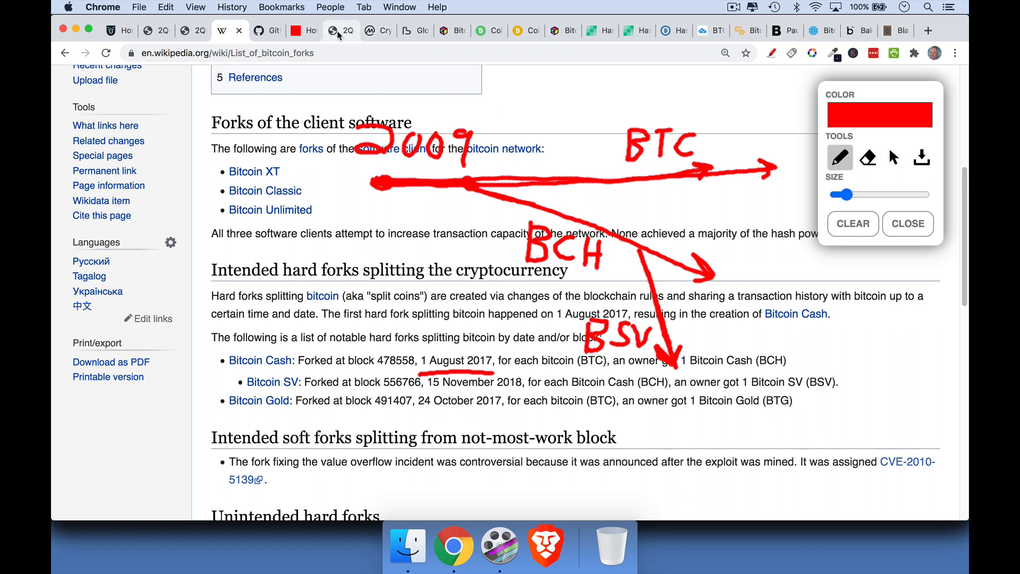
{"action": "mouse_move", "coordinate": [376, 31]}
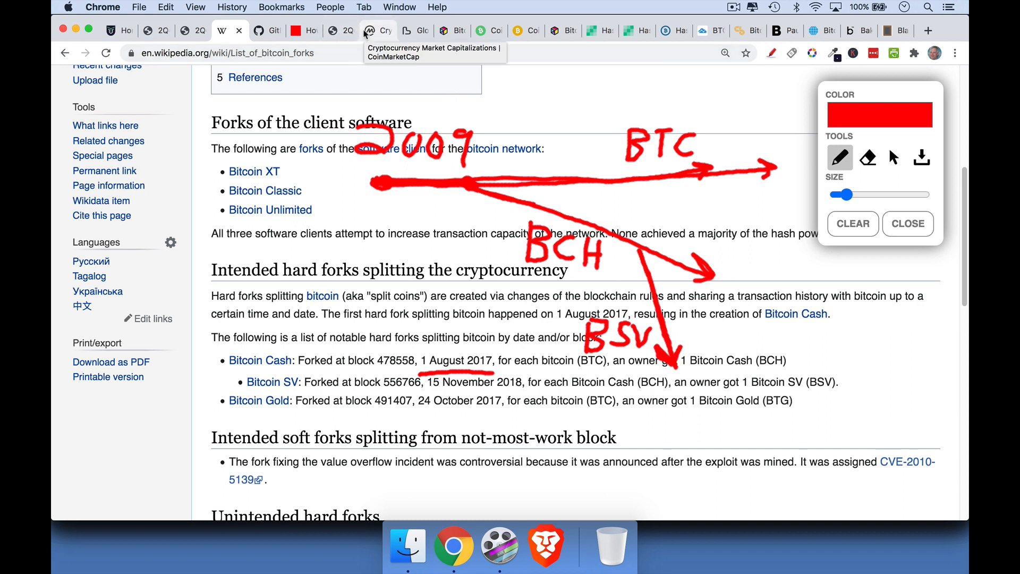
{"action": "mouse_move", "coordinate": [486, 153]}
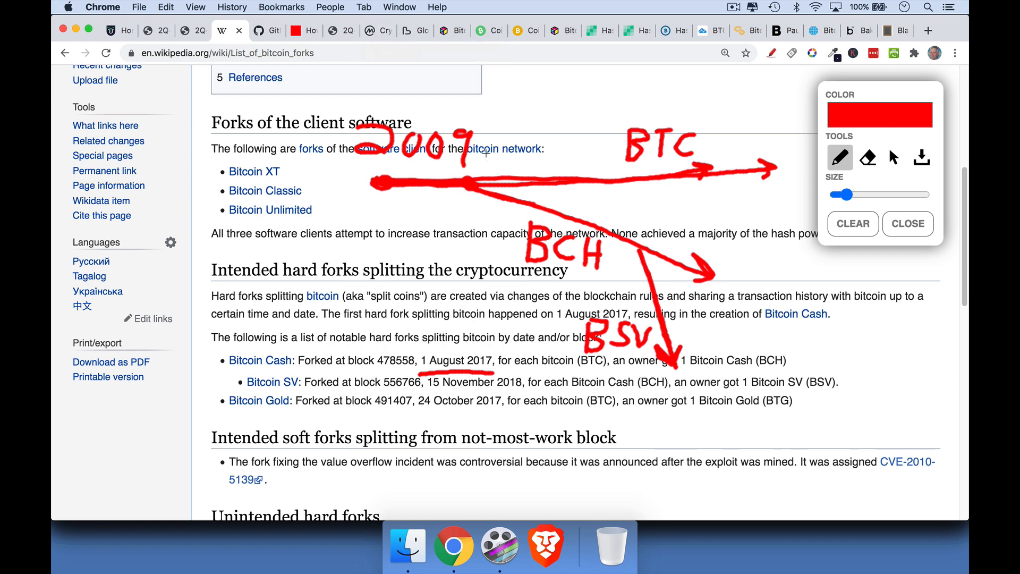
- On CoinMarketCap's rankings, draw a red arrow at Bitcoin's market cap and scan down the table
{"action": "left_click", "coordinate": [340, 30]}
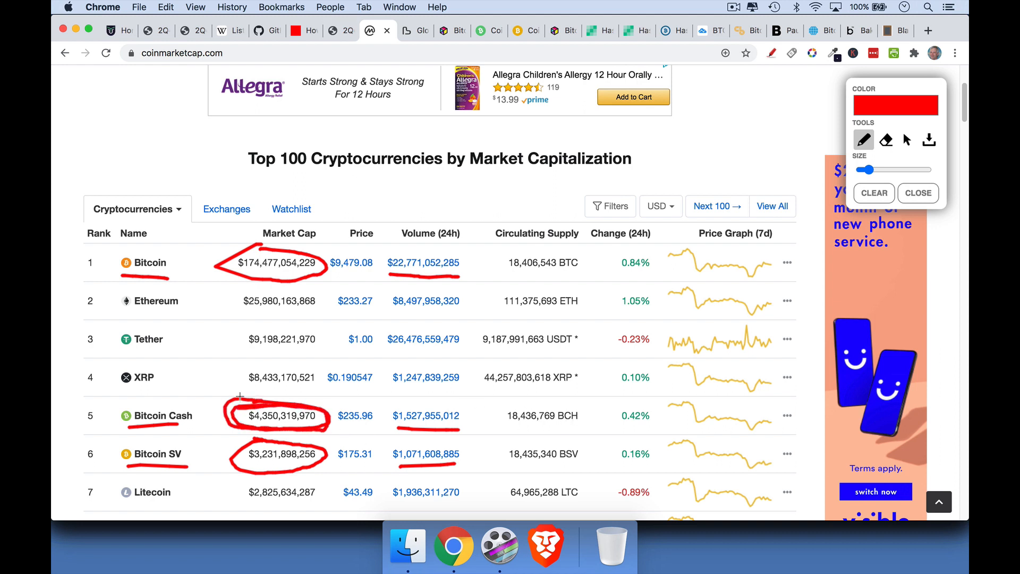
{"action": "mouse_move", "coordinate": [288, 433]}
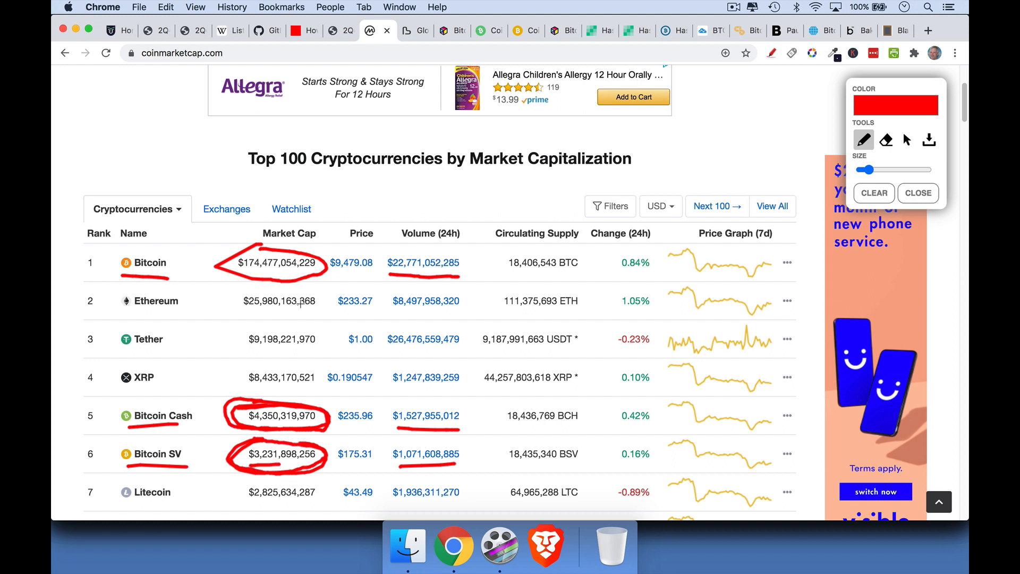
{"action": "left_click_drag", "start_coordinate": [202, 158], "coordinate": [227, 241]}
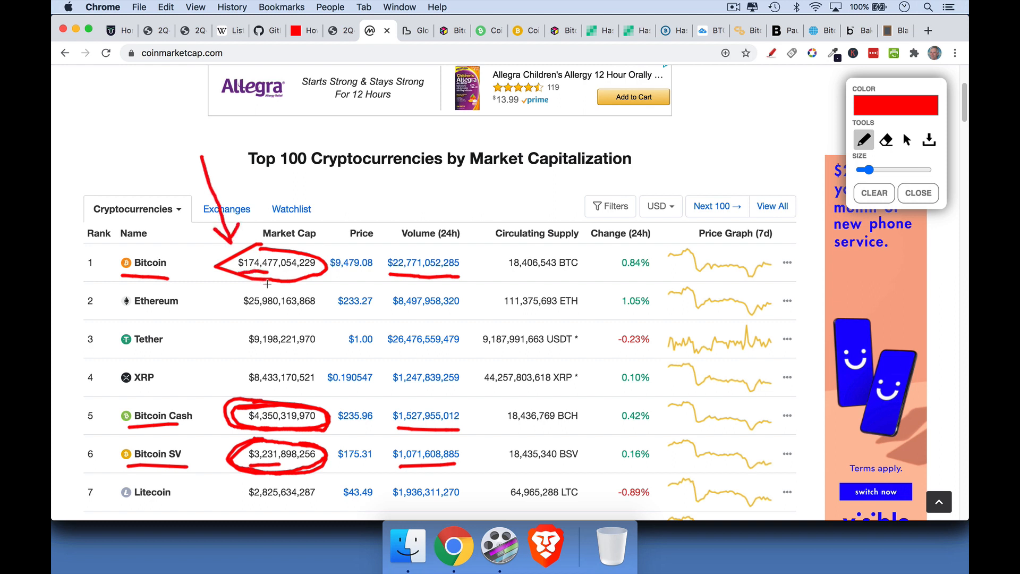
{"action": "mouse_move", "coordinate": [403, 246]}
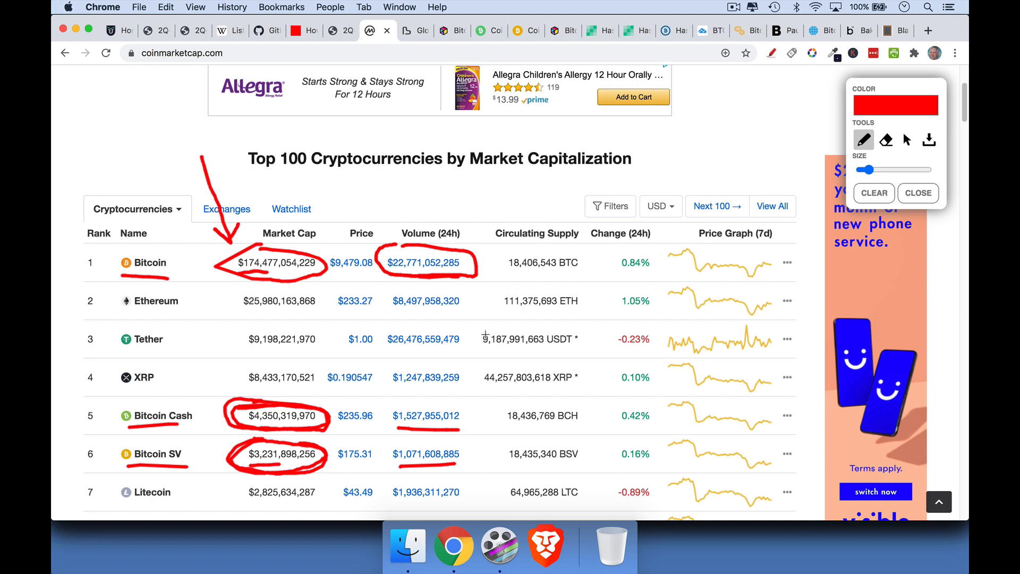
{"action": "mouse_move", "coordinate": [421, 403]}
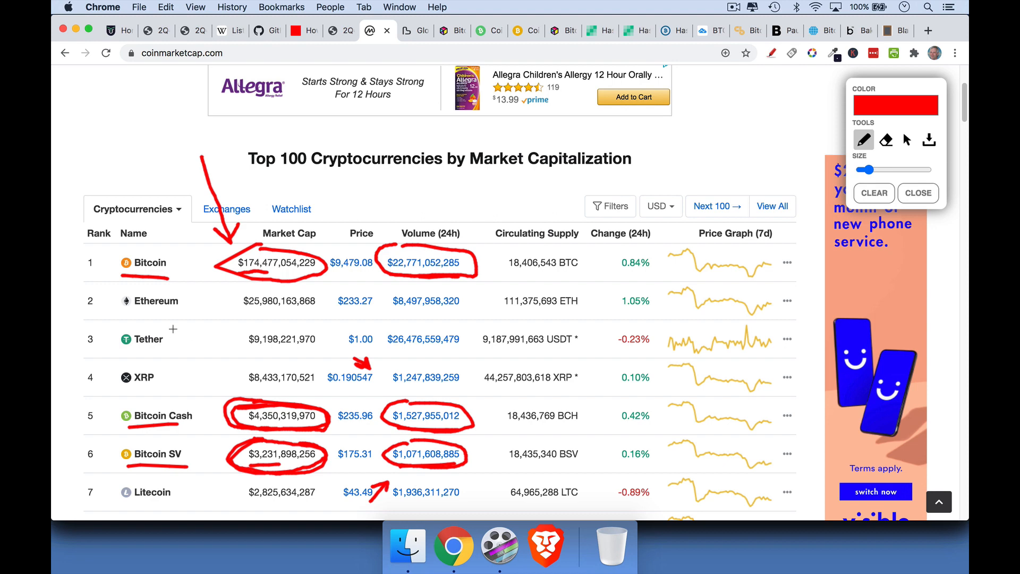
{"action": "mouse_move", "coordinate": [141, 245]}
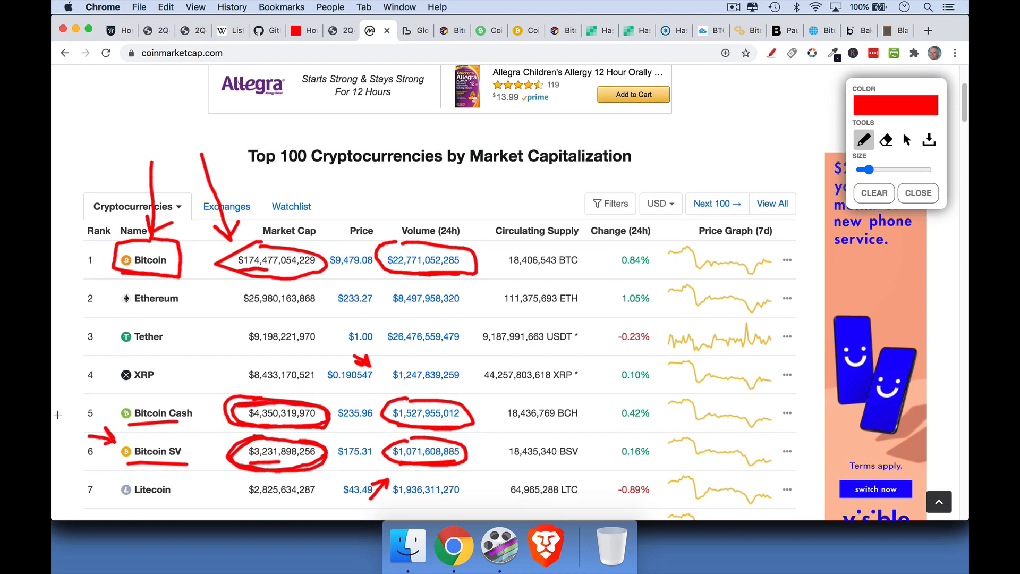
{"action": "scroll", "scroll_direction": "down", "scroll_amount": 3}
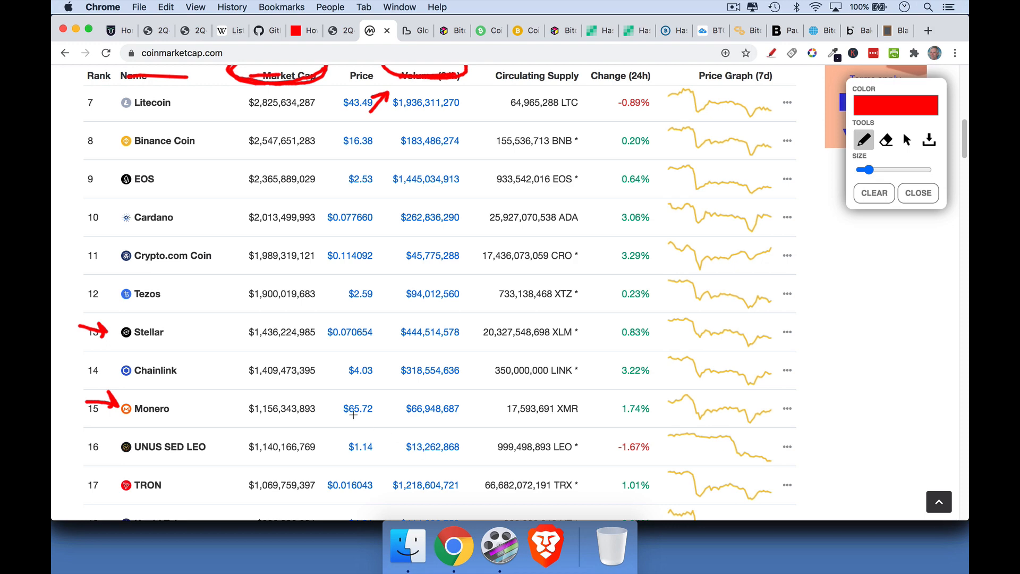
{"action": "scroll", "scroll_direction": "up", "scroll_amount": 3}
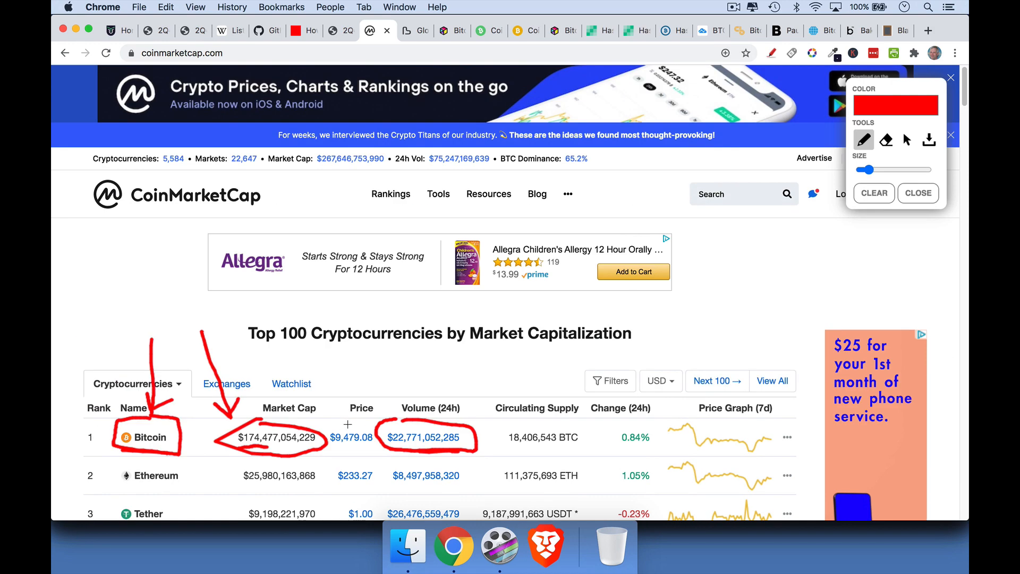
{"action": "scroll", "scroll_direction": "down", "scroll_amount": 3}
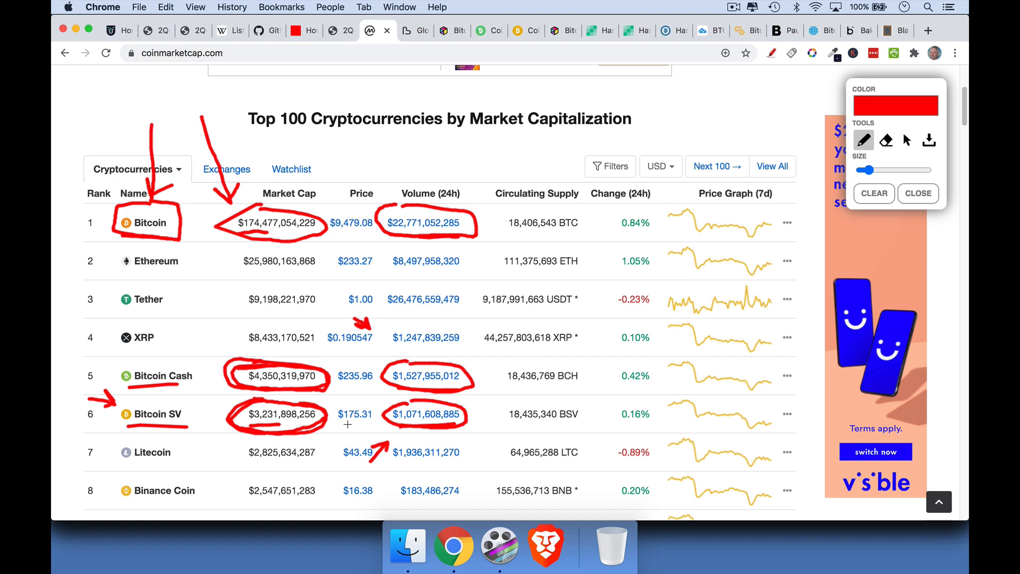
{"action": "mouse_move", "coordinate": [387, 337]}
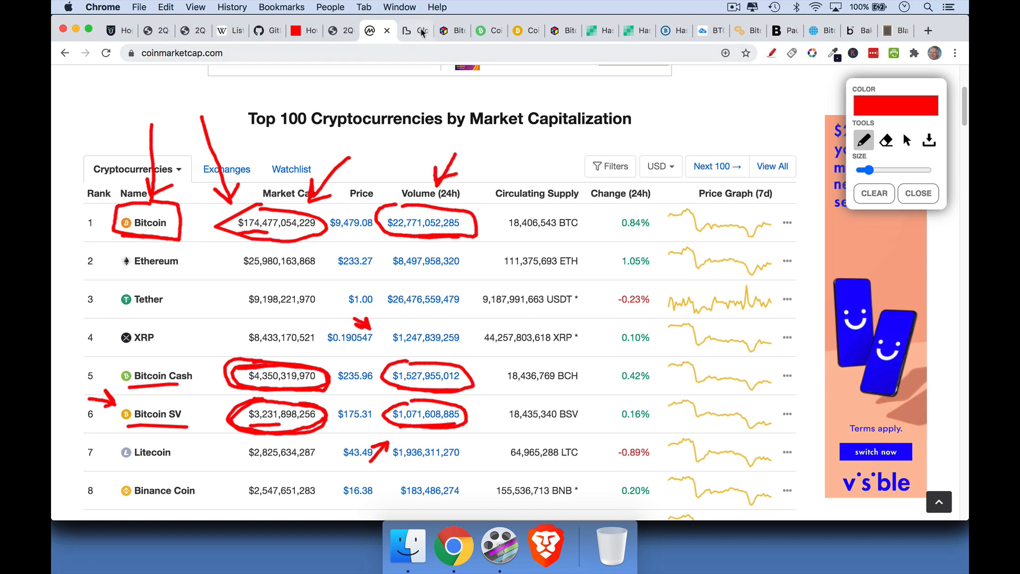
{"action": "mouse_move", "coordinate": [422, 29]}
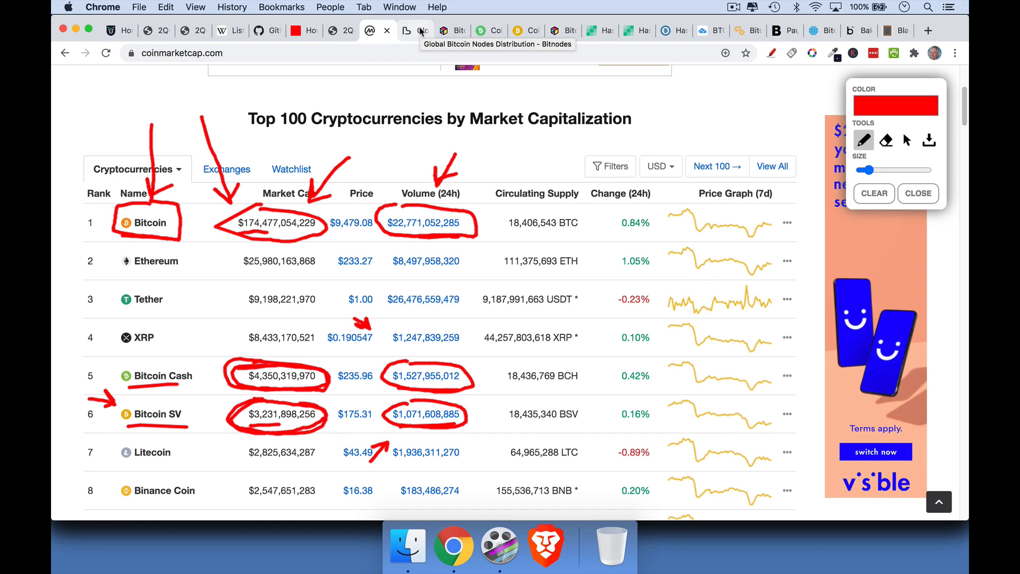
- Show the Bitnodes world map of 10,539 reachable Bitcoin nodes
{"action": "left_click", "coordinate": [407, 30]}
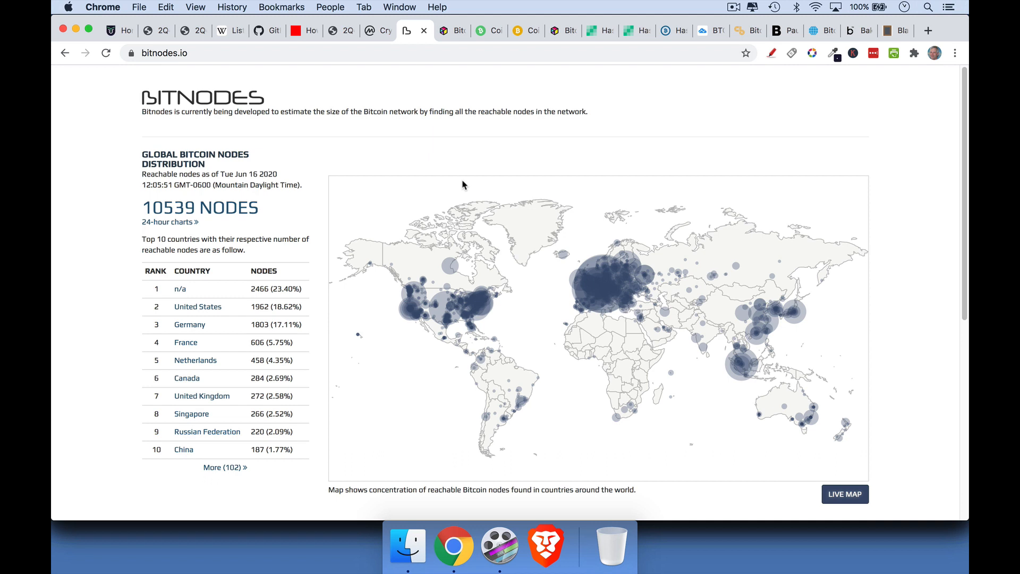
{"action": "mouse_move", "coordinate": [504, 271]}
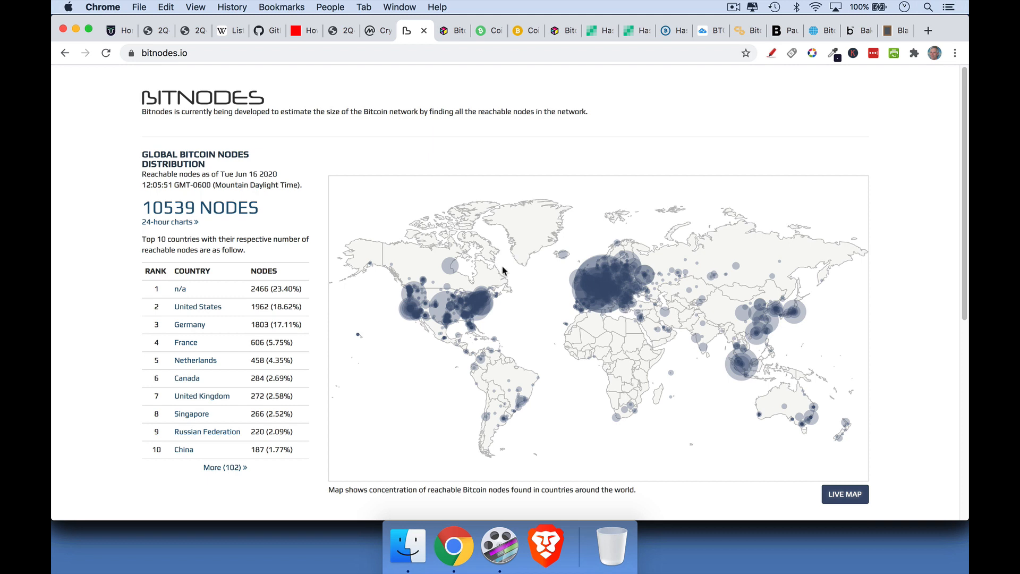
{"action": "mouse_move", "coordinate": [487, 317]}
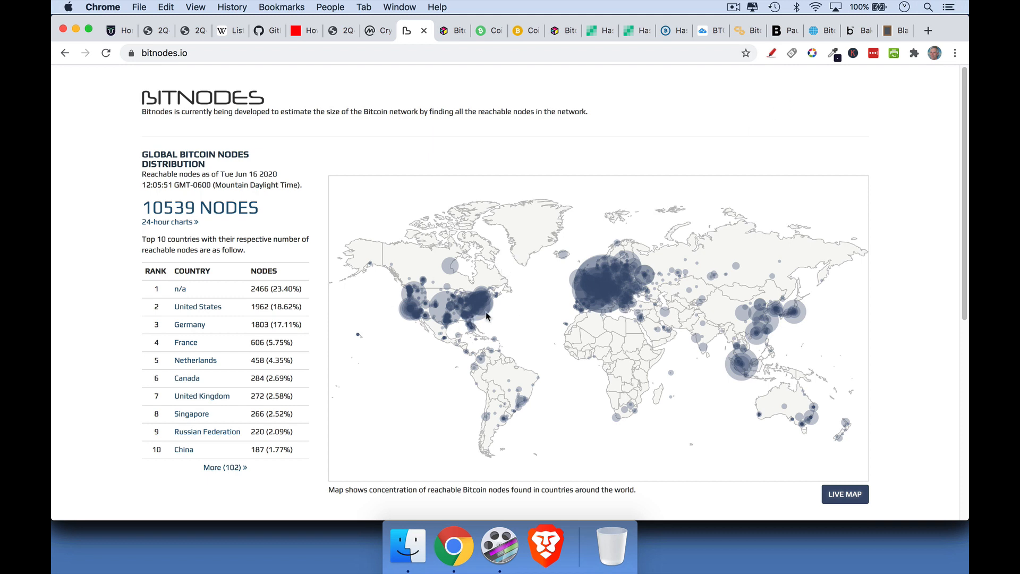
{"action": "mouse_move", "coordinate": [723, 362]}
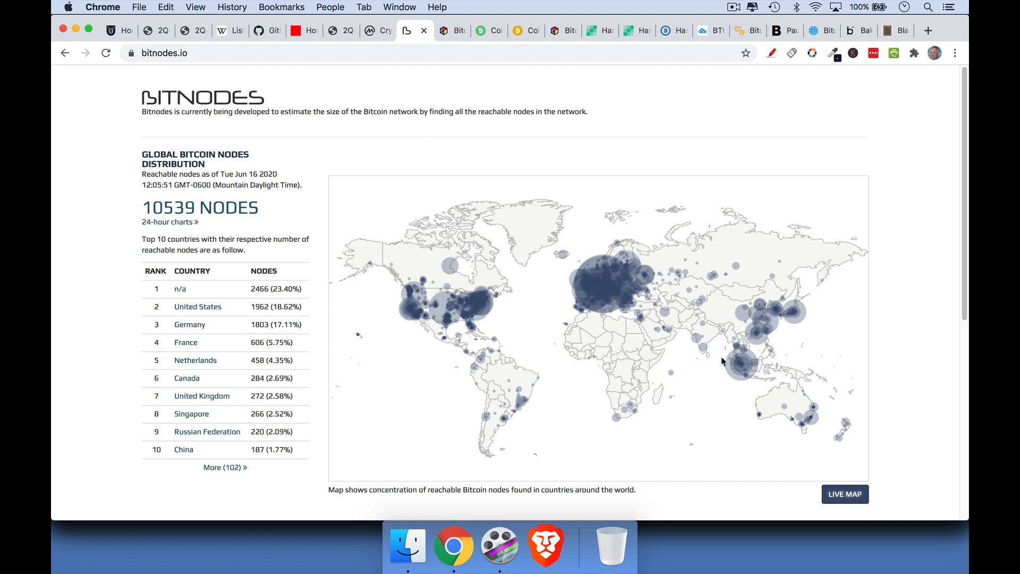
{"action": "mouse_move", "coordinate": [760, 328]}
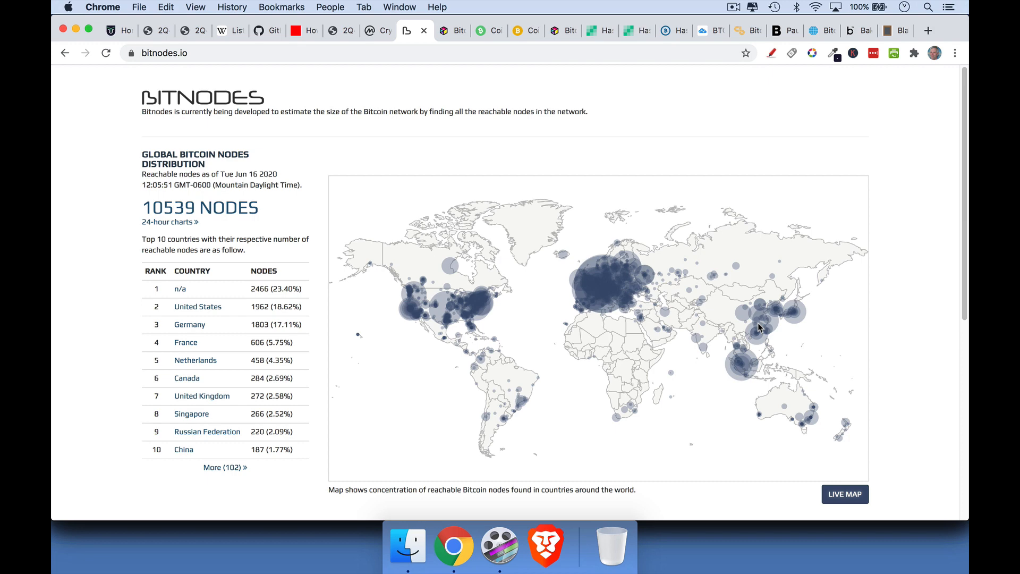
{"action": "mouse_move", "coordinate": [612, 169]}
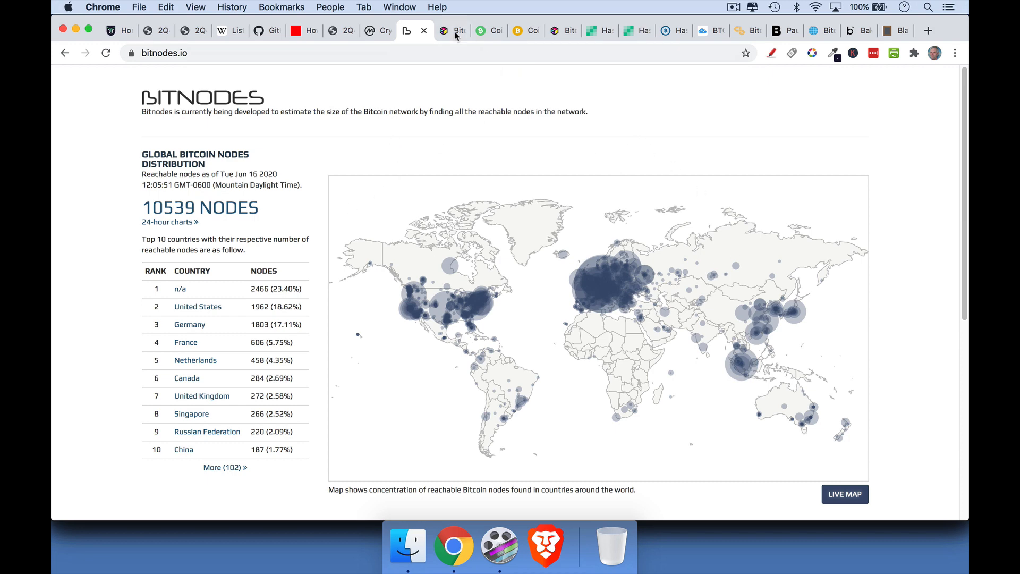
{"action": "left_click", "coordinate": [451, 31]}
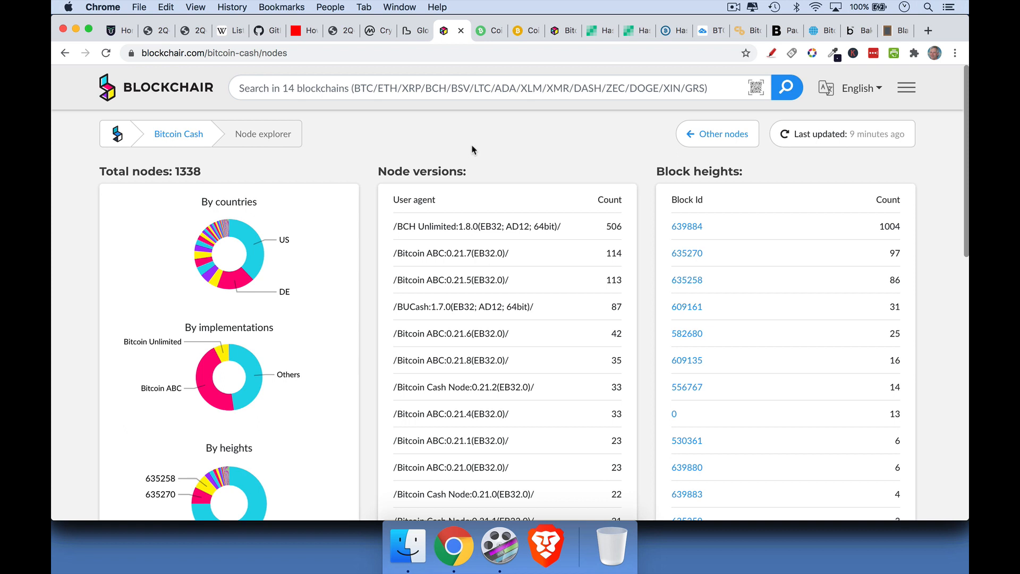
{"action": "mouse_move", "coordinate": [755, 88]}
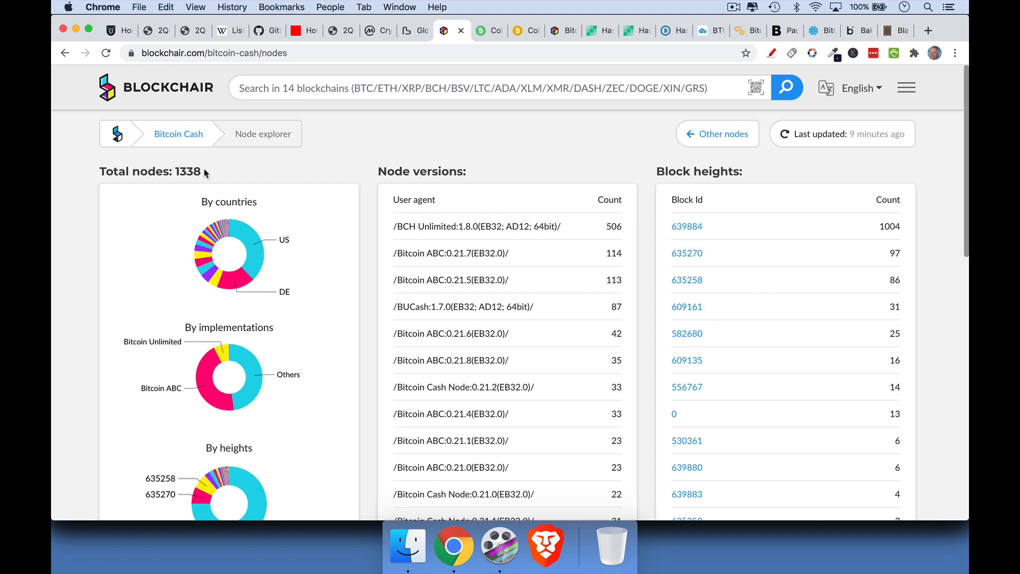
{"action": "mouse_move", "coordinate": [447, 105]}
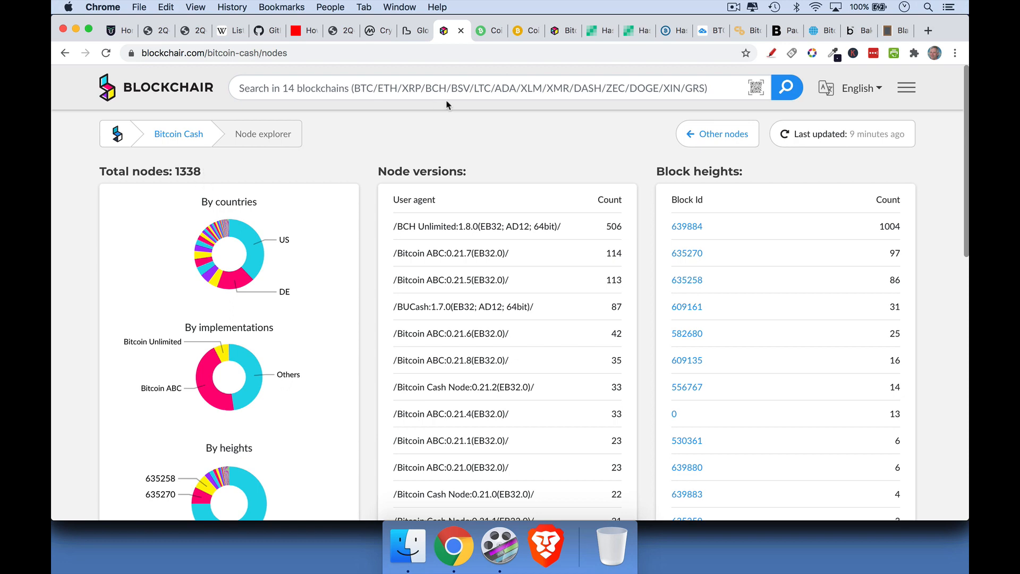
{"action": "left_click", "coordinate": [413, 31]}
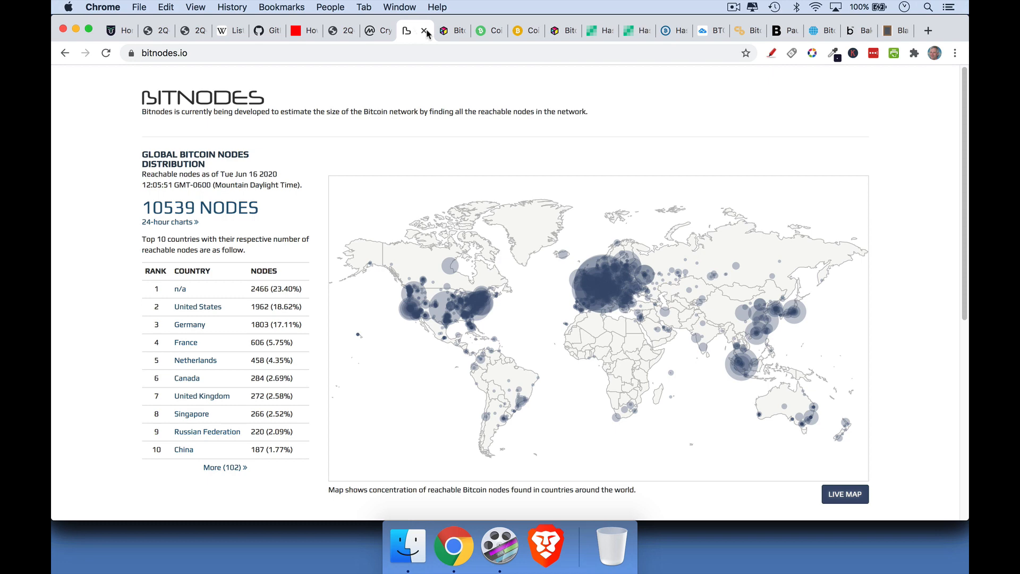
{"action": "left_click", "coordinate": [481, 31]}
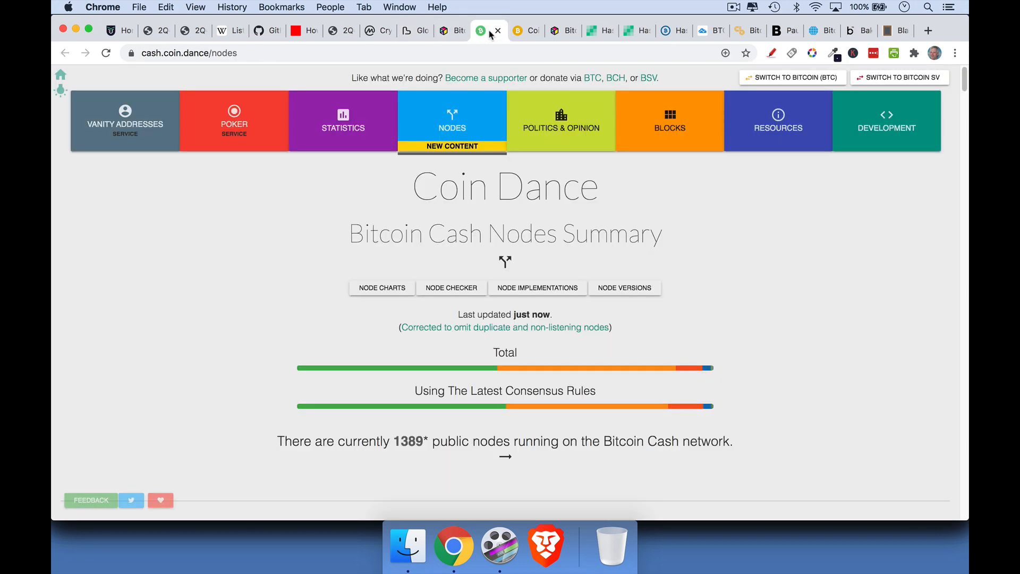
{"action": "mouse_move", "coordinate": [470, 375]}
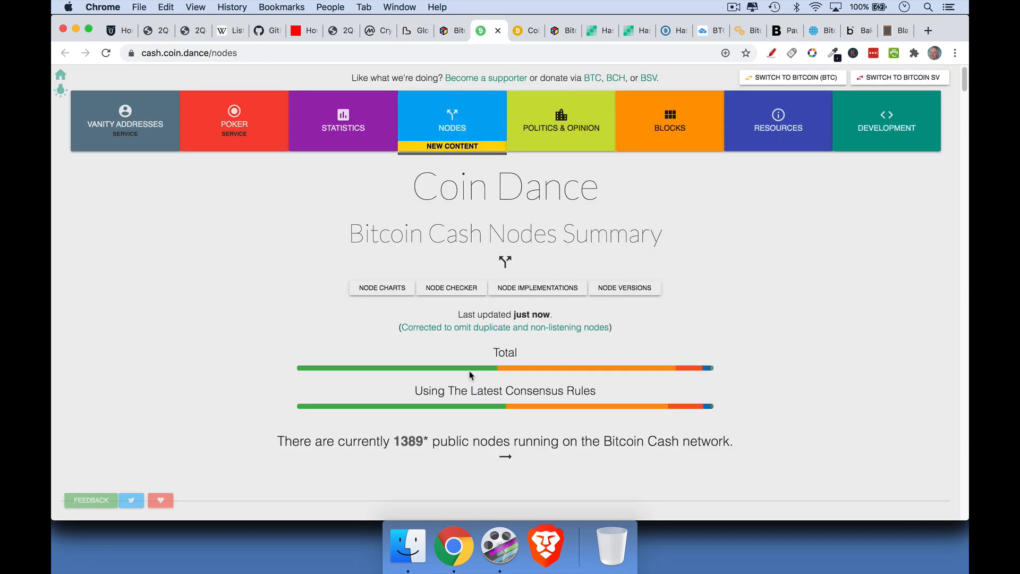
{"action": "mouse_move", "coordinate": [424, 436]}
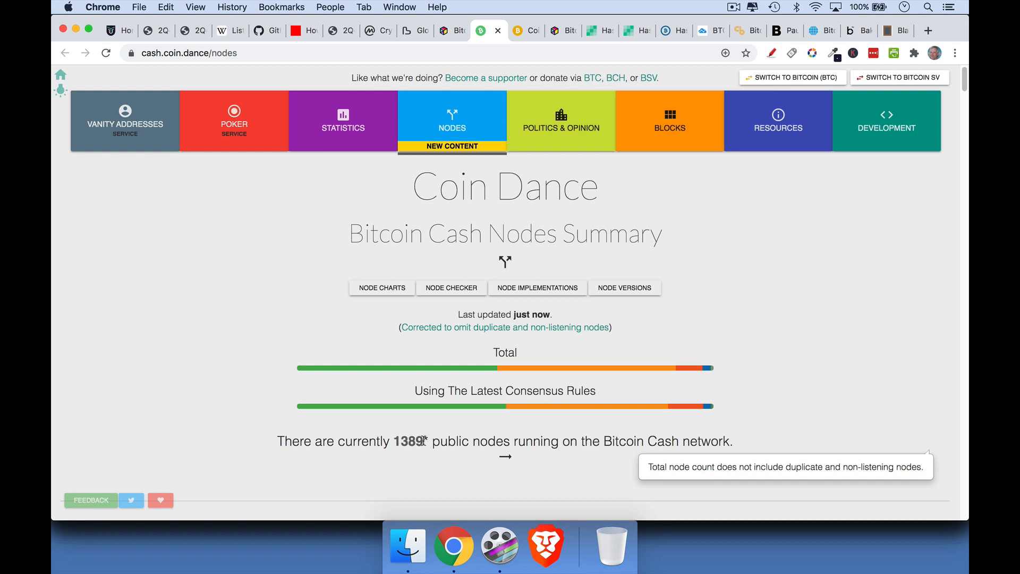
{"action": "mouse_move", "coordinate": [680, 325]}
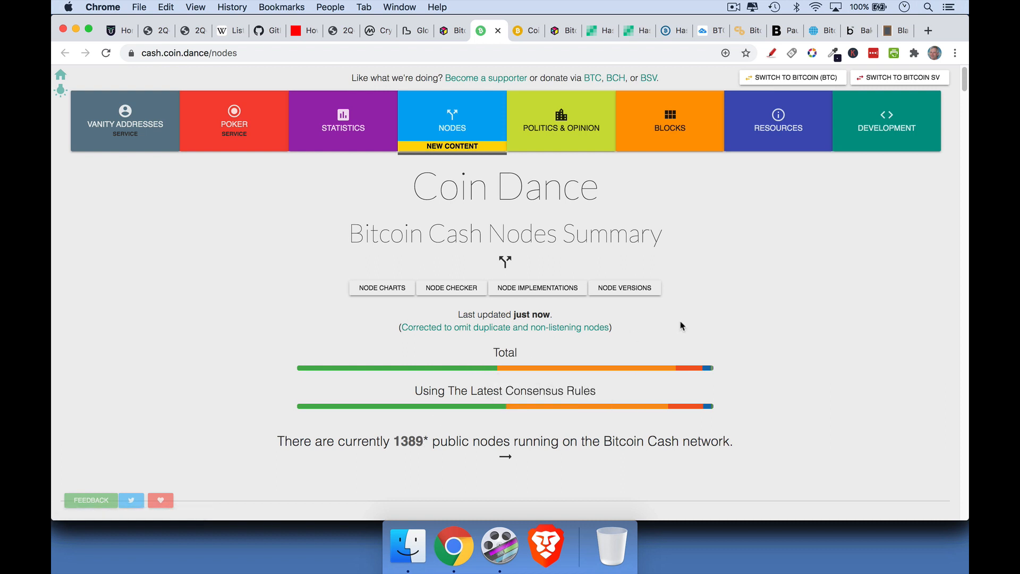
{"action": "mouse_move", "coordinate": [451, 31]}
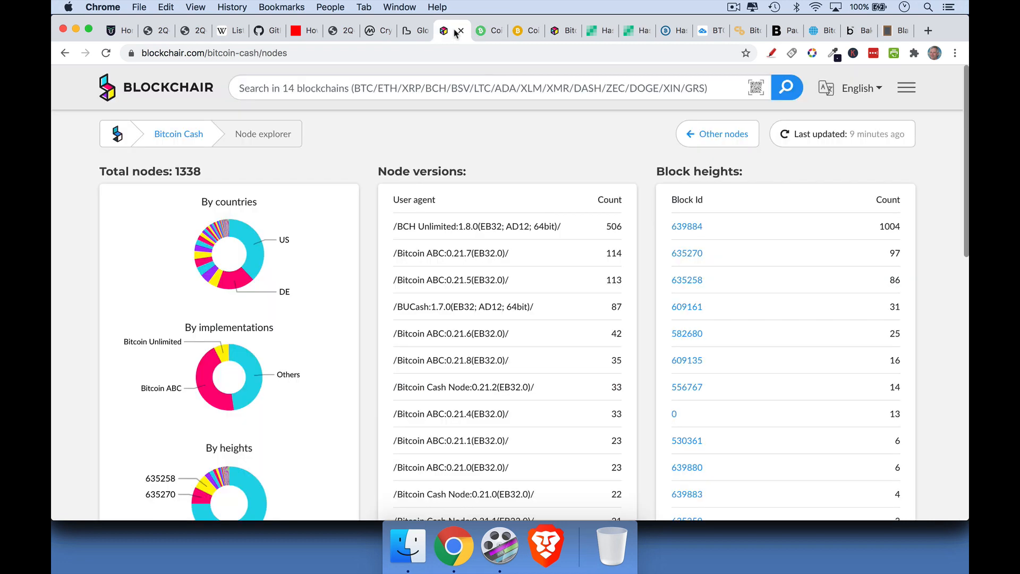
{"action": "left_click", "coordinate": [451, 31]}
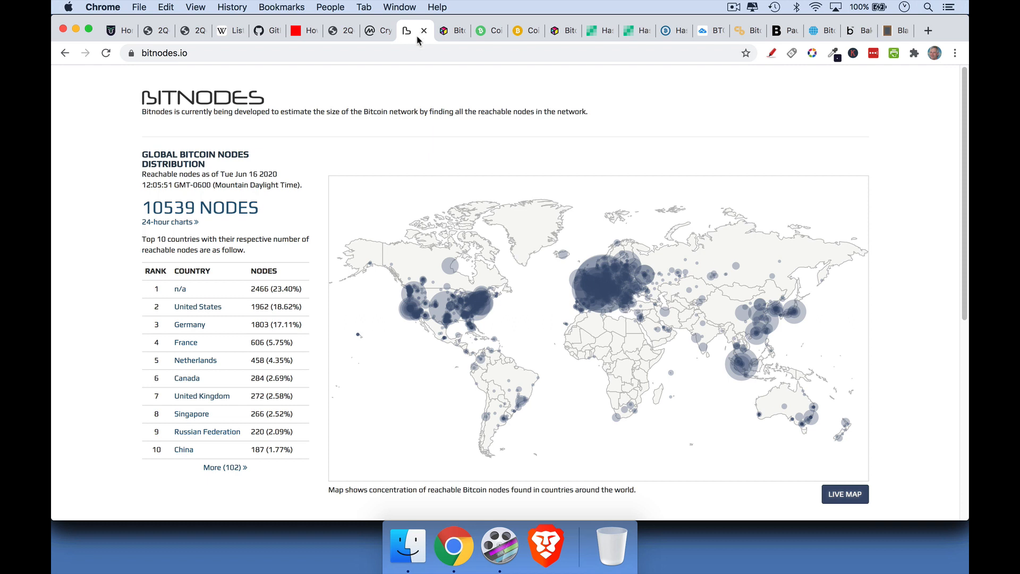
{"action": "mouse_move", "coordinate": [450, 31]}
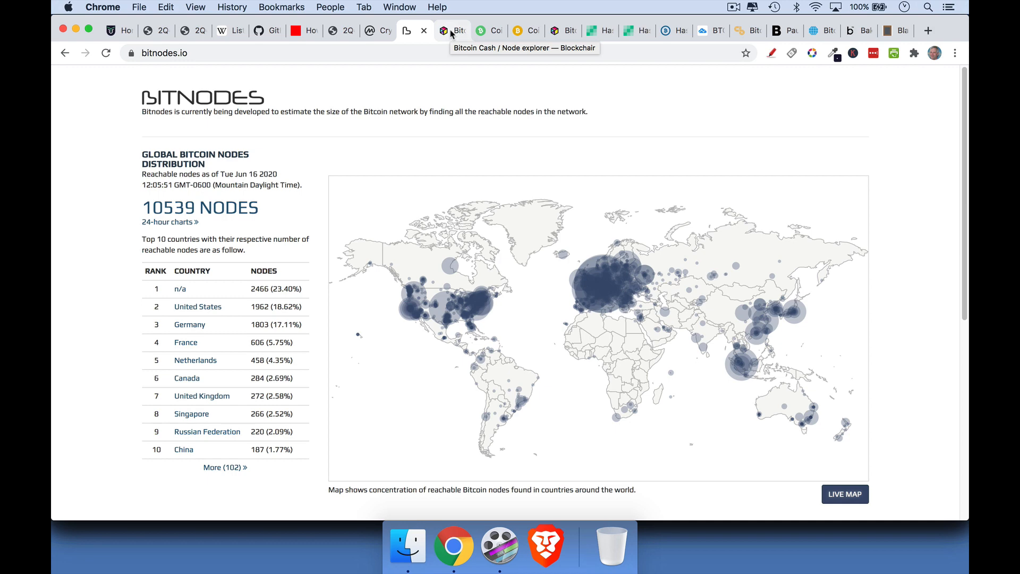
- Review the Bitcoin Cash and Bitcoin SV node-count pages, then return to the Bitnodes map
{"action": "left_click", "coordinate": [451, 29]}
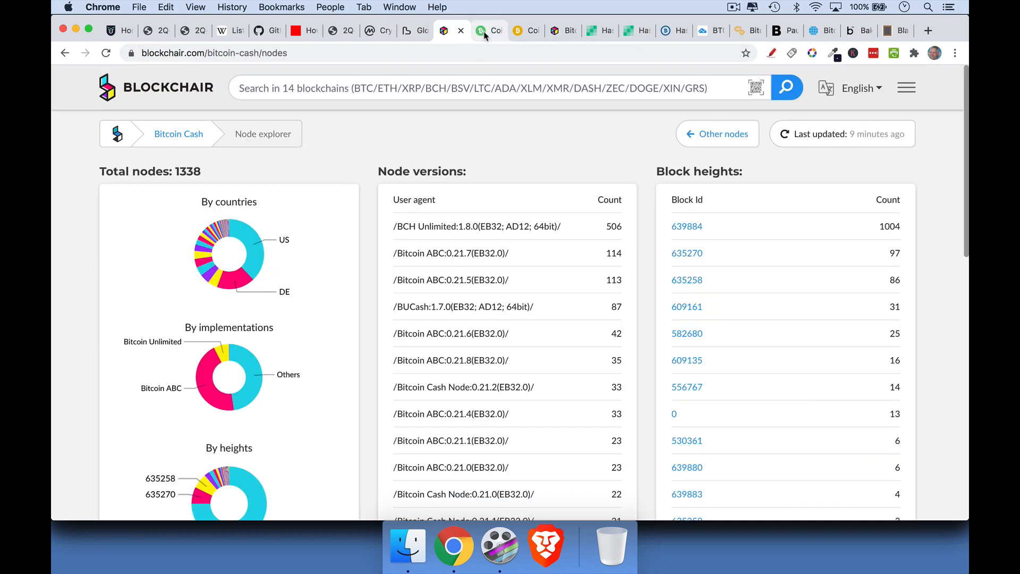
{"action": "left_click", "coordinate": [491, 31]}
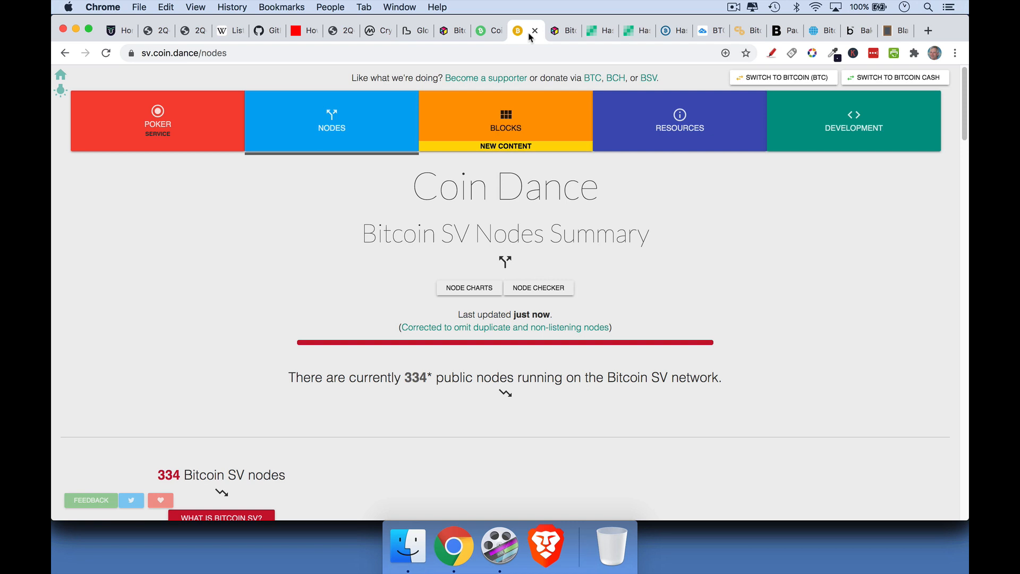
{"action": "mouse_move", "coordinate": [712, 174]}
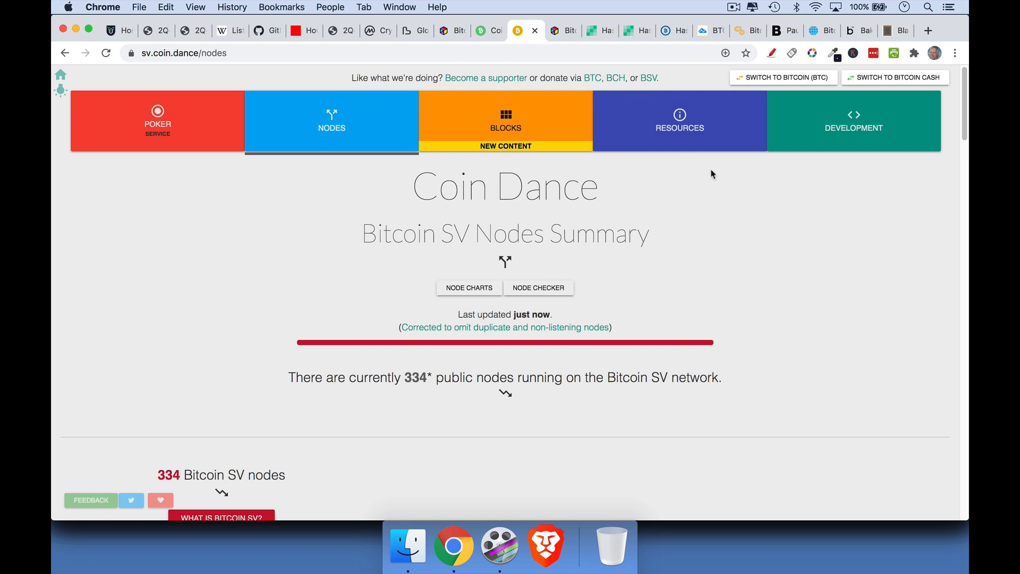
{"action": "mouse_move", "coordinate": [422, 391]}
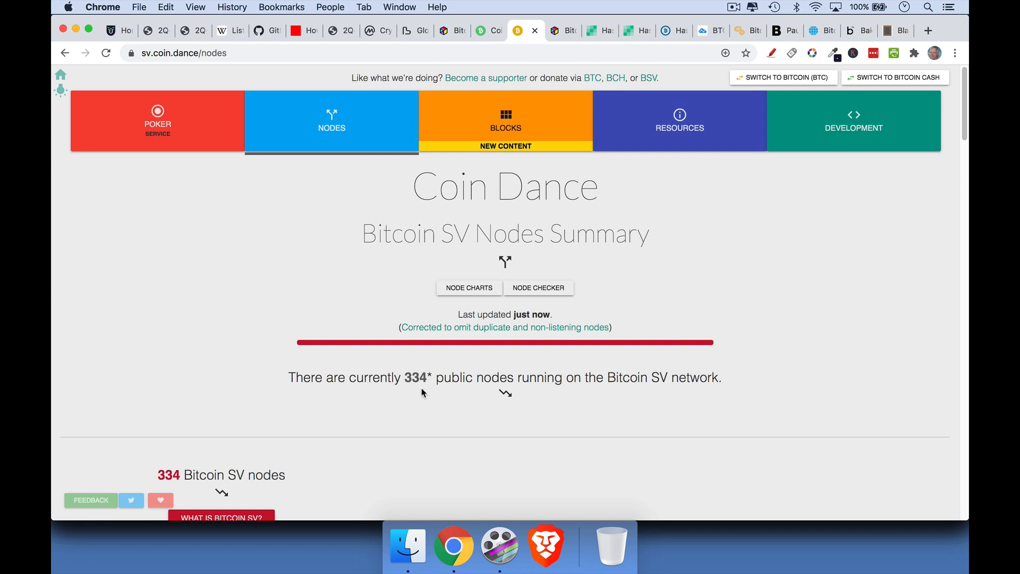
{"action": "mouse_move", "coordinate": [542, 129]}
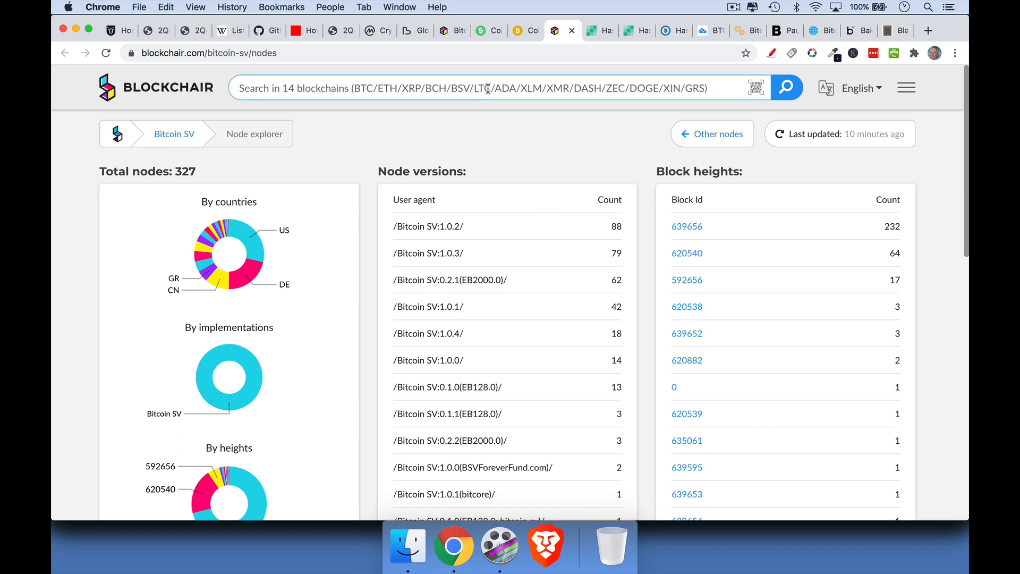
{"action": "left_click", "coordinate": [444, 31]}
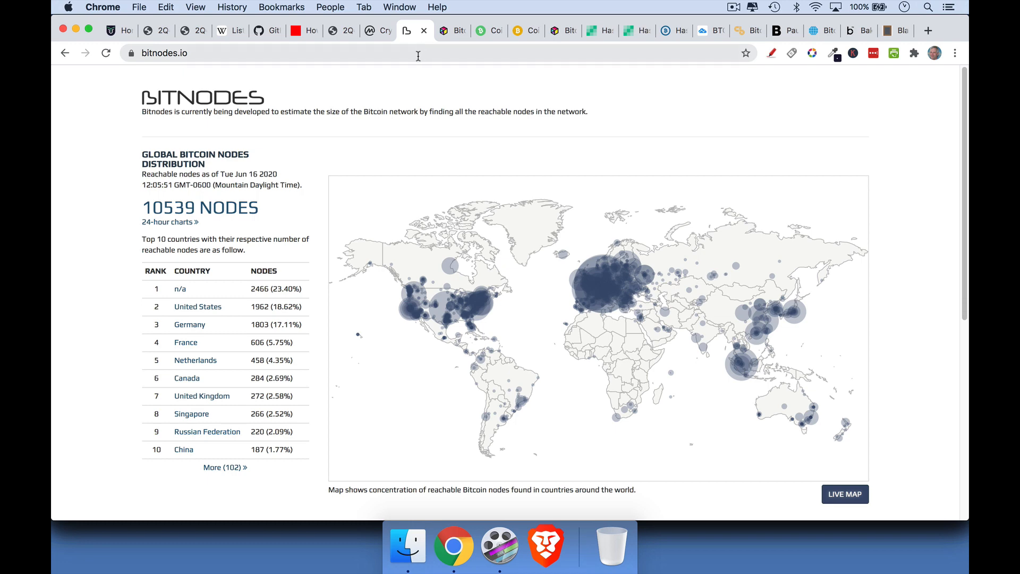
- Bring back the red-annotated CoinMarketCap top-100 table
{"action": "left_click", "coordinate": [374, 31]}
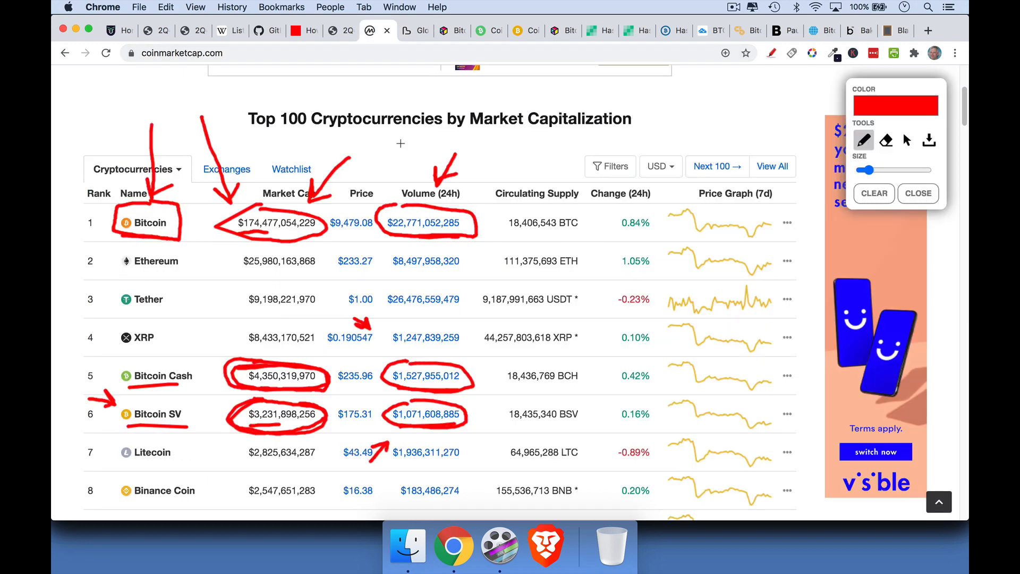
{"action": "mouse_move", "coordinate": [218, 383]}
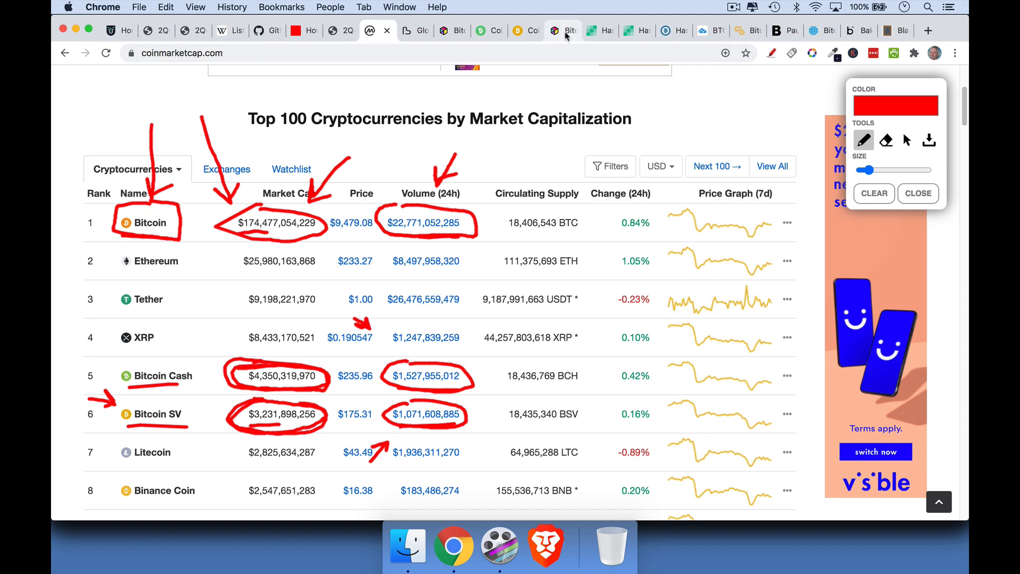
- Show the Bitcoin Cash hash rate chart, glancing back at the Wikipedia fork sketch in between
{"action": "left_click", "coordinate": [590, 31]}
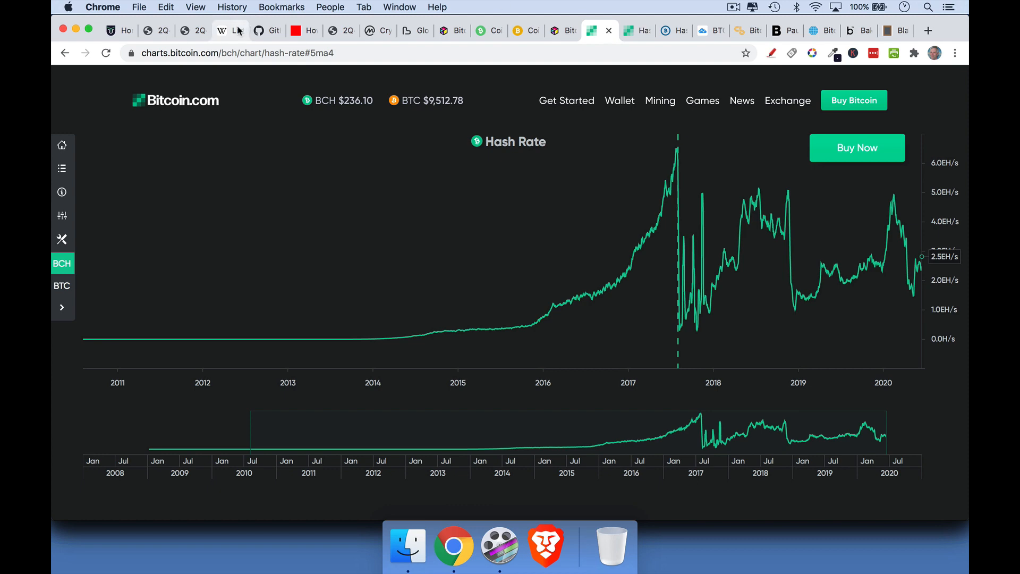
{"action": "left_click", "coordinate": [222, 30]}
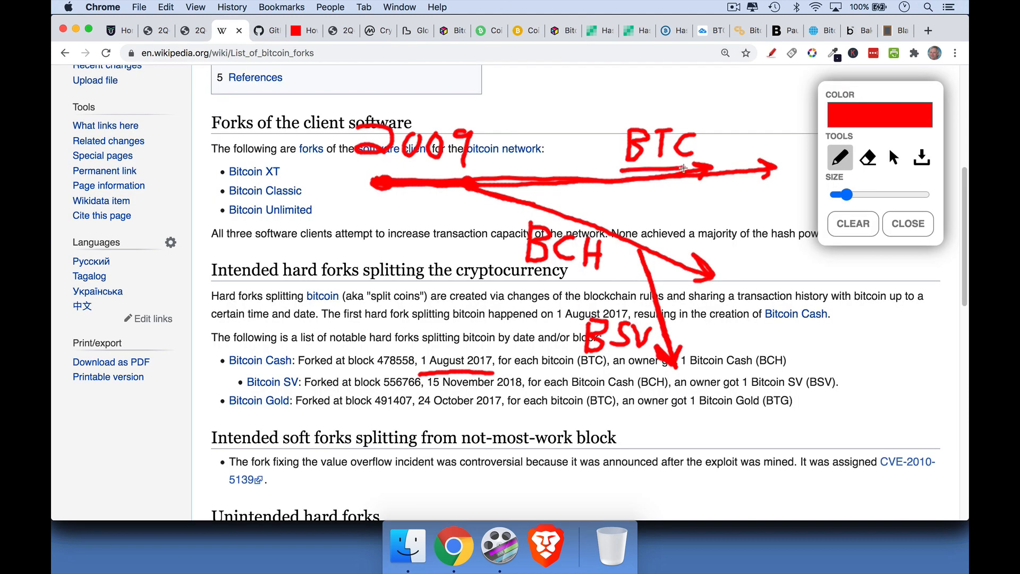
{"action": "mouse_move", "coordinate": [543, 278]}
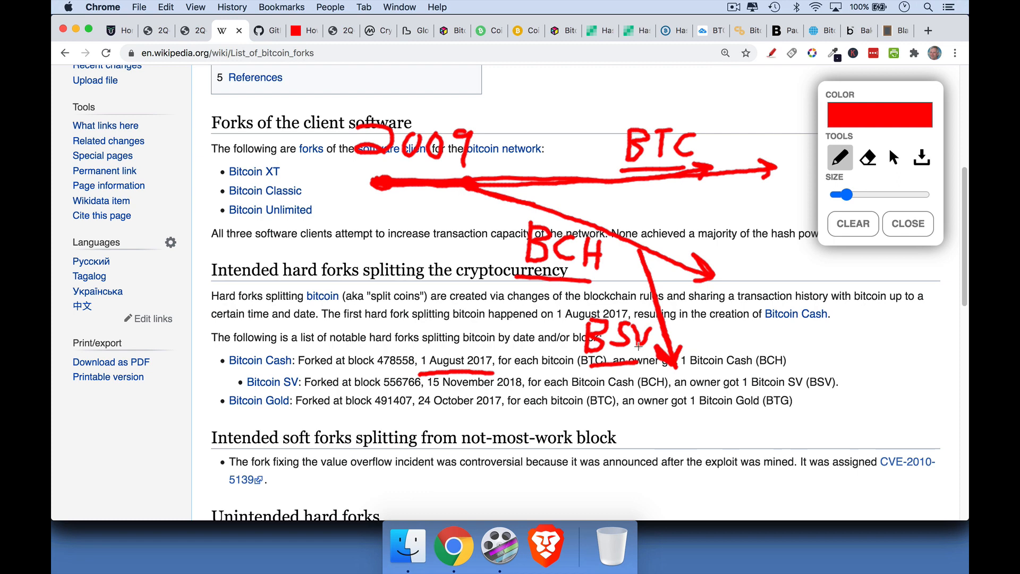
{"action": "left_click", "coordinate": [591, 30]}
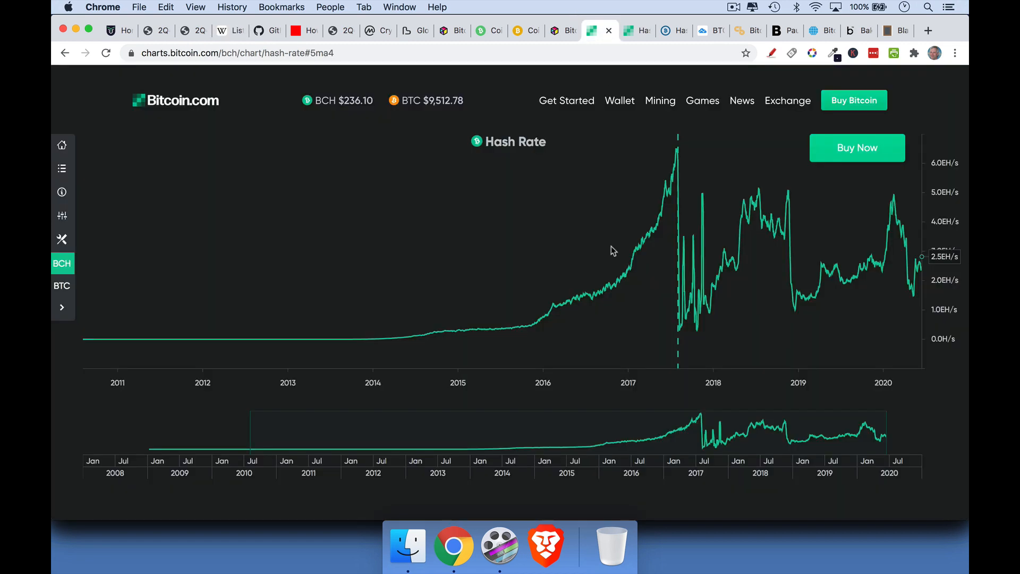
{"action": "mouse_move", "coordinate": [603, 273]}
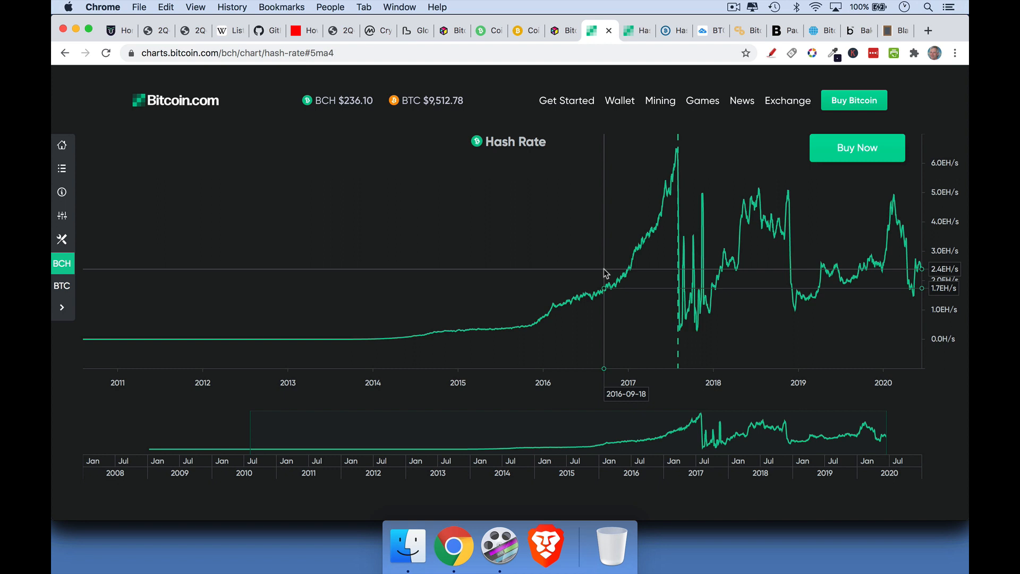
{"action": "mouse_move", "coordinate": [966, 214]}
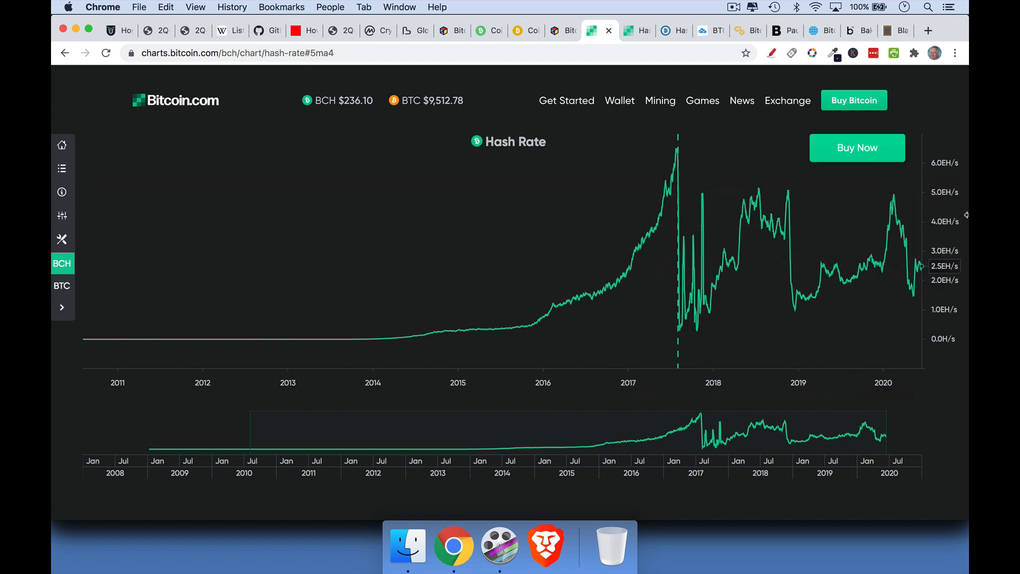
{"action": "mouse_move", "coordinate": [962, 276]}
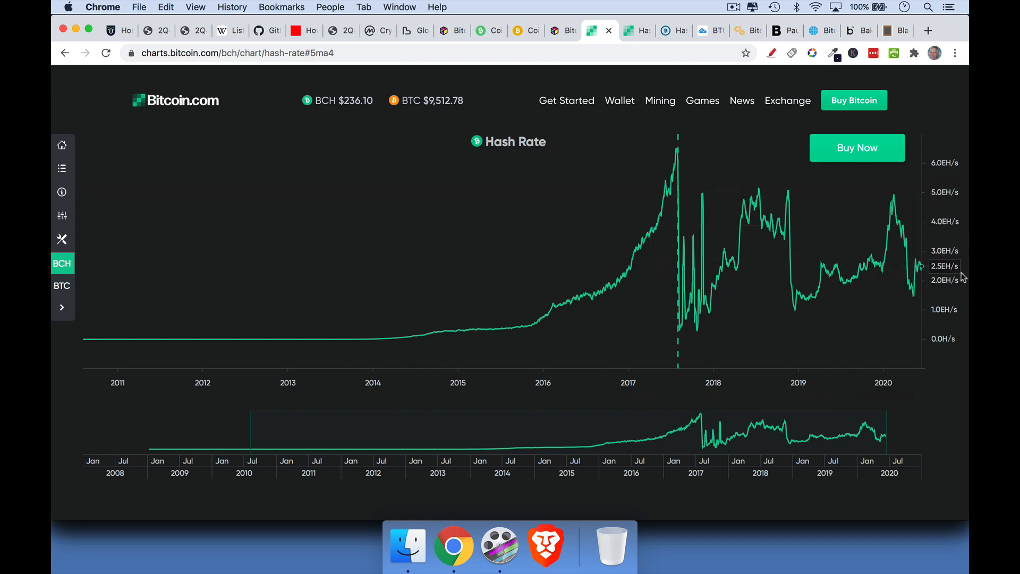
{"action": "mouse_move", "coordinate": [954, 273]}
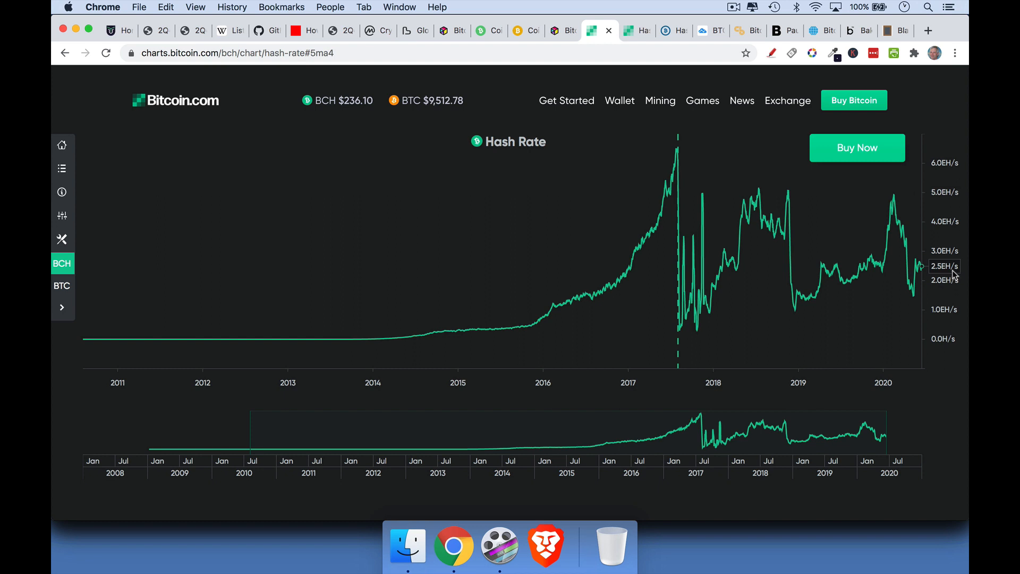
{"action": "mouse_move", "coordinate": [964, 273]}
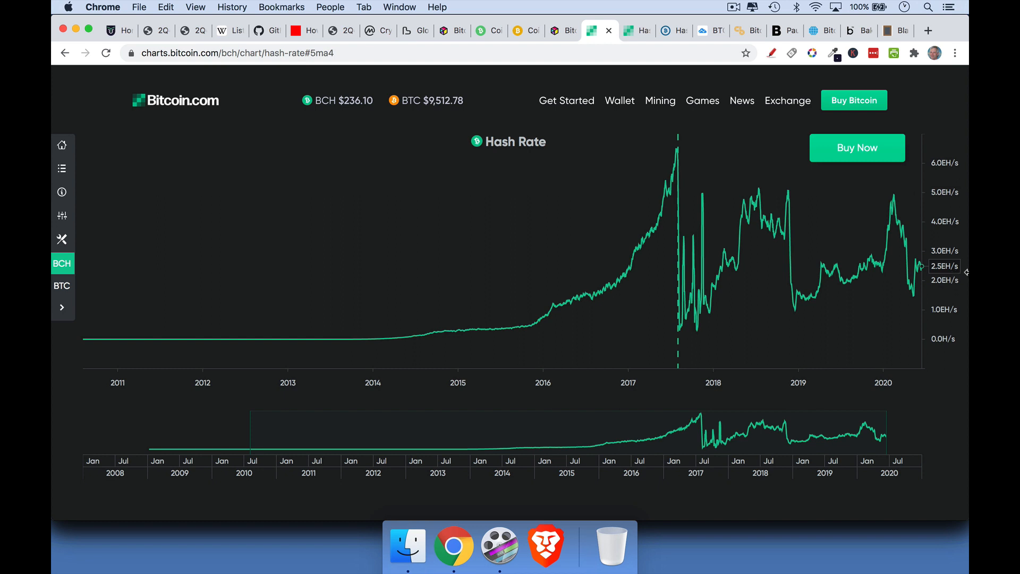
{"action": "mouse_move", "coordinate": [948, 279]}
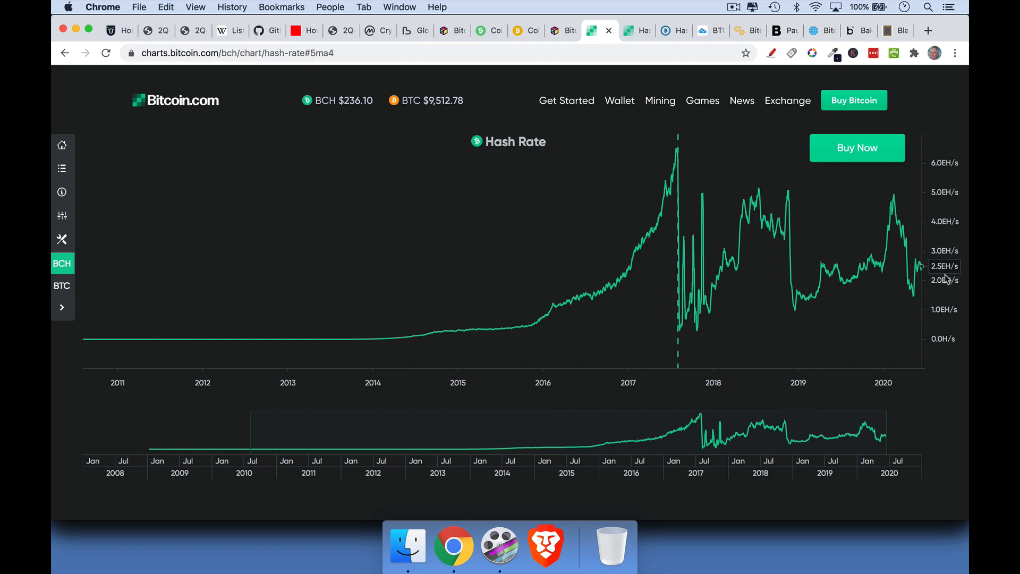
{"action": "mouse_move", "coordinate": [556, 87]}
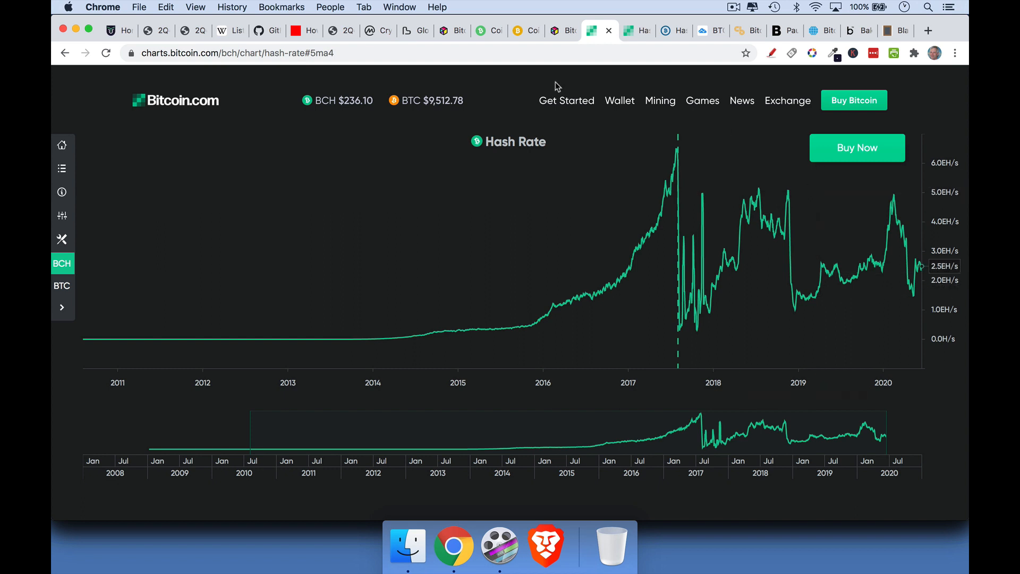
- Switch the Bitcoin.com hash rate chart from Bitcoin Cash to Bitcoin (BTC)
{"action": "left_click", "coordinate": [61, 285]}
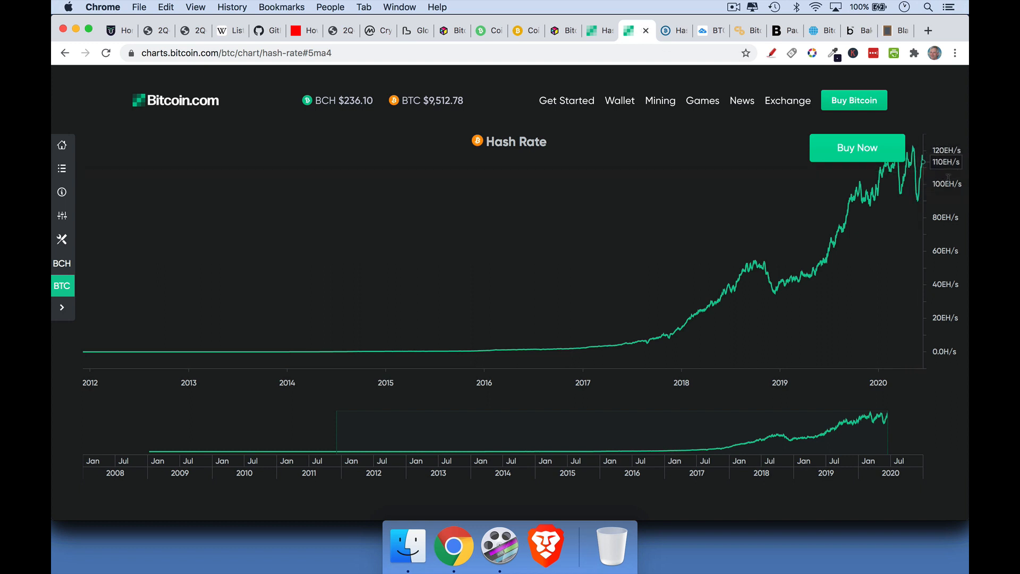
{"action": "mouse_move", "coordinate": [938, 173]}
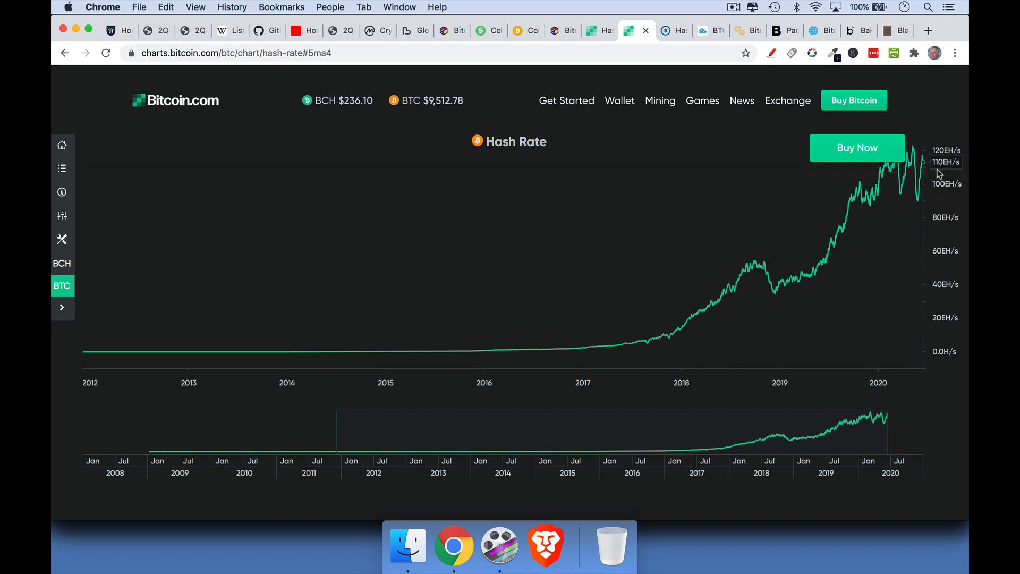
{"action": "mouse_move", "coordinate": [865, 93]}
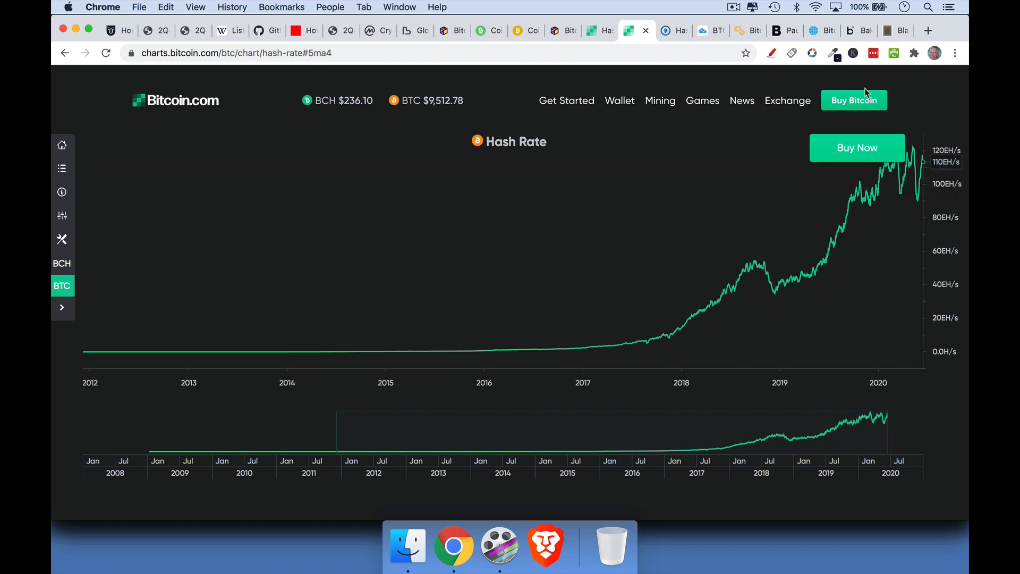
- Bring up the BitcoinWiki Hashrate article with the 1 EH/s definition highlighted
{"action": "left_click", "coordinate": [663, 31]}
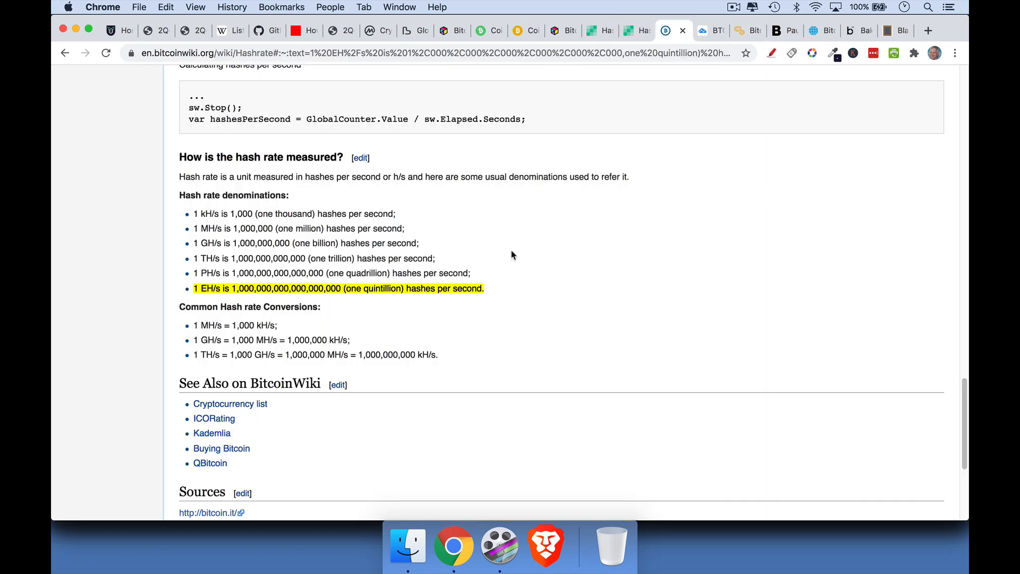
{"action": "mouse_move", "coordinate": [222, 230]}
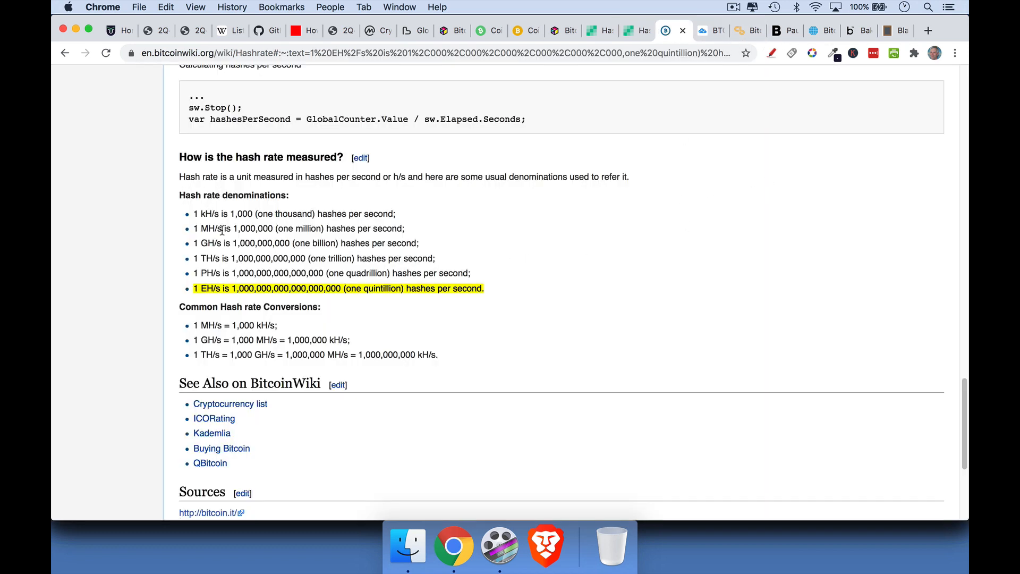
{"action": "mouse_move", "coordinate": [345, 300]}
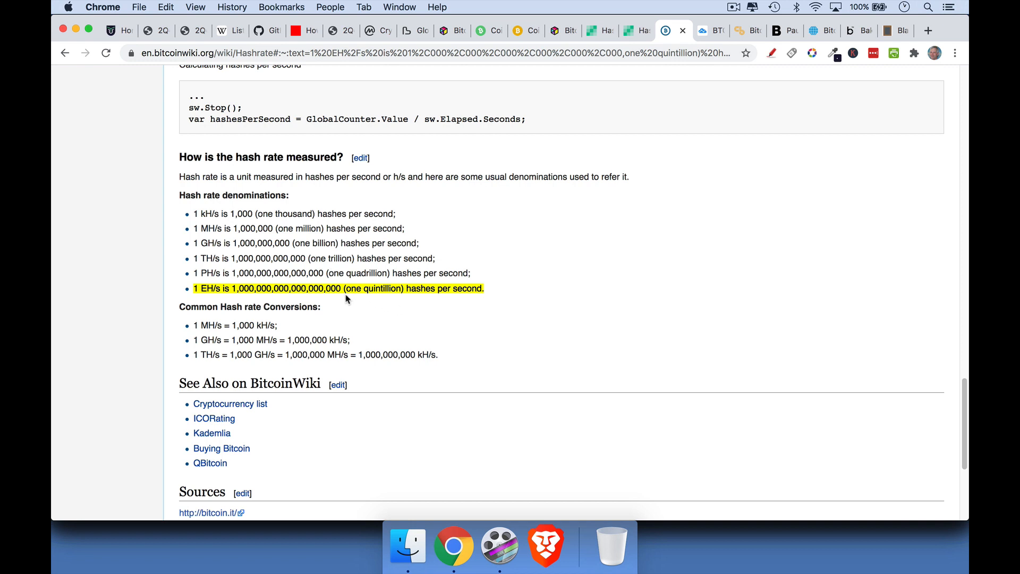
{"action": "mouse_move", "coordinate": [208, 297]}
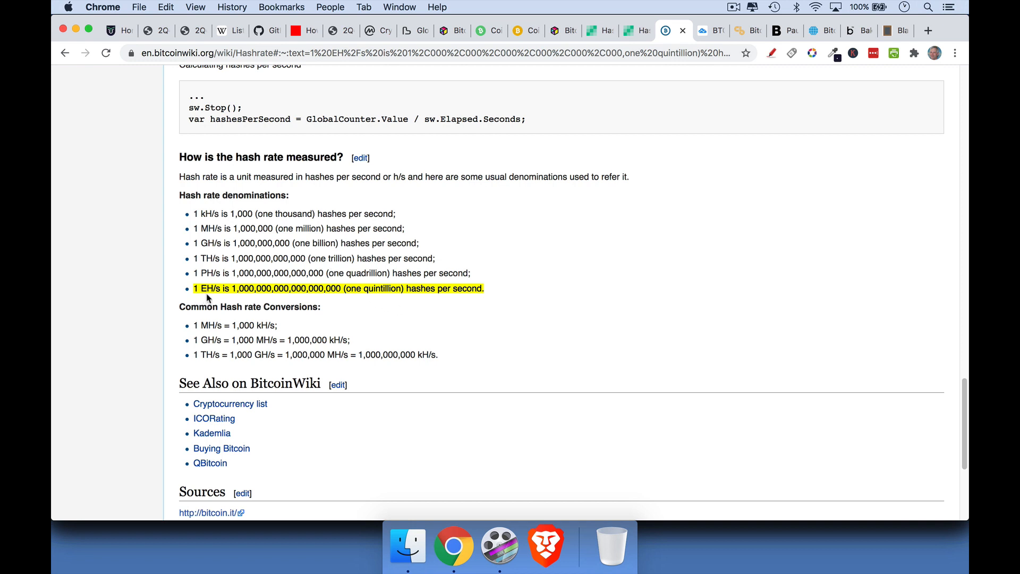
{"action": "mouse_move", "coordinate": [435, 305]}
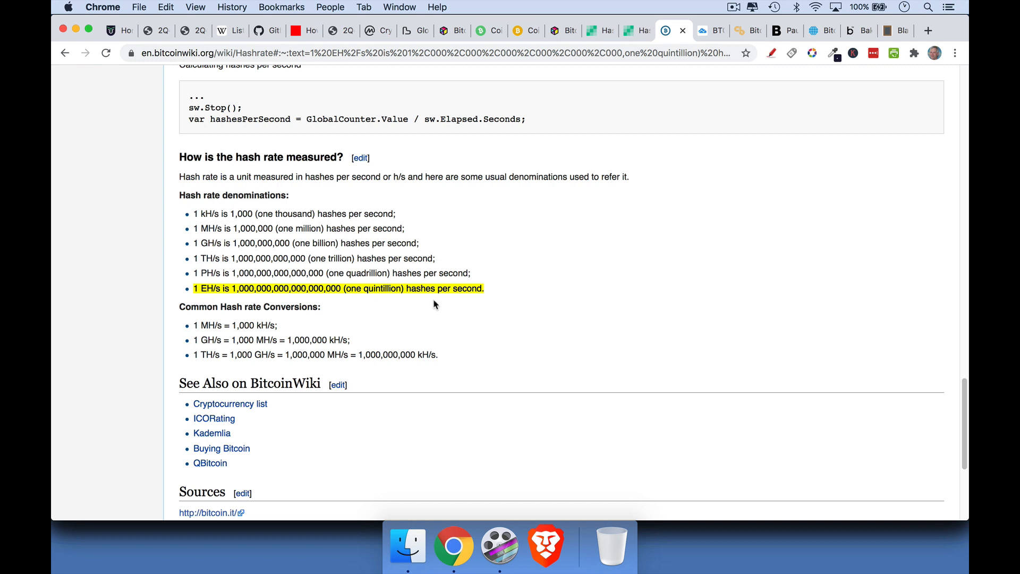
{"action": "mouse_move", "coordinate": [404, 300]}
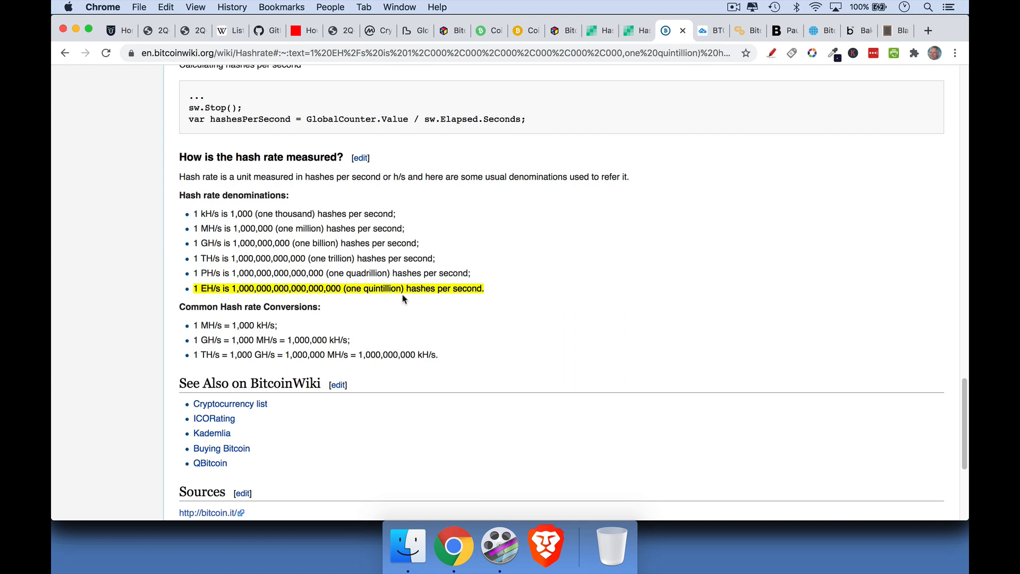
{"action": "mouse_move", "coordinate": [440, 320]}
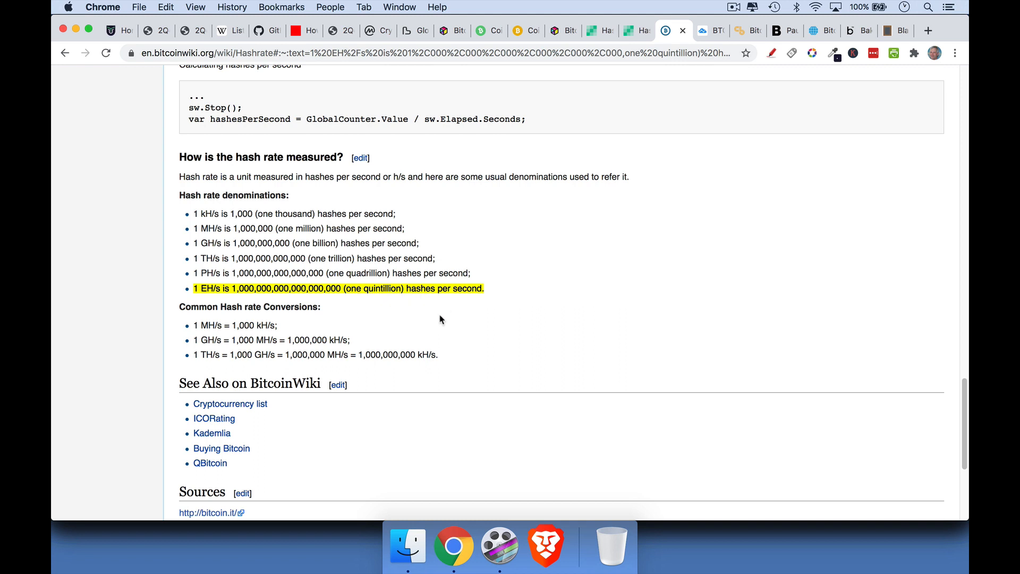
{"action": "mouse_move", "coordinate": [455, 268]}
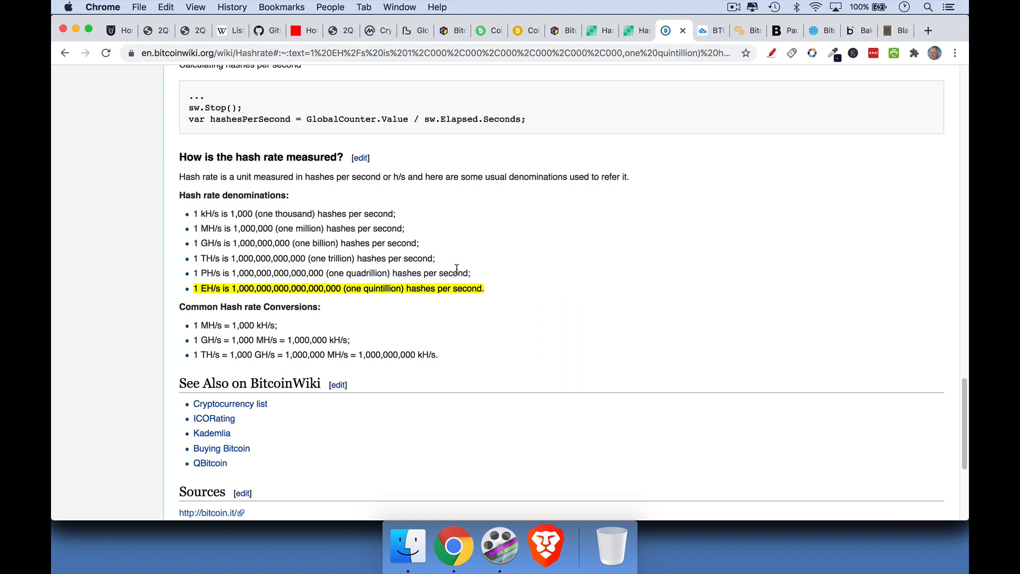
{"action": "mouse_move", "coordinate": [454, 286]}
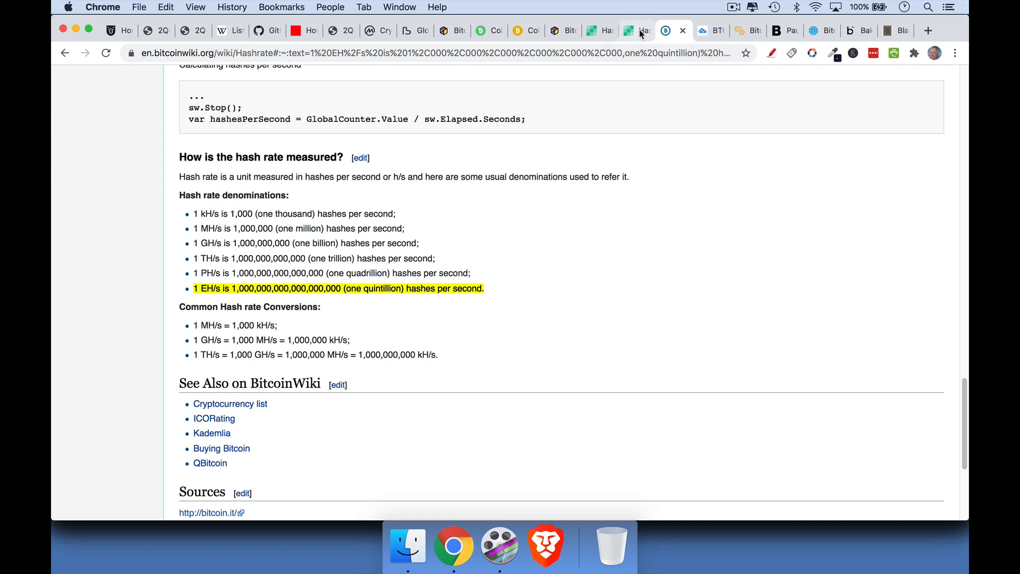
{"action": "mouse_move", "coordinate": [636, 31]}
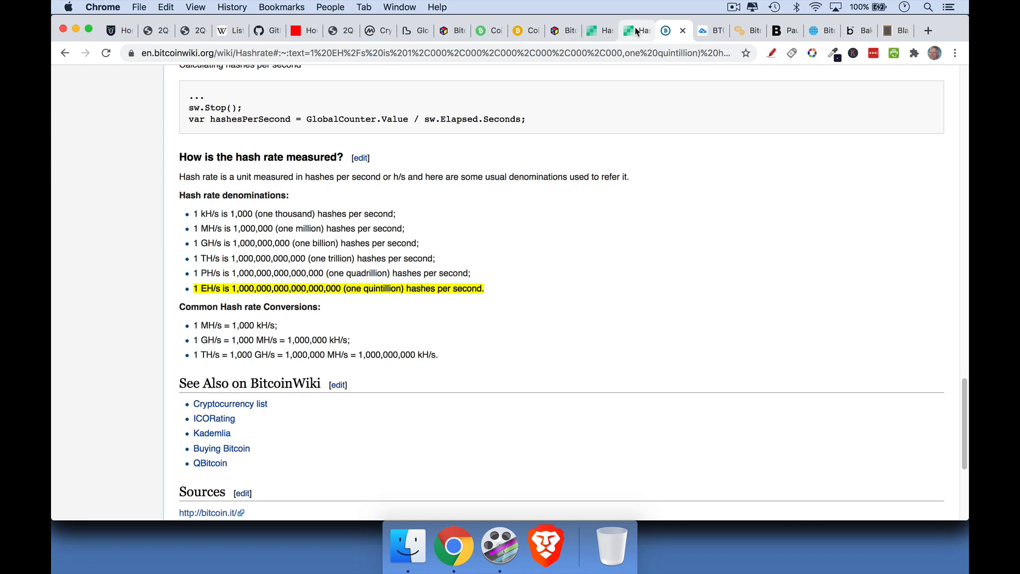
{"action": "left_click", "coordinate": [634, 31]}
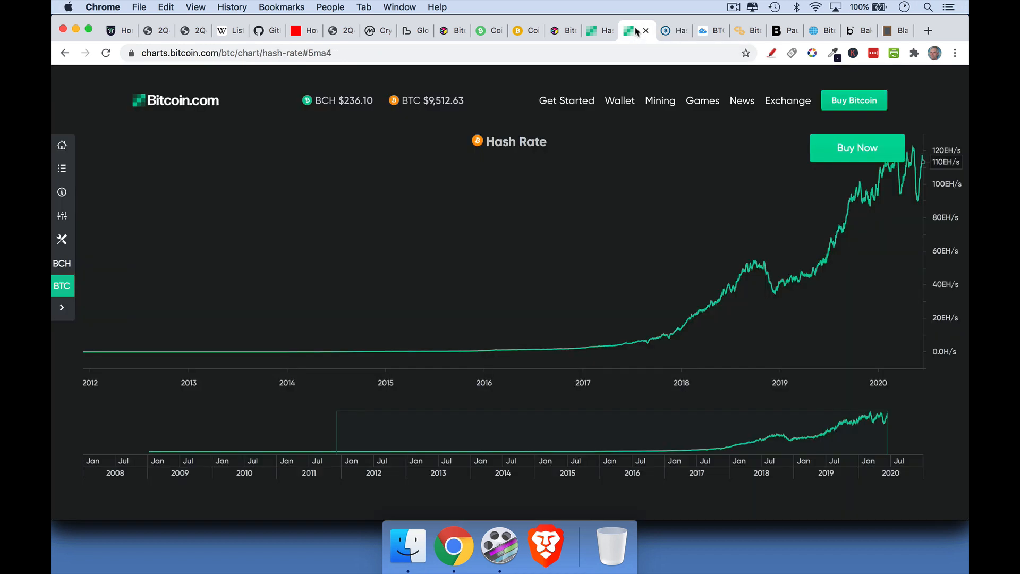
{"action": "mouse_move", "coordinate": [760, 209]}
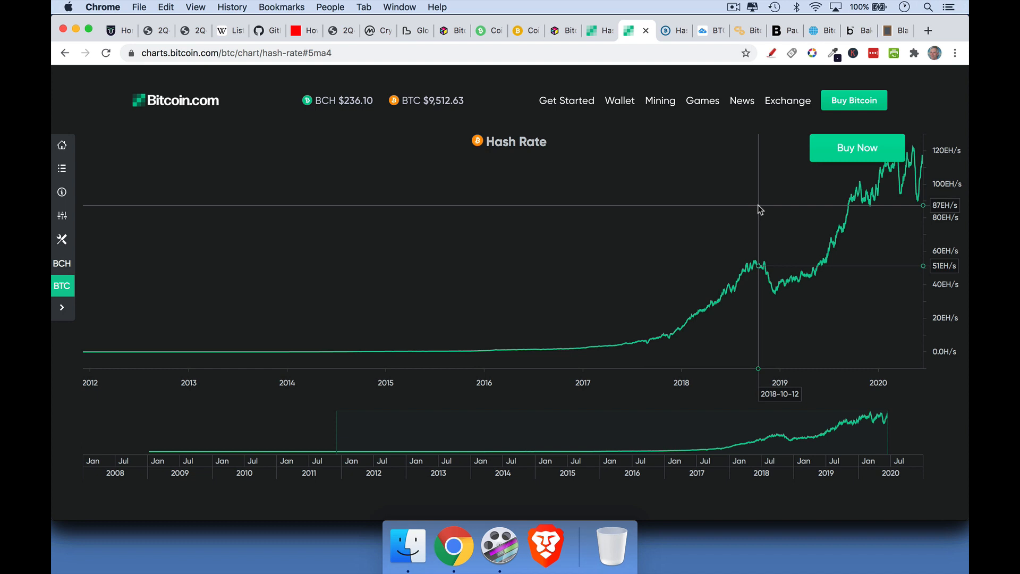
{"action": "mouse_move", "coordinate": [584, 4]}
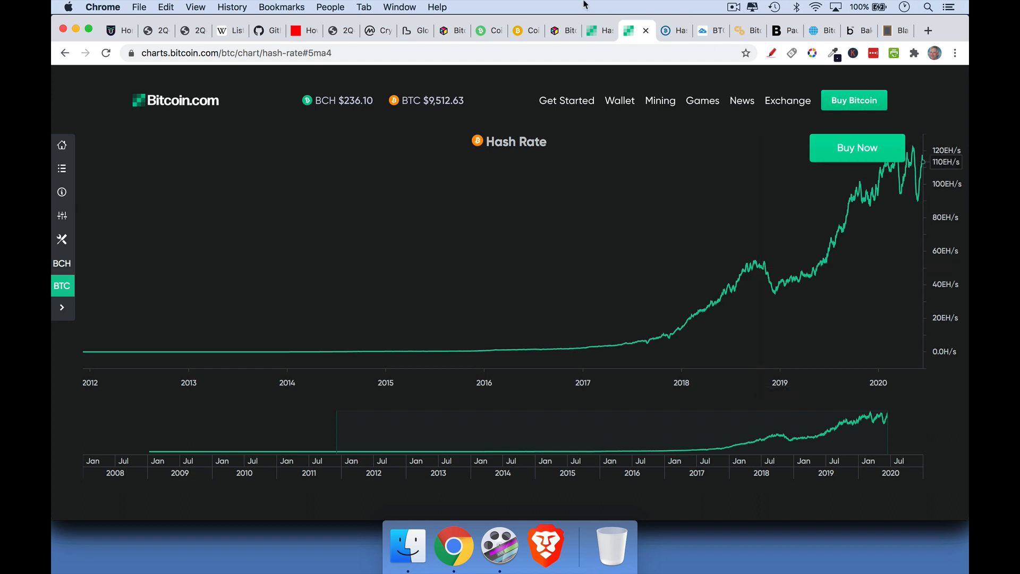
{"action": "left_click", "coordinate": [62, 264]}
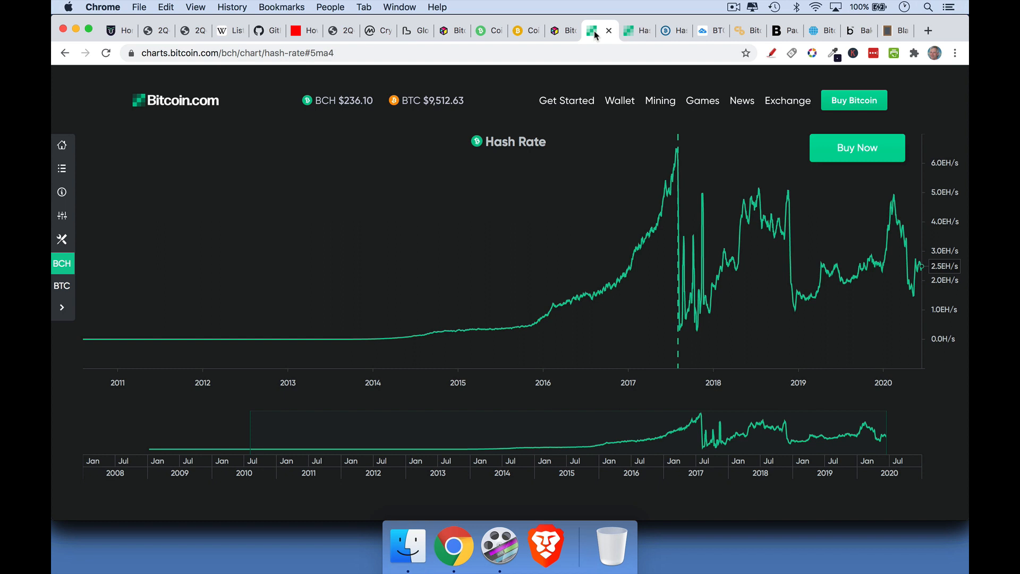
{"action": "left_click", "coordinate": [61, 285]}
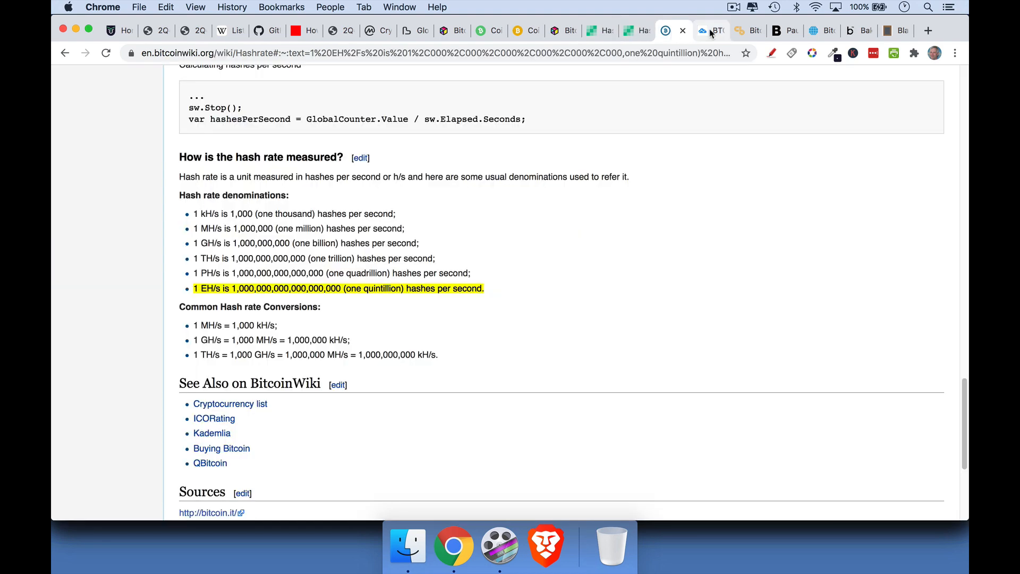
- Bring up the TradingView weekly BTCUSD versus BCHUSD percentage chart since 2015
{"action": "left_click", "coordinate": [703, 31]}
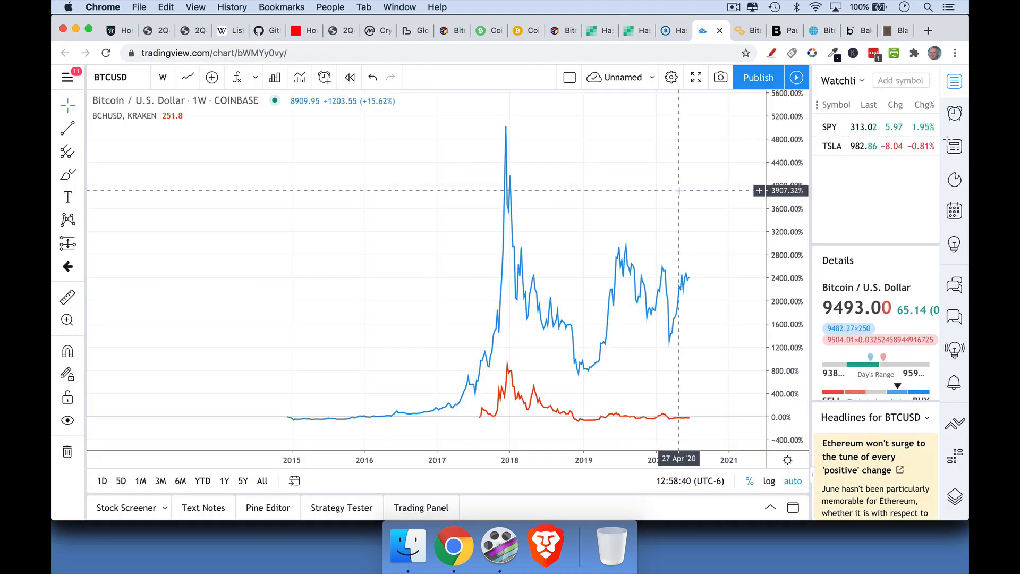
{"action": "mouse_move", "coordinate": [683, 187]}
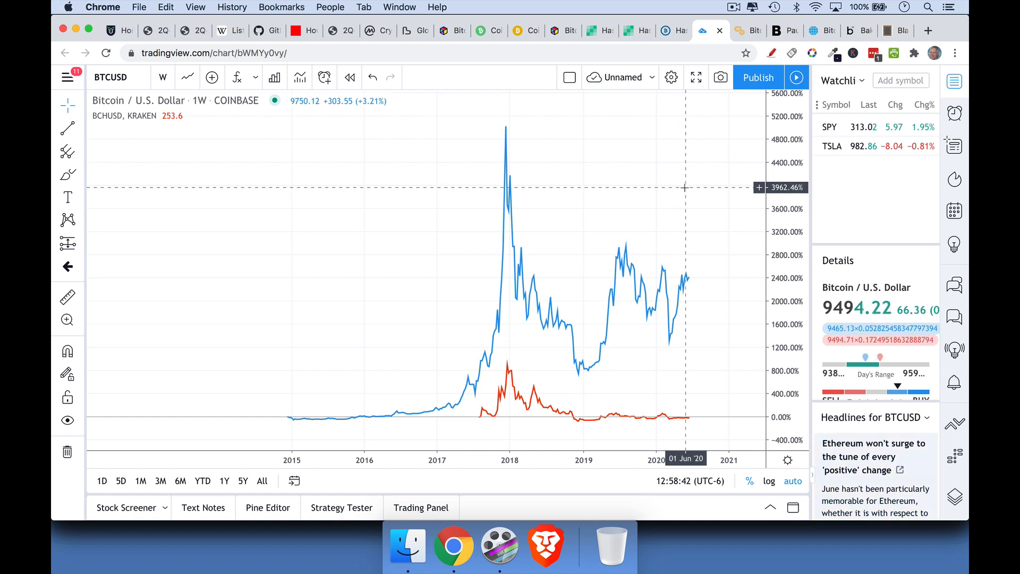
{"action": "mouse_move", "coordinate": [809, 210]}
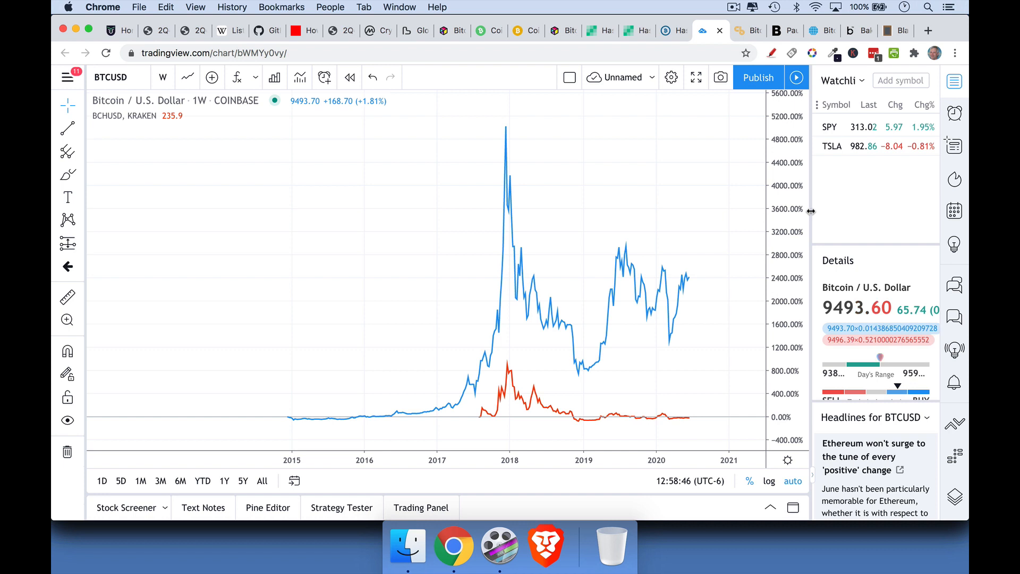
{"action": "mouse_move", "coordinate": [688, 283]}
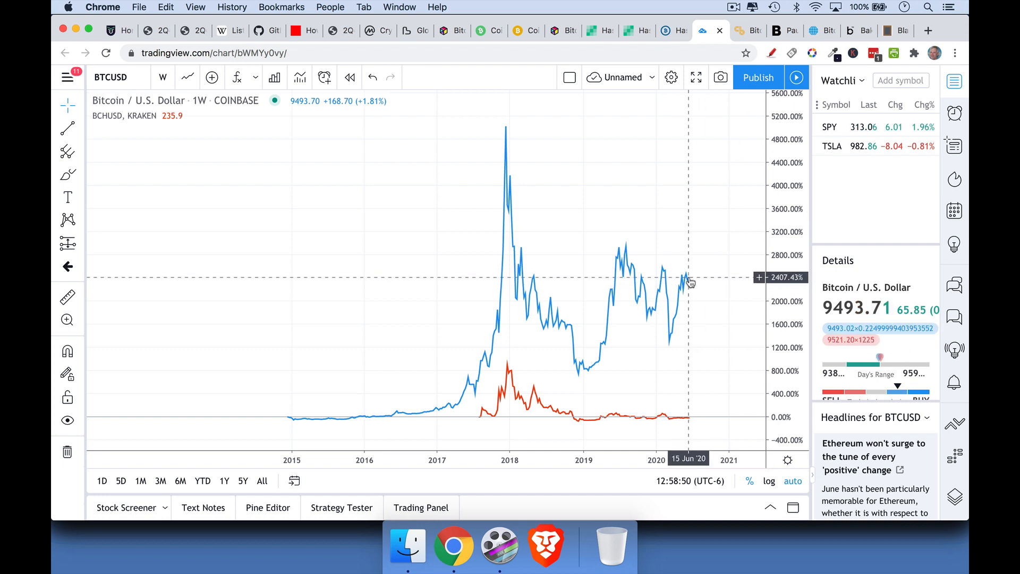
{"action": "mouse_move", "coordinate": [676, 403]}
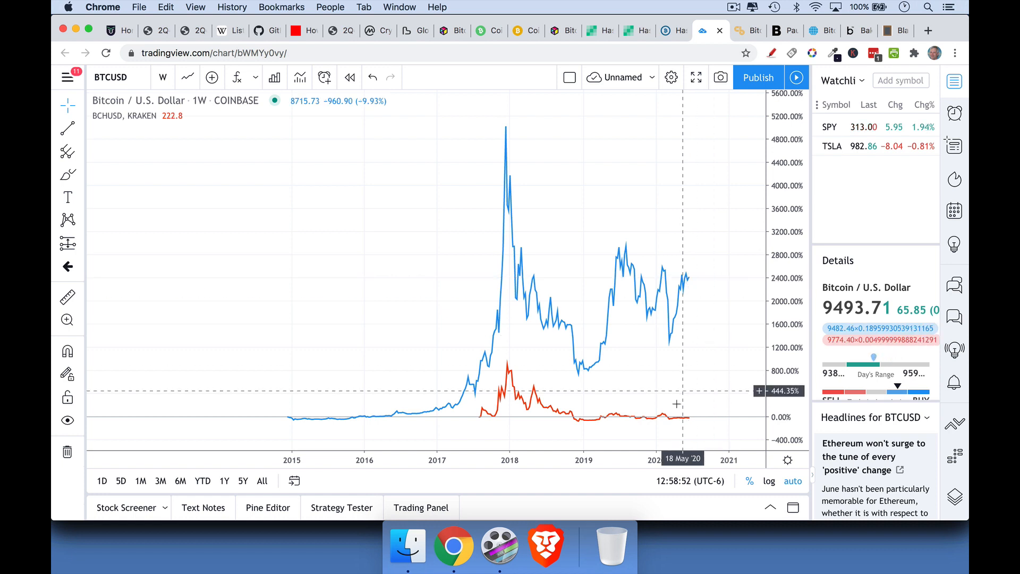
{"action": "mouse_move", "coordinate": [688, 422]}
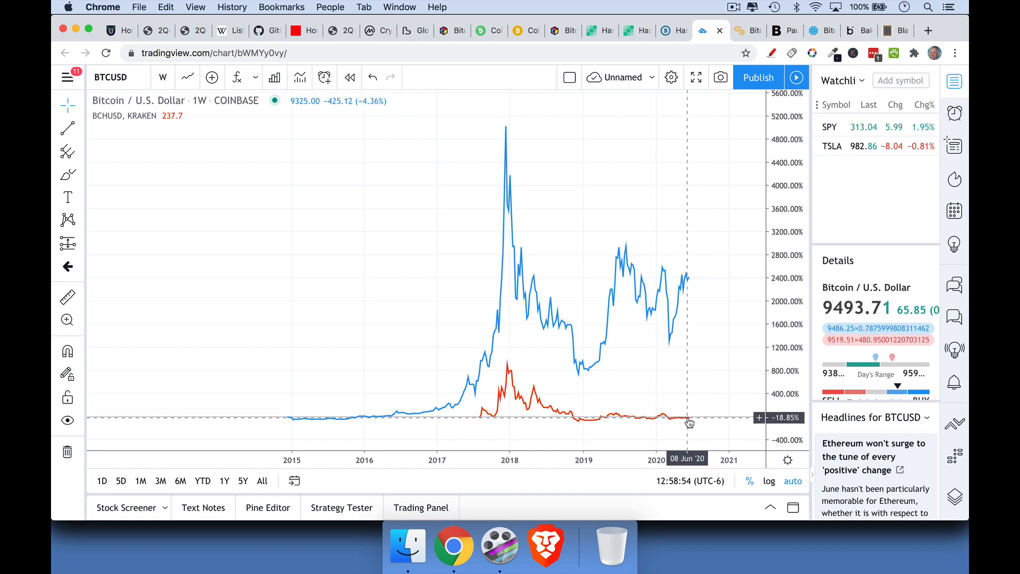
{"action": "mouse_move", "coordinate": [696, 269]}
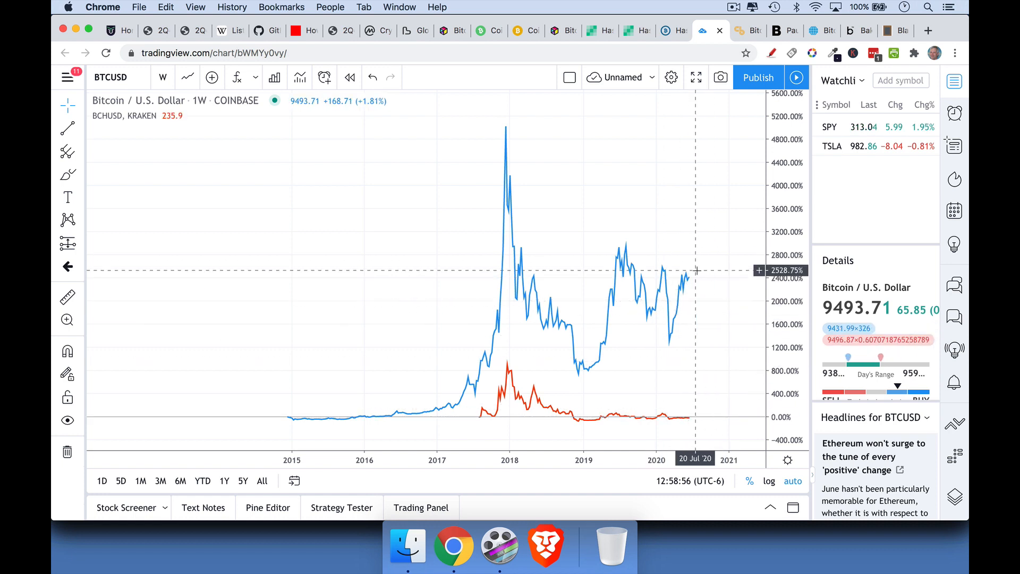
{"action": "mouse_move", "coordinate": [682, 410]}
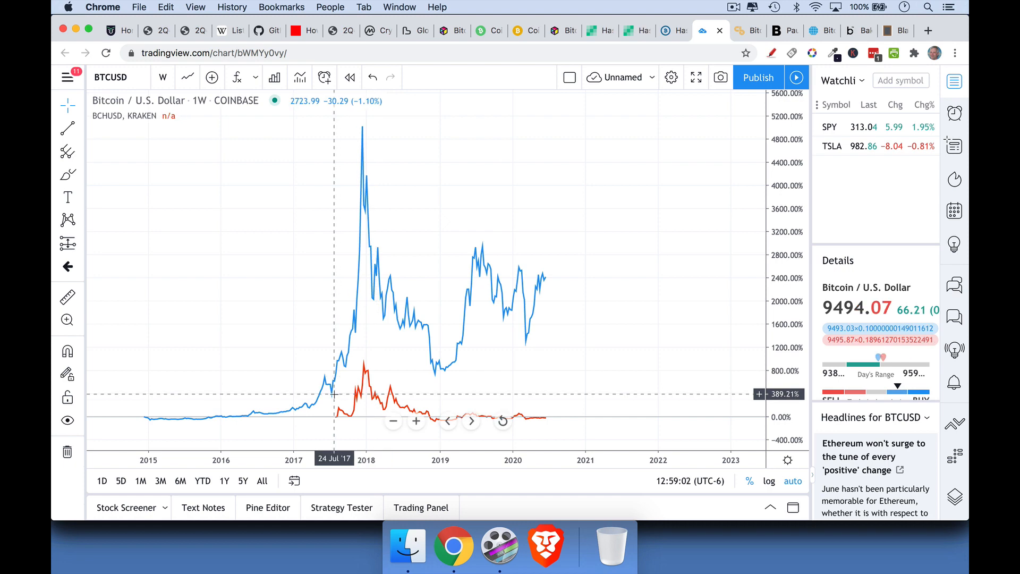
{"action": "mouse_move", "coordinate": [335, 393]}
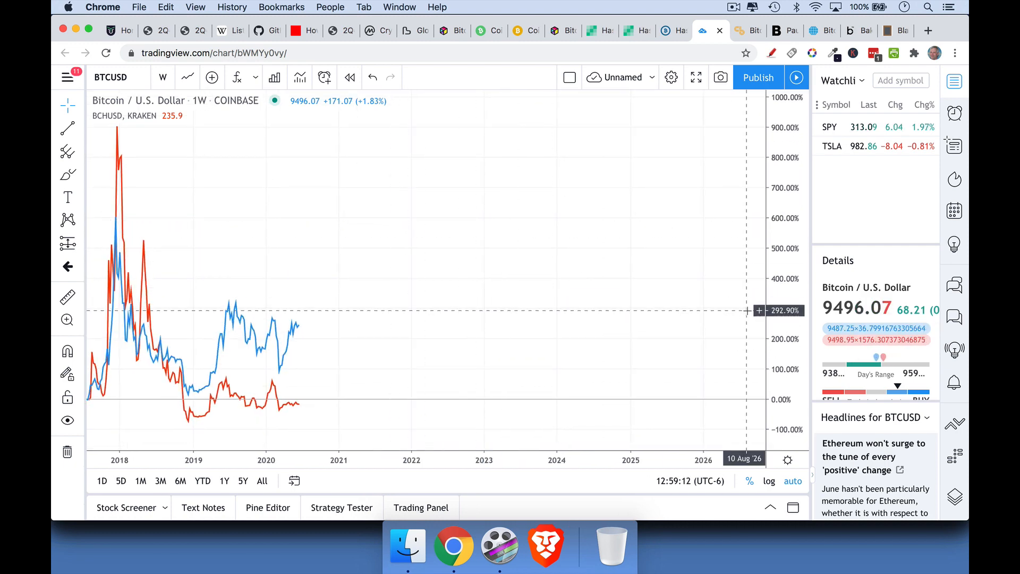
{"action": "mouse_move", "coordinate": [129, 146]}
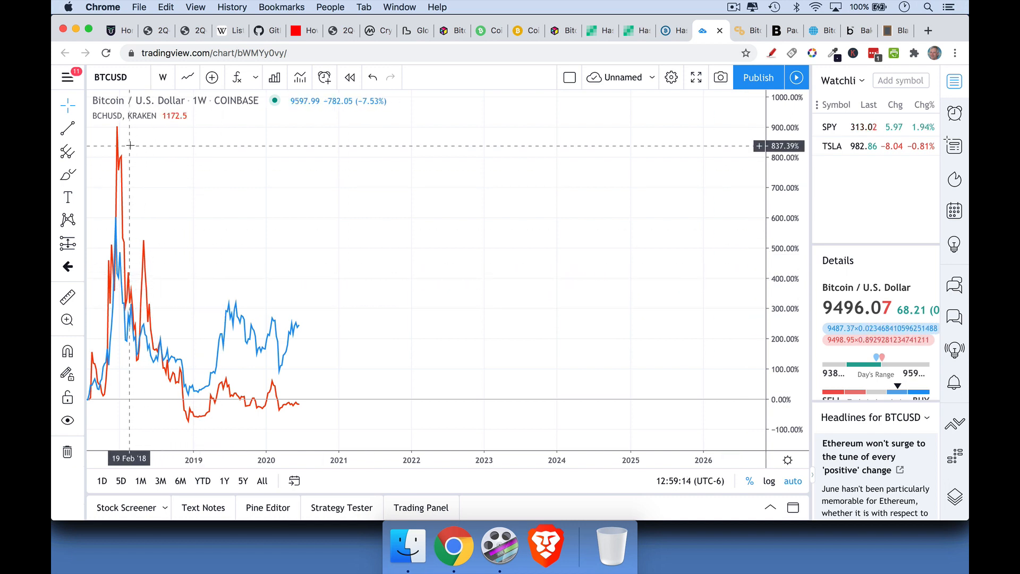
{"action": "mouse_move", "coordinate": [135, 148]}
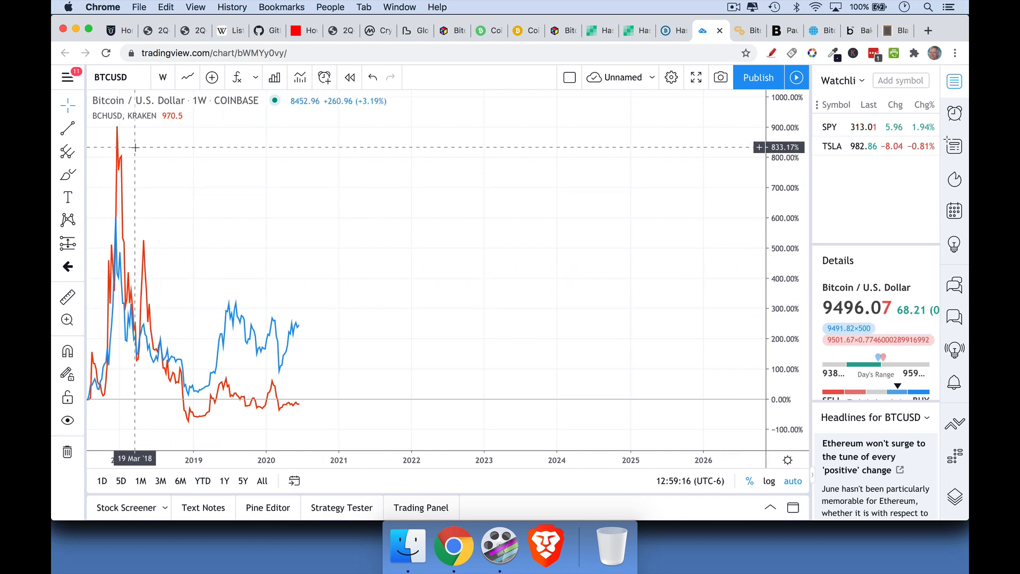
{"action": "mouse_move", "coordinate": [533, 219]}
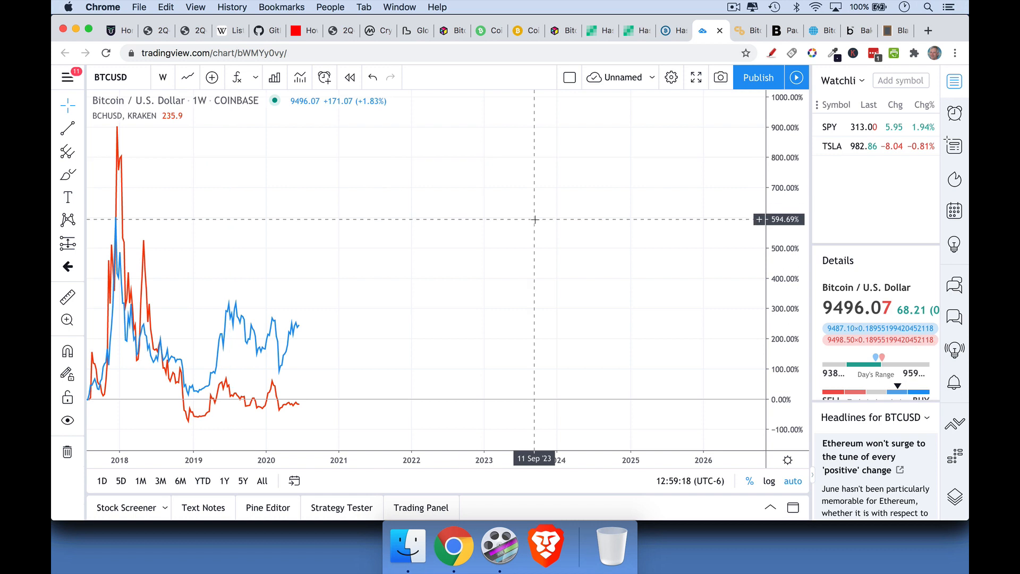
{"action": "mouse_move", "coordinate": [157, 335]}
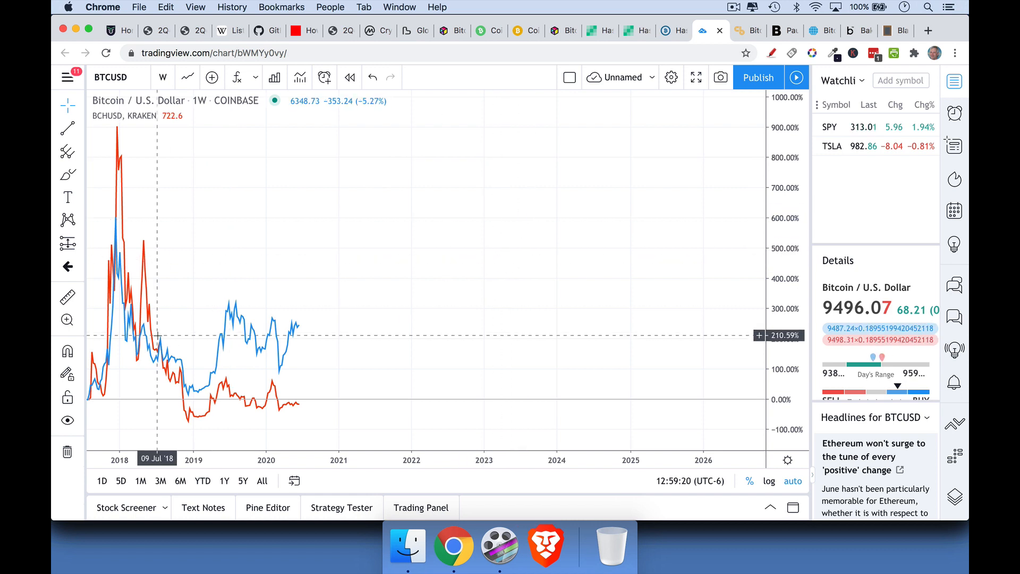
{"action": "mouse_move", "coordinate": [181, 322]}
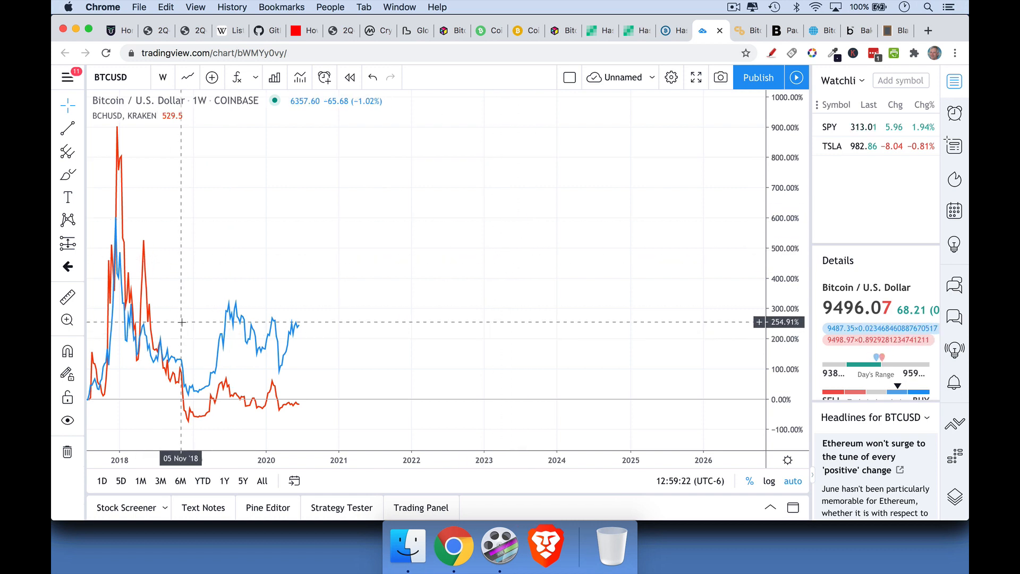
{"action": "mouse_move", "coordinate": [157, 322]}
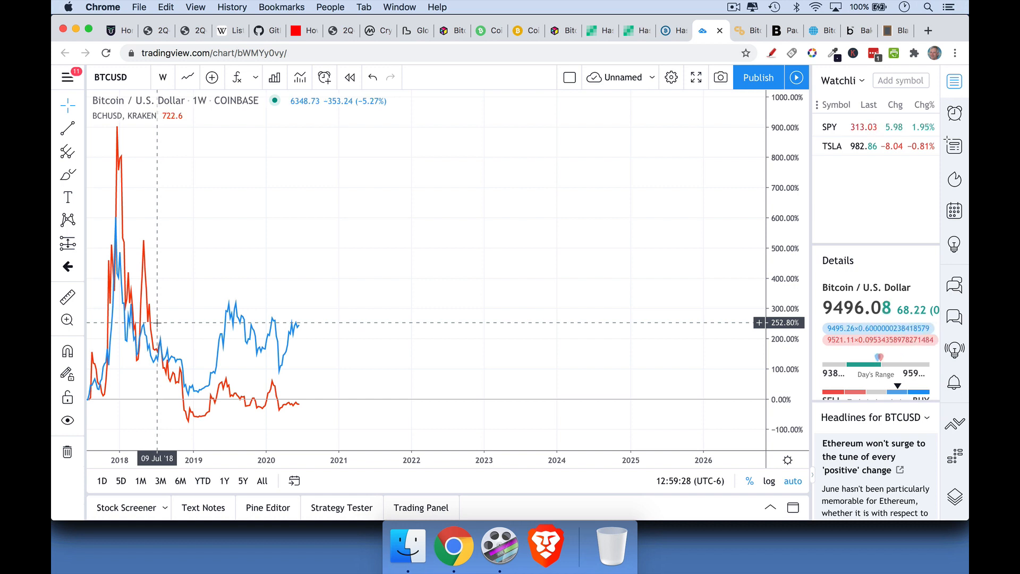
{"action": "mouse_move", "coordinate": [292, 408]}
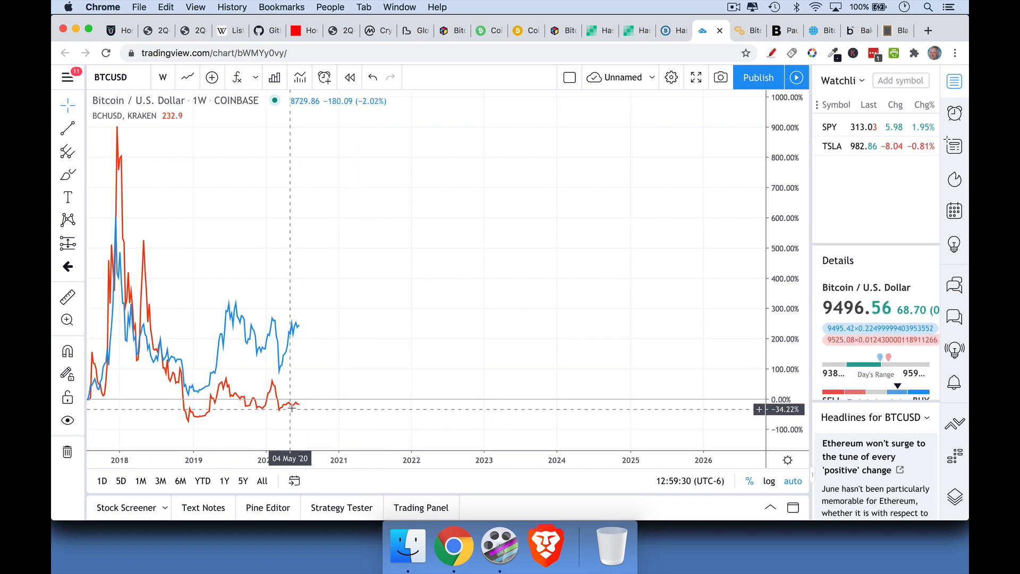
{"action": "mouse_move", "coordinate": [300, 410]}
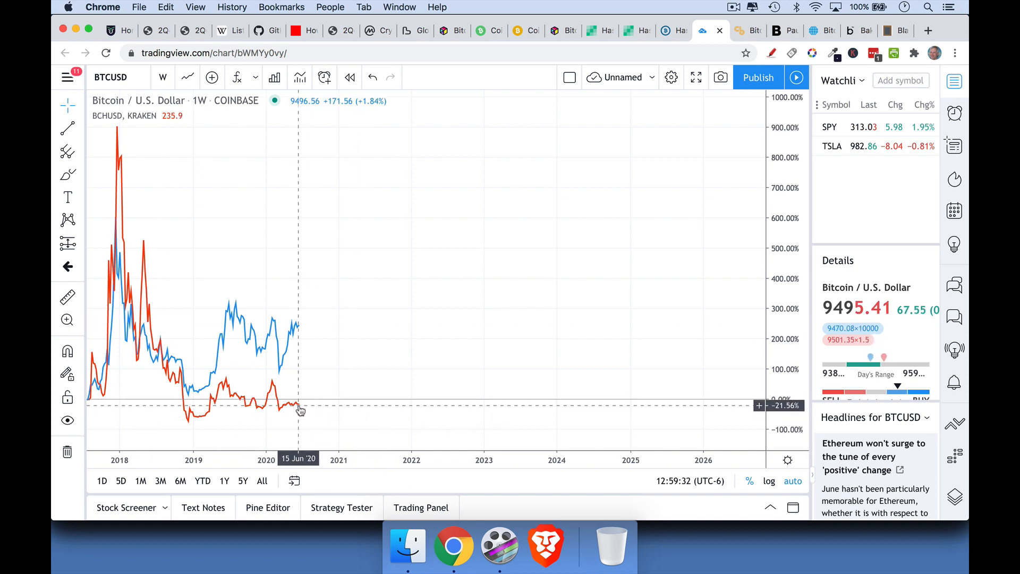
{"action": "mouse_move", "coordinate": [331, 289]}
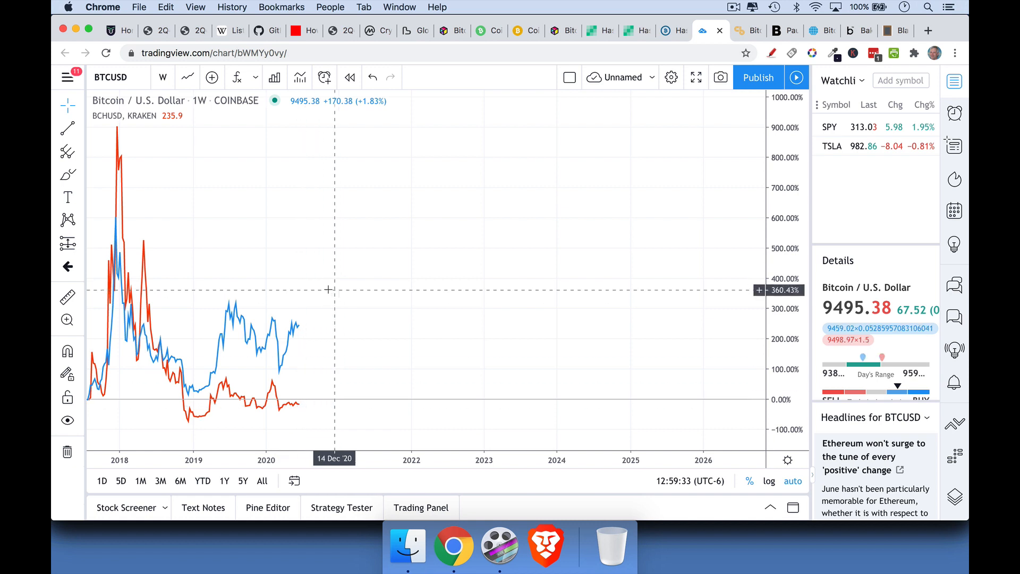
{"action": "mouse_move", "coordinate": [298, 320]}
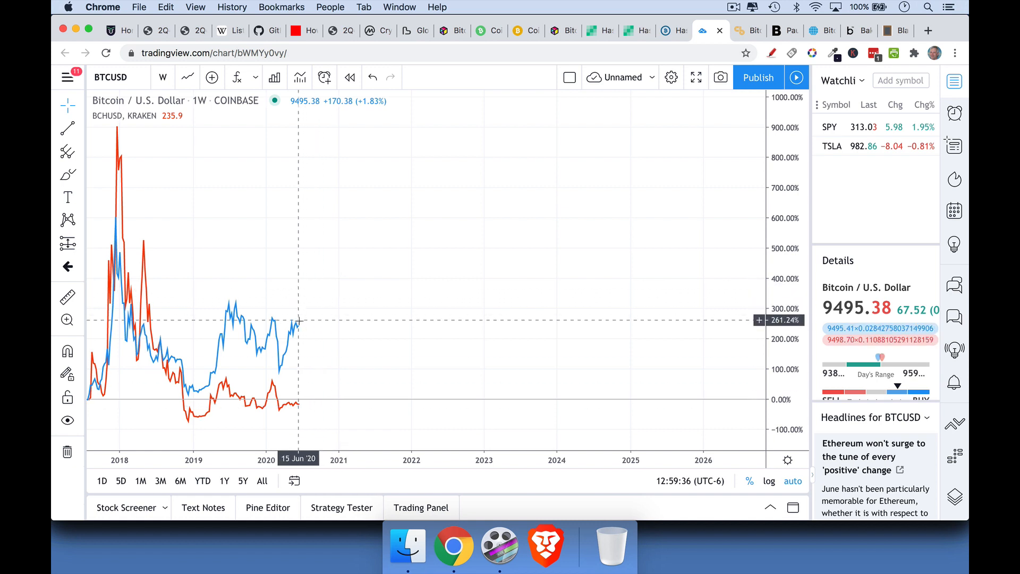
{"action": "mouse_move", "coordinate": [299, 325]}
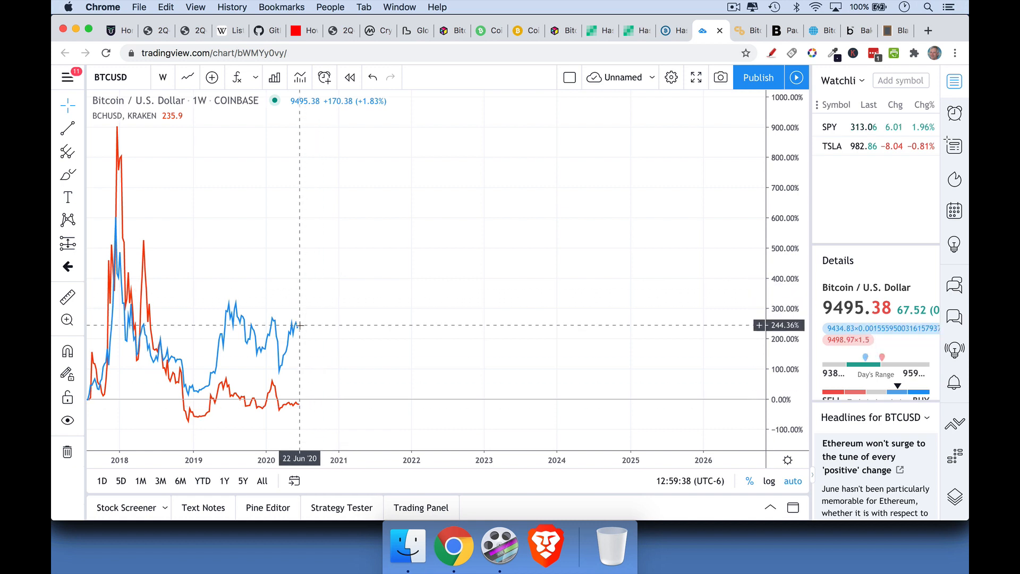
{"action": "mouse_move", "coordinate": [315, 322]}
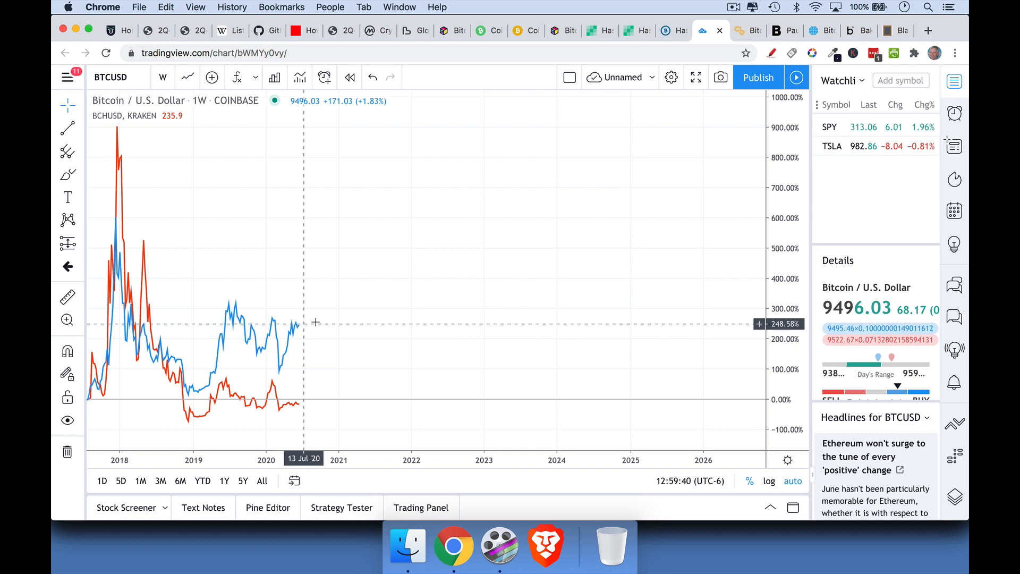
{"action": "mouse_move", "coordinate": [700, 357]}
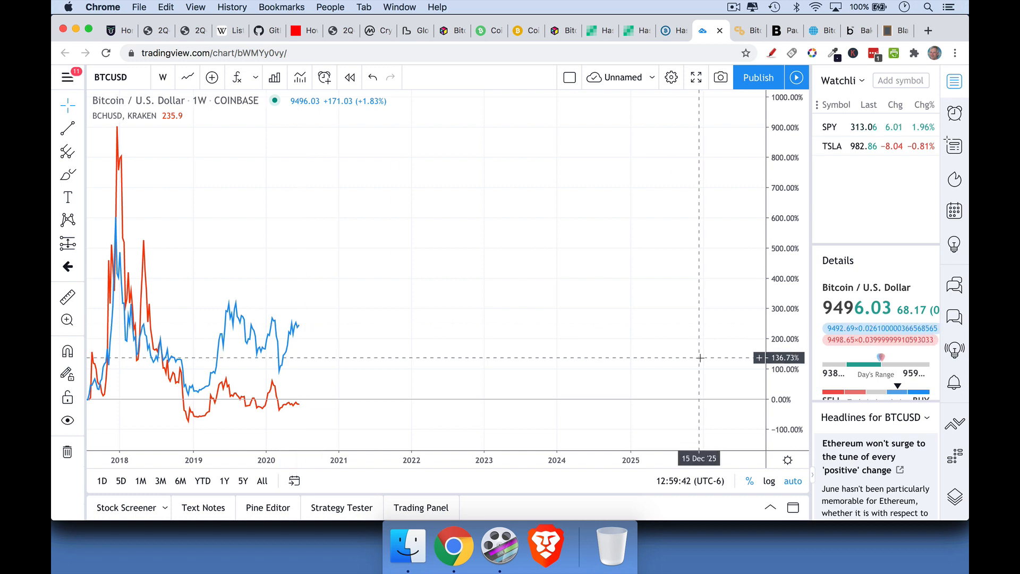
{"action": "mouse_move", "coordinate": [699, 336]}
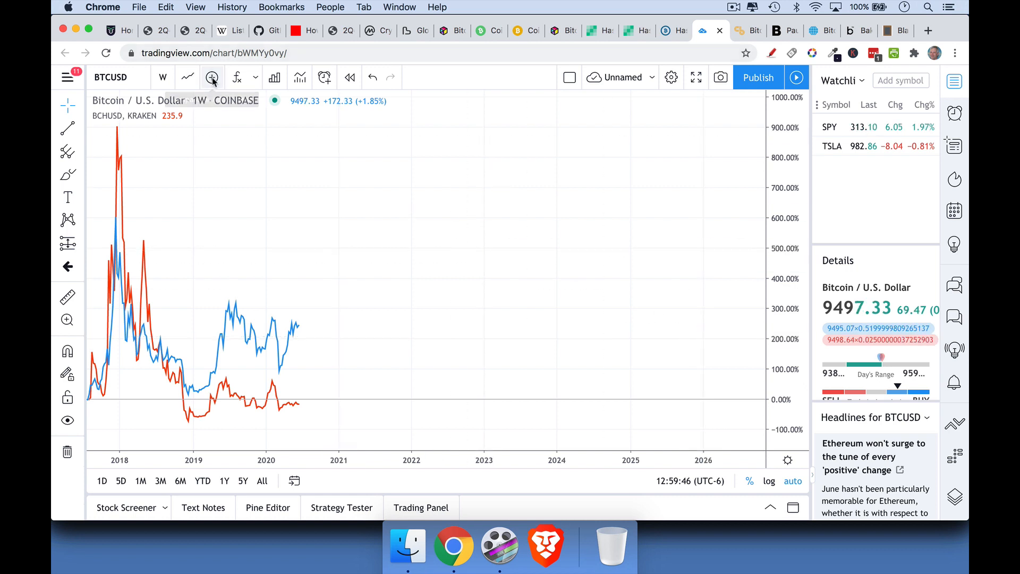
- Add BSVUSD from Bitfinex as a third comparison line on the chart
{"action": "left_click", "coordinate": [211, 77]}
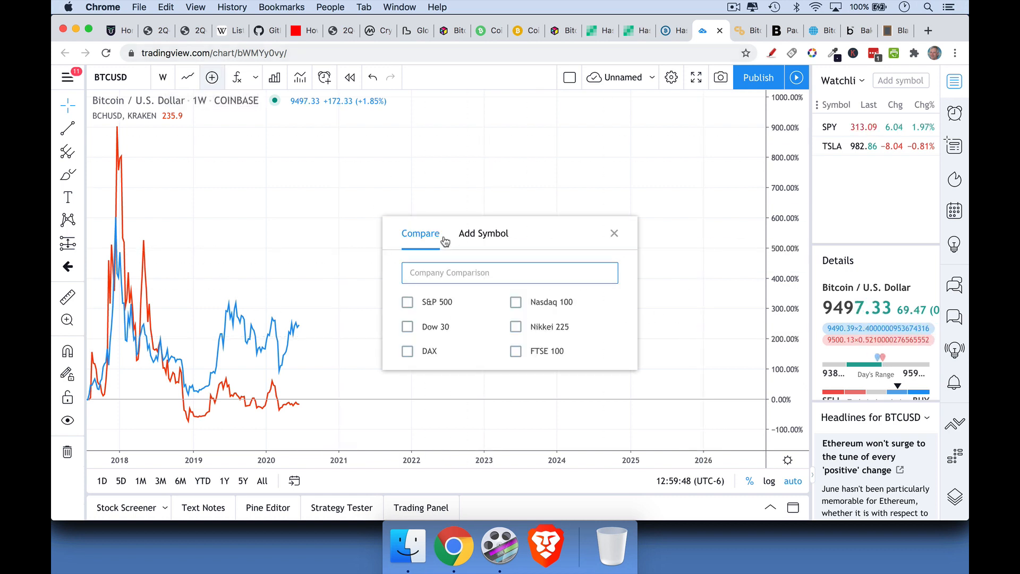
{"action": "type", "text": "B"}
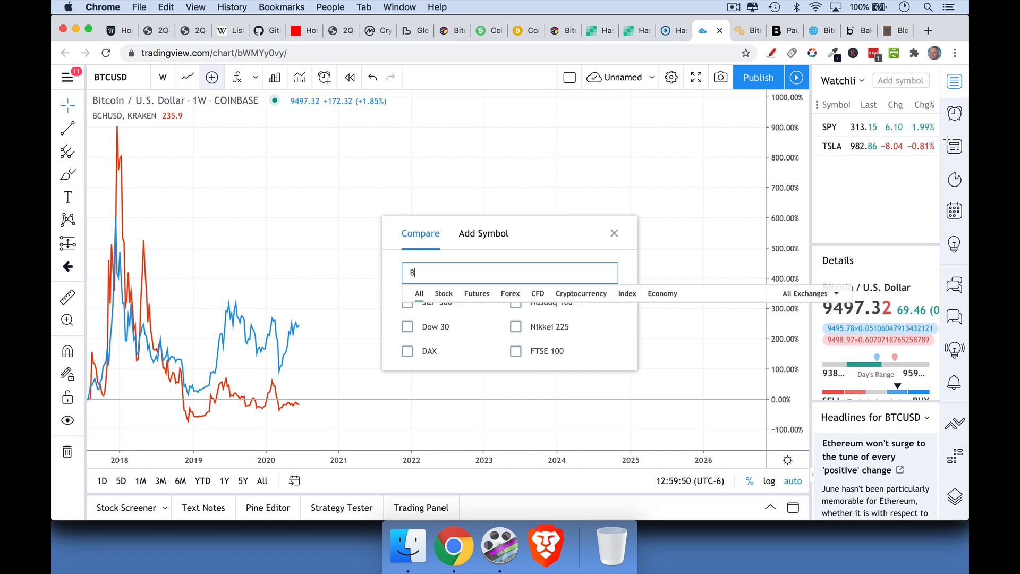
{"action": "type", "text": "SVUS"}
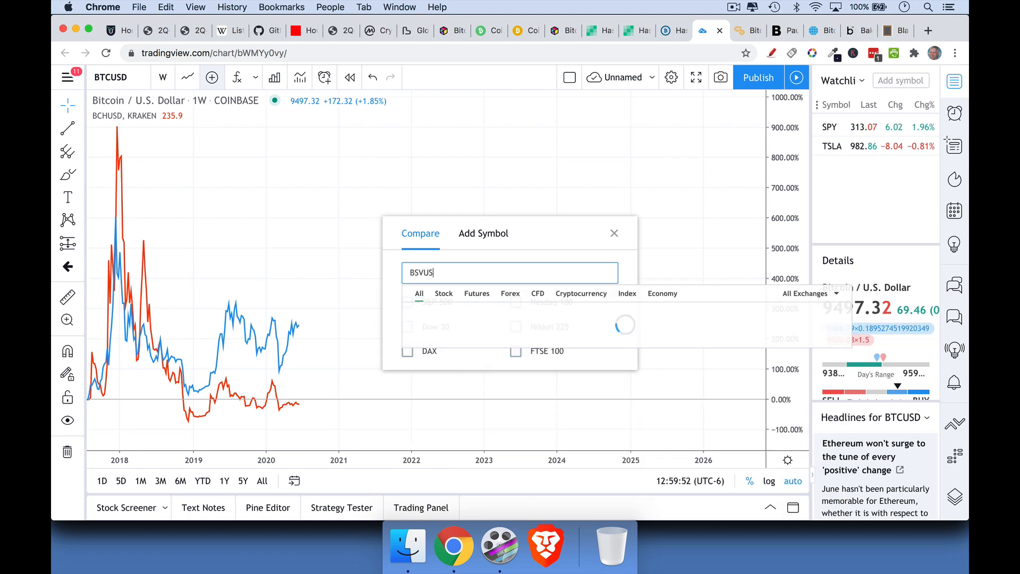
{"action": "type", "text": "D"}
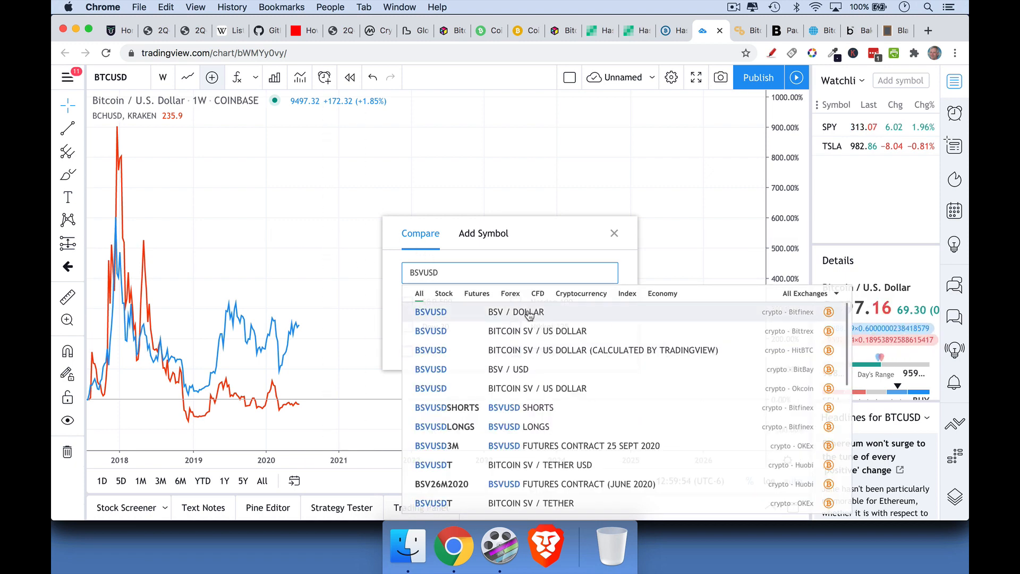
{"action": "left_click", "coordinate": [430, 311]}
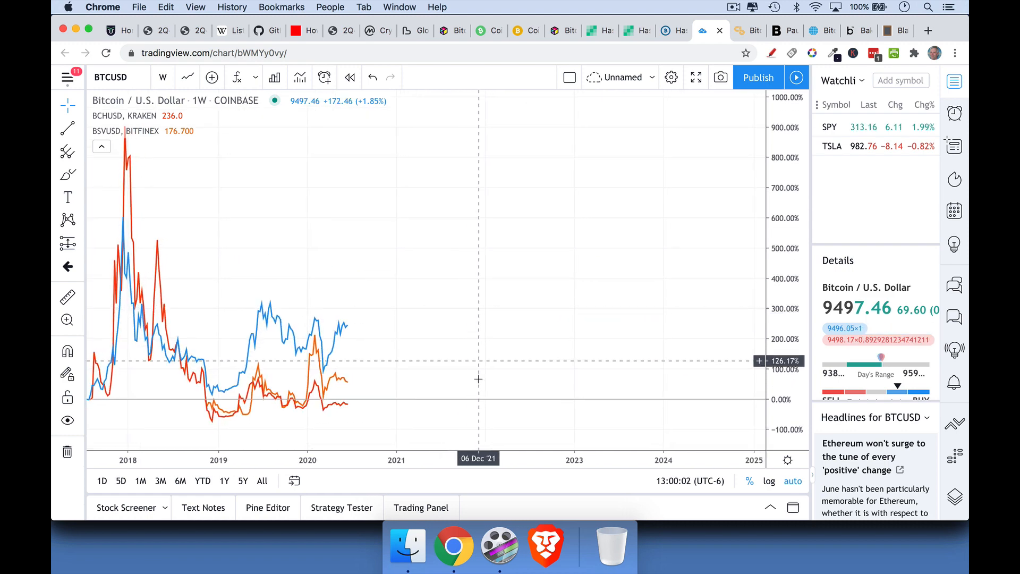
{"action": "mouse_move", "coordinate": [362, 316]}
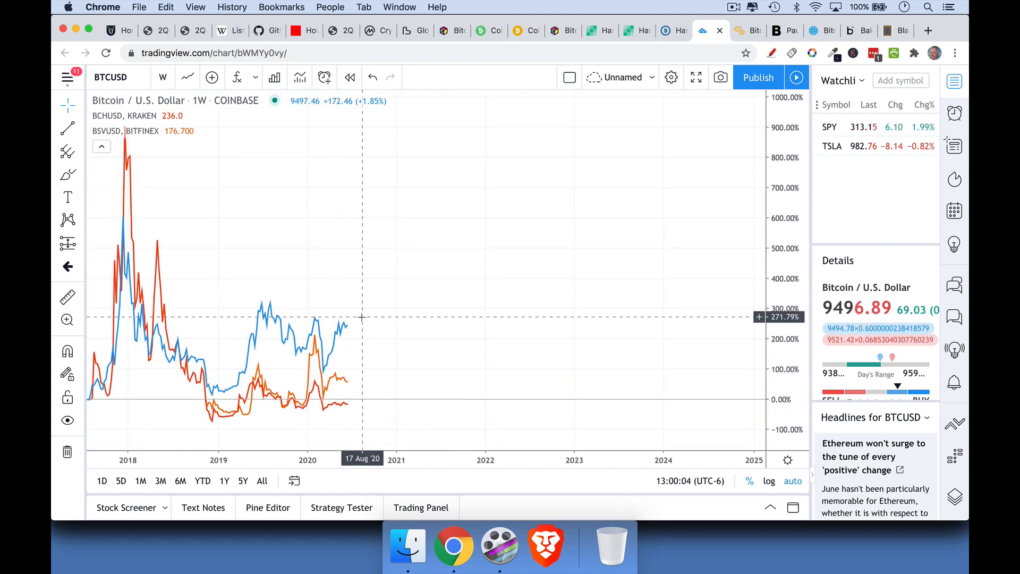
{"action": "mouse_move", "coordinate": [389, 318]}
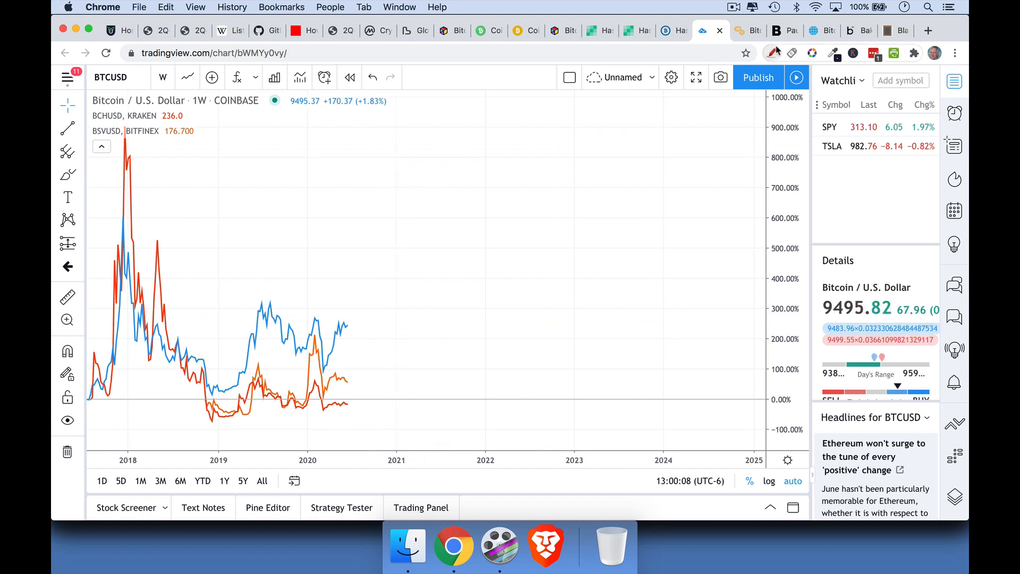
{"action": "mouse_move", "coordinate": [773, 53]}
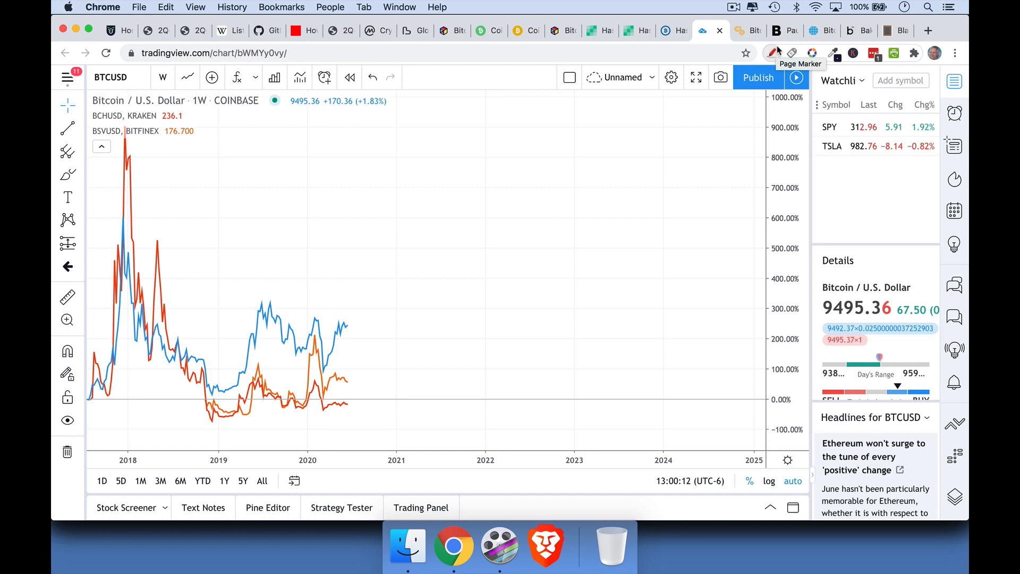
- Glance at the bitcoin GitHub repository, then return to the comparison chart
{"action": "left_click", "coordinate": [259, 31]}
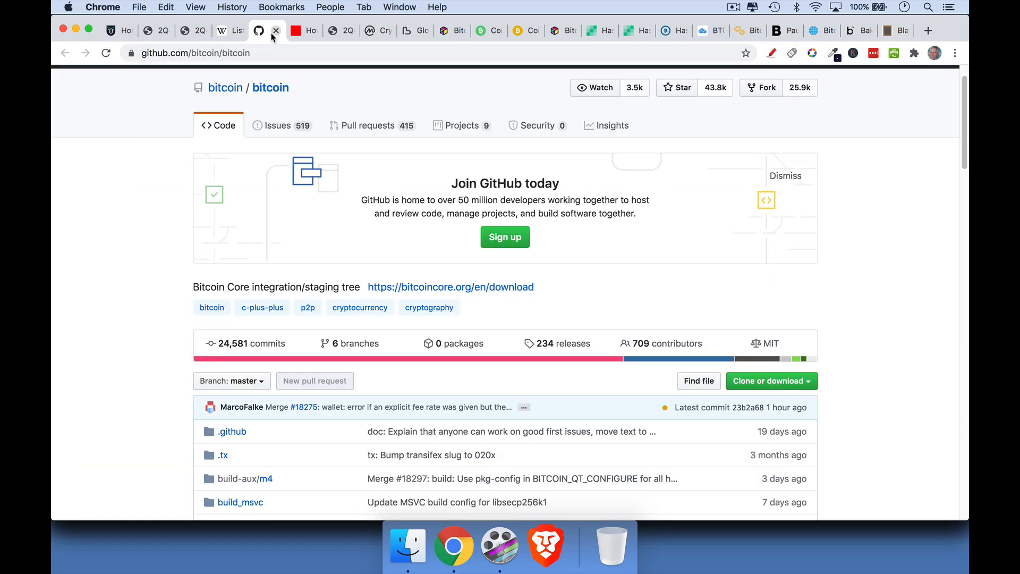
{"action": "mouse_move", "coordinate": [711, 31]}
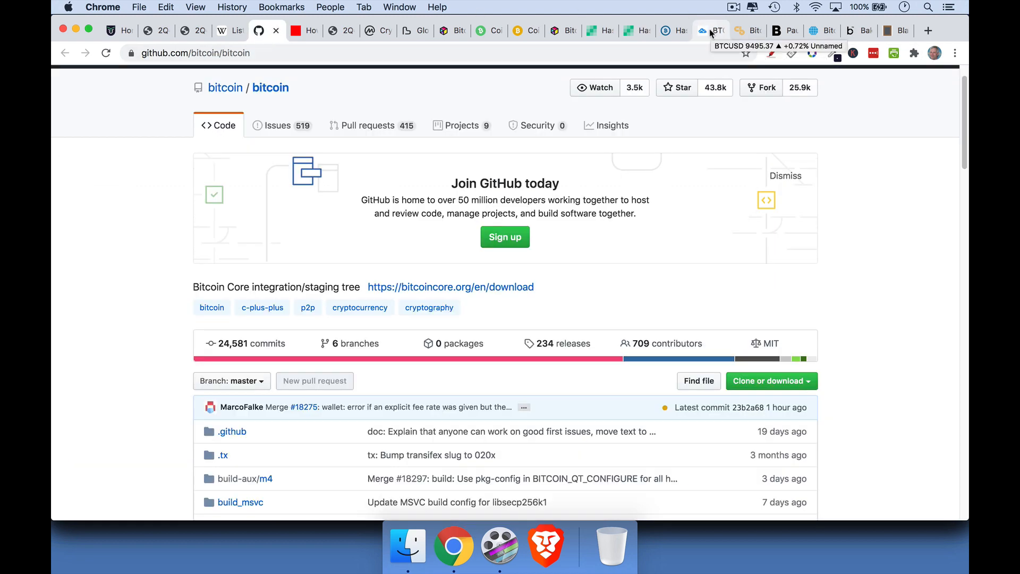
{"action": "left_click", "coordinate": [701, 31]}
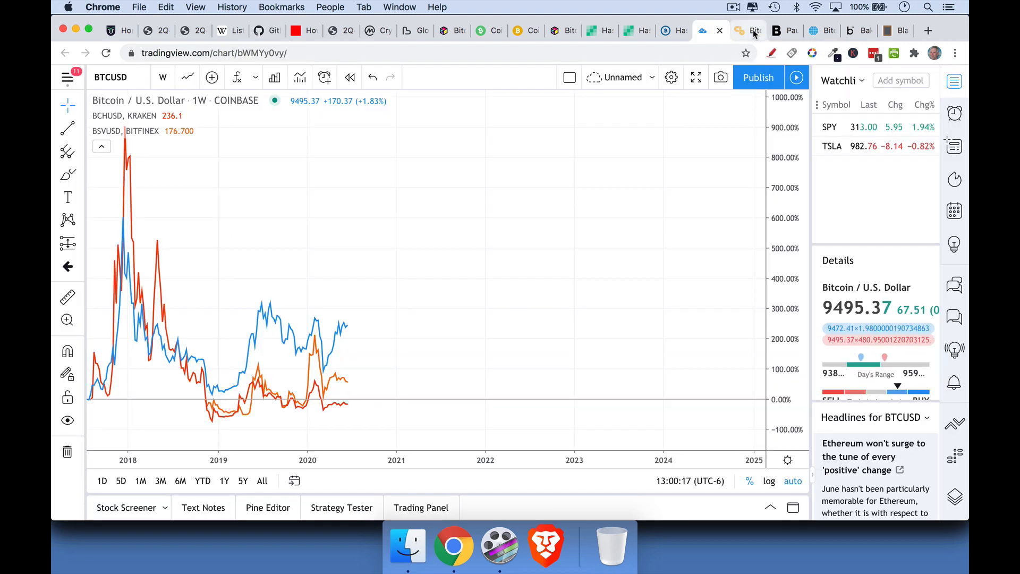
- Read Crypto Briefing's Bitcoin Cash developers article, then Bloomberg's Paul Tudor Jones inflation-hedge piece
{"action": "left_click", "coordinate": [738, 30]}
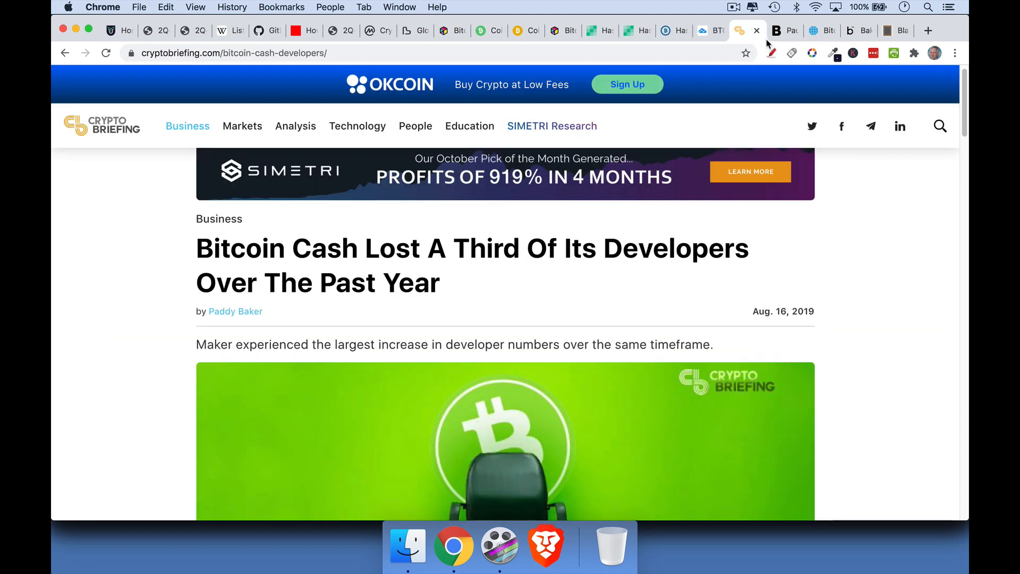
{"action": "mouse_move", "coordinate": [738, 30]}
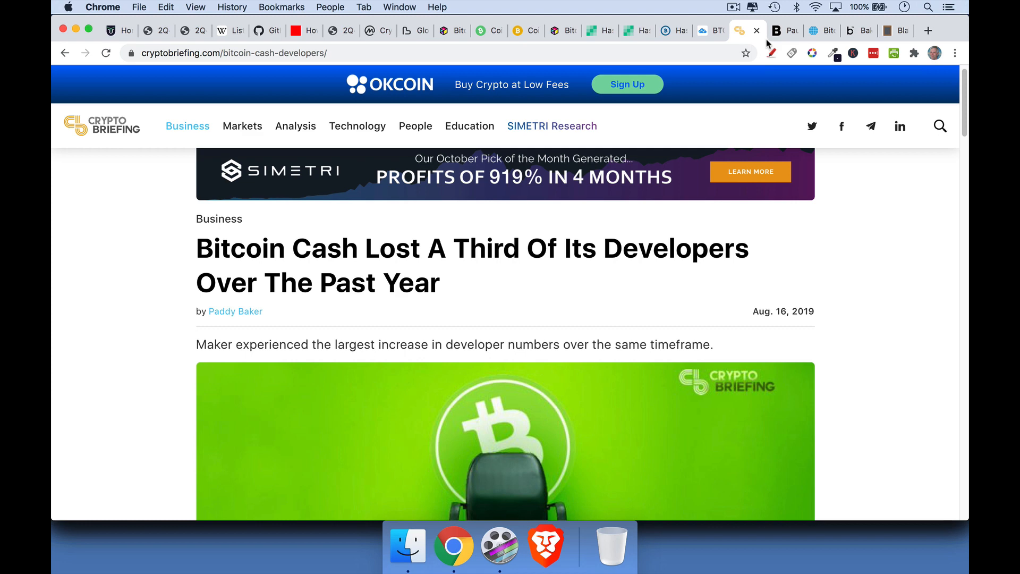
{"action": "mouse_move", "coordinate": [781, 39]}
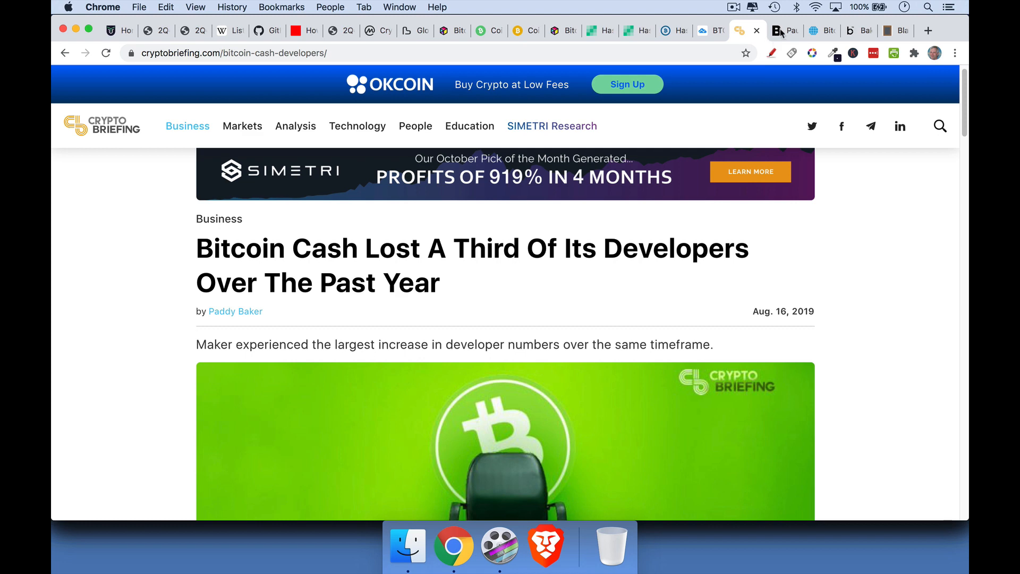
{"action": "left_click", "coordinate": [785, 31]}
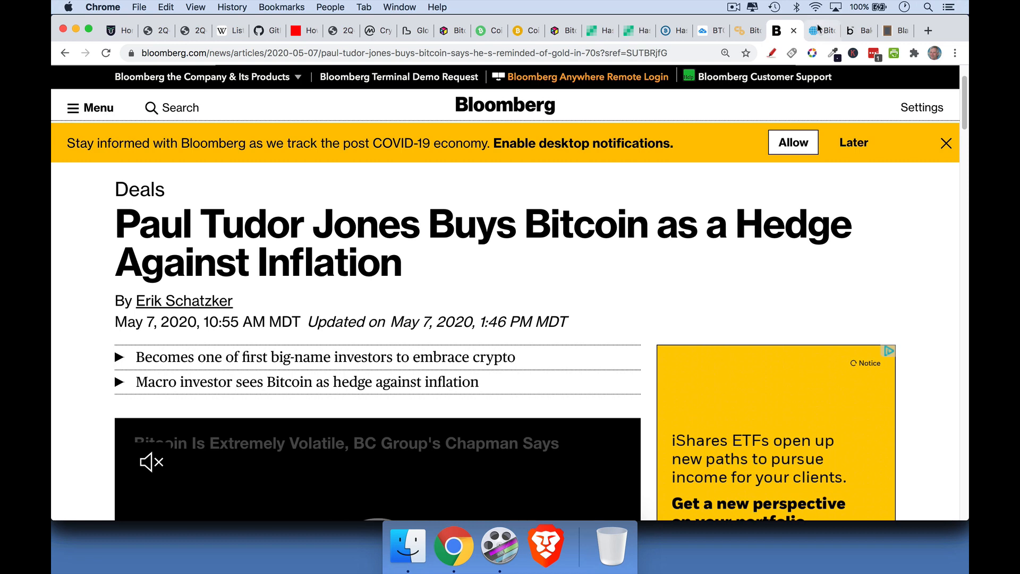
- Move from Bloomberg to CME Group's Bitcoin Futures Quotes page on Globex
{"action": "left_click", "coordinate": [821, 30]}
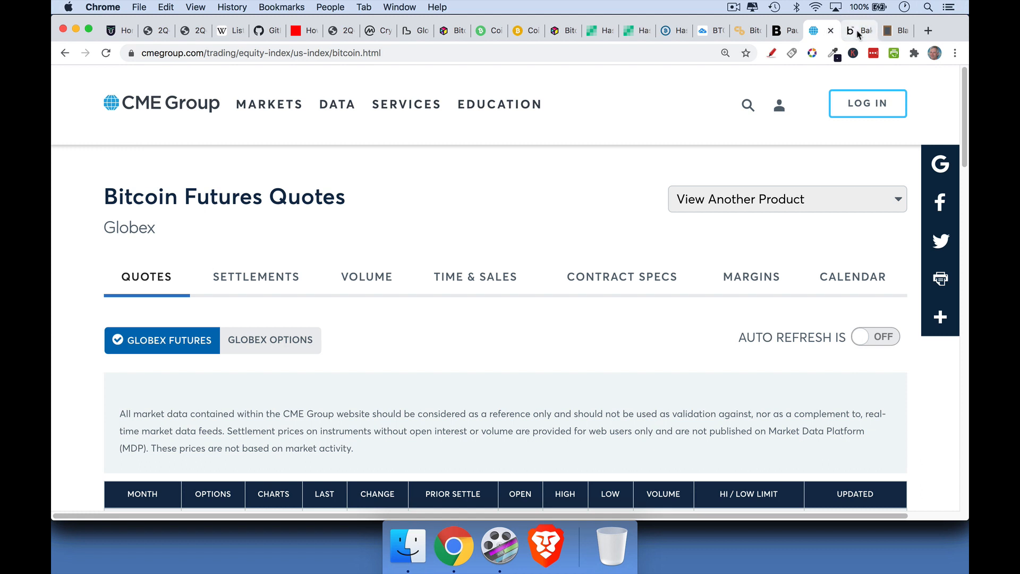
{"action": "mouse_move", "coordinate": [858, 30]}
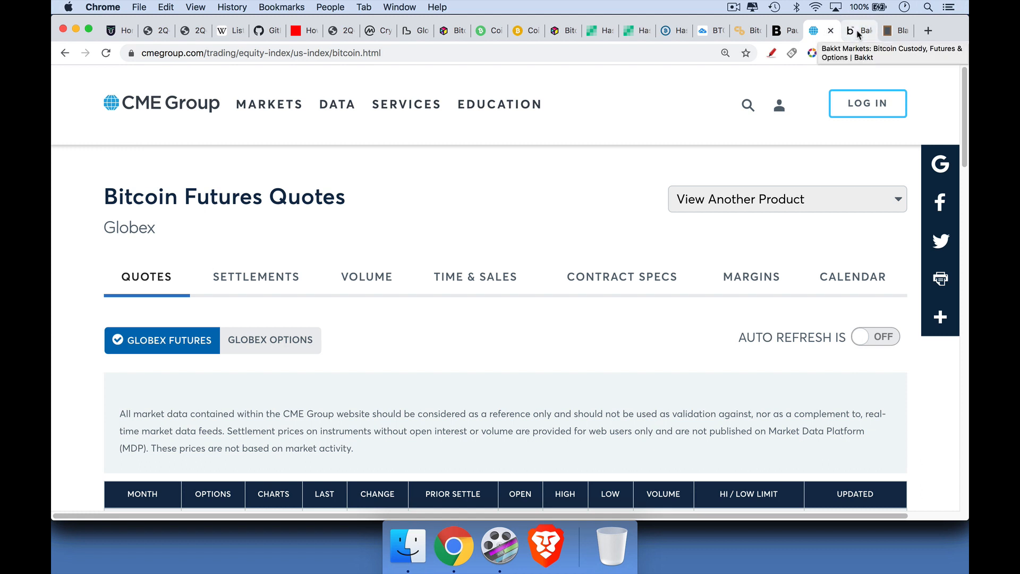
- Flip between Bakkt's institutional crypto markets page, CME futures quotes and the Bloomberg article
{"action": "left_click", "coordinate": [849, 30]}
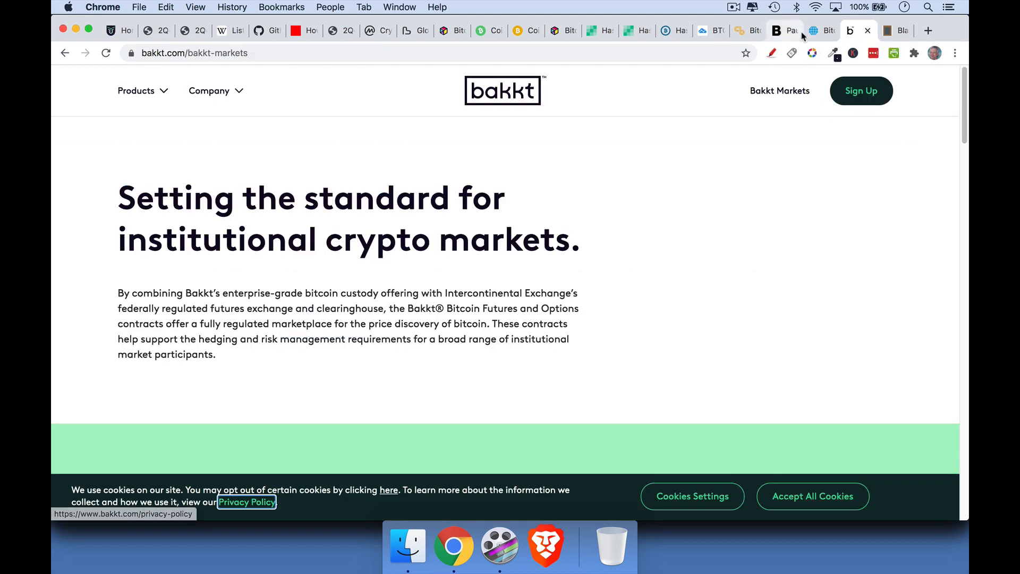
{"action": "left_click", "coordinate": [817, 29]}
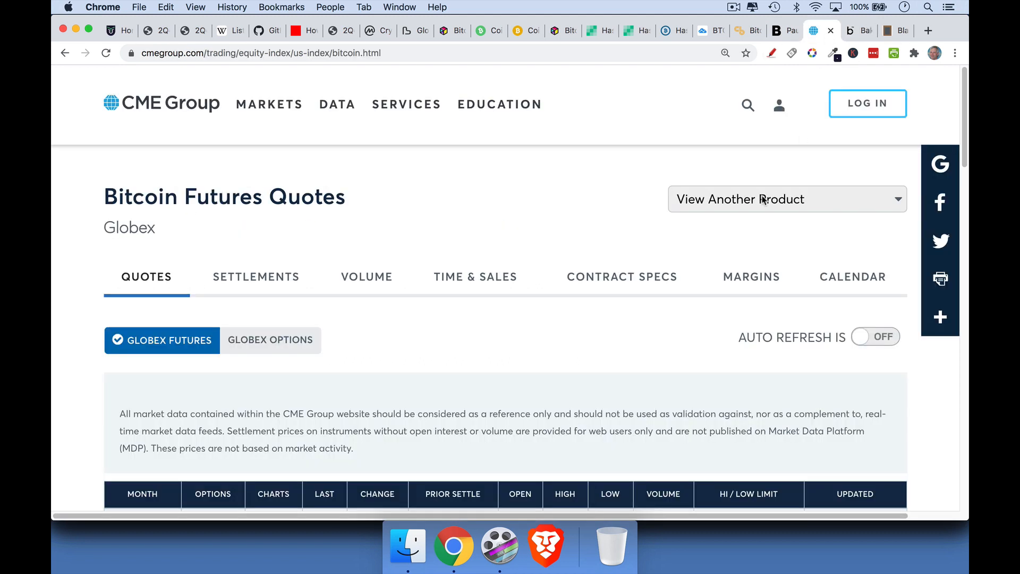
{"action": "left_click", "coordinate": [776, 31]}
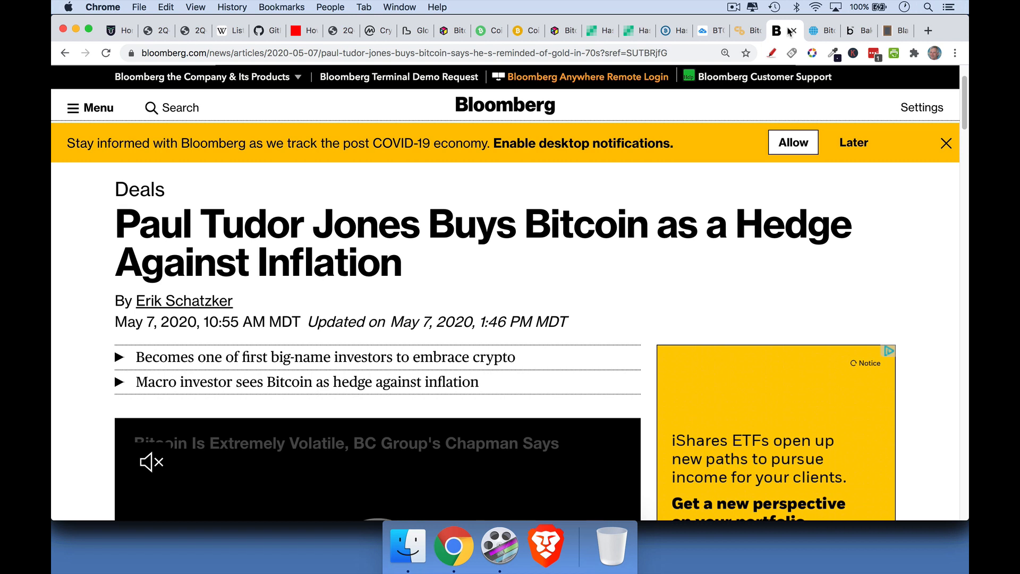
{"action": "left_click", "coordinate": [812, 29]}
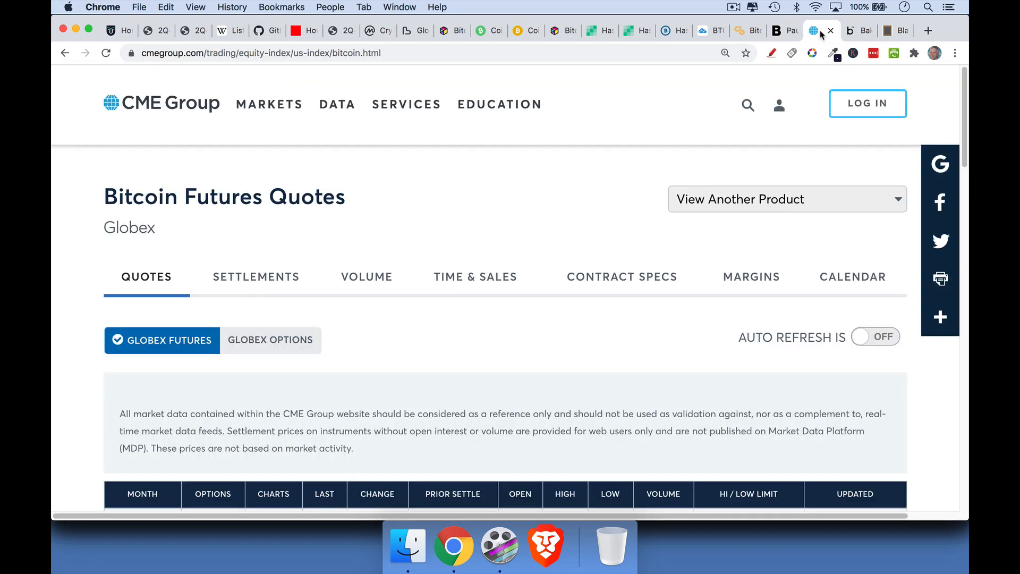
{"action": "left_click", "coordinate": [849, 30]}
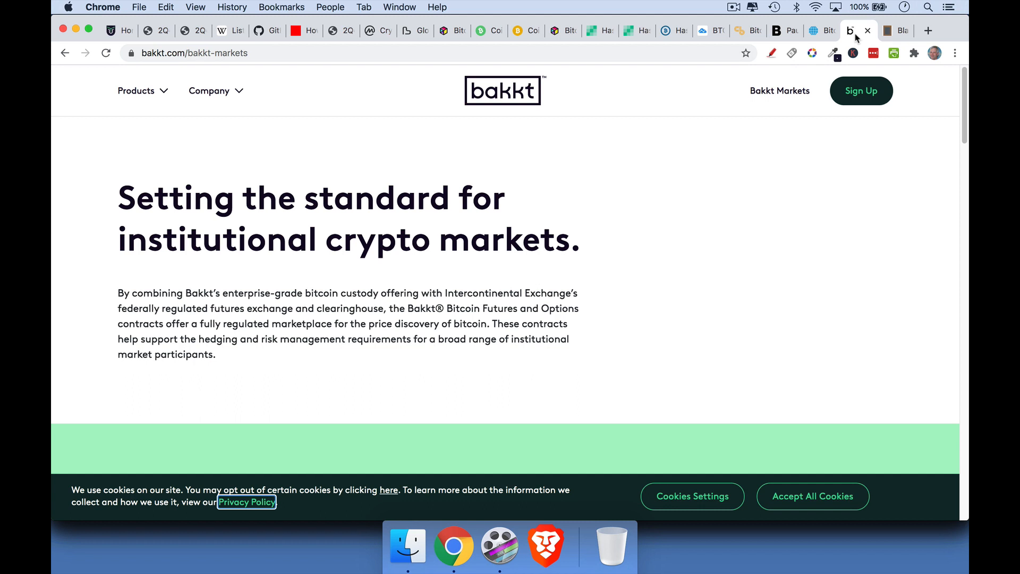
{"action": "mouse_move", "coordinate": [858, 37]}
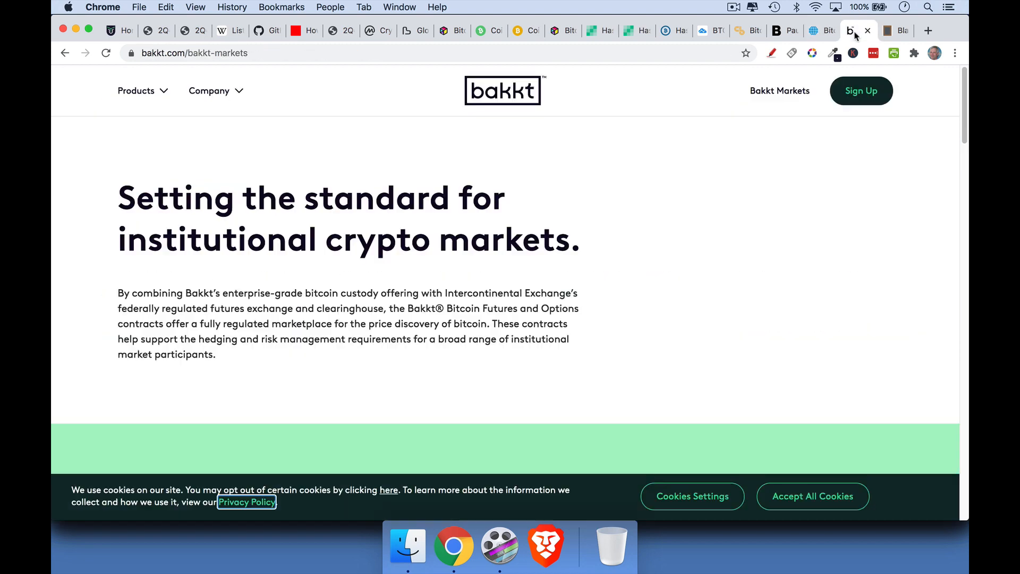
{"action": "mouse_move", "coordinate": [903, 30]}
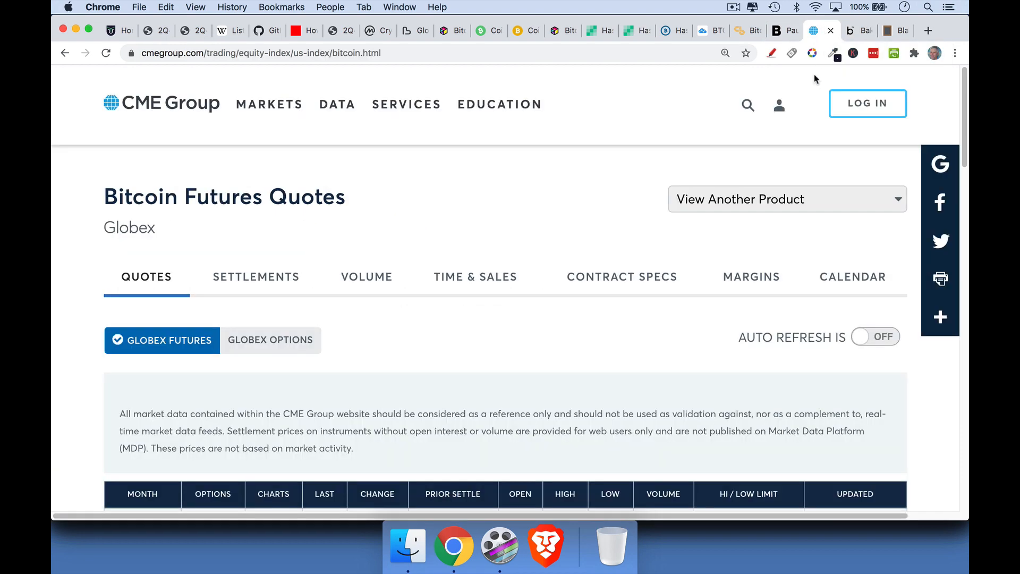
{"action": "mouse_move", "coordinate": [776, 89]}
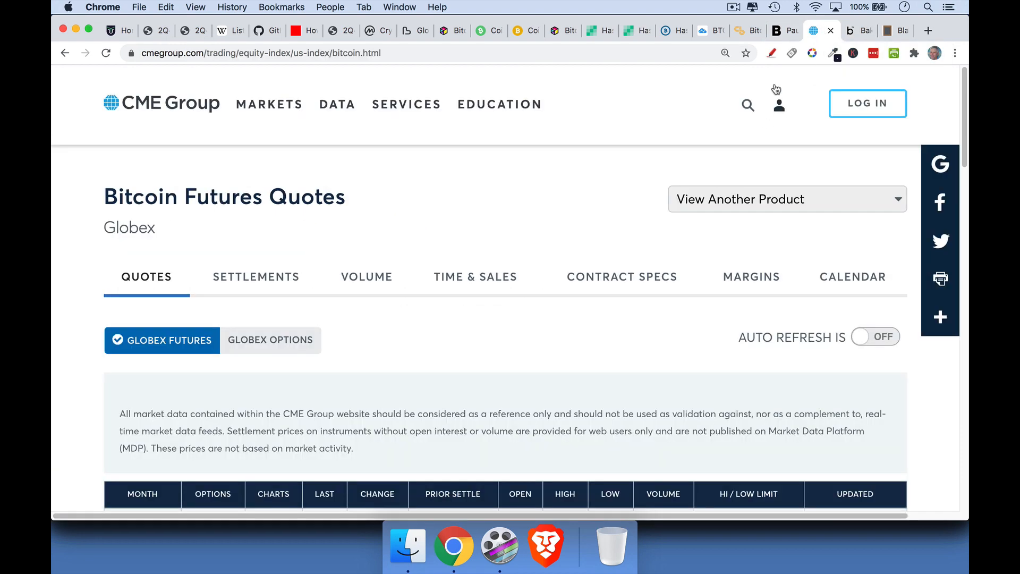
- Bring up the Blank Slate note summarizing Bitcoin's network effects
{"action": "left_click", "coordinate": [895, 30]}
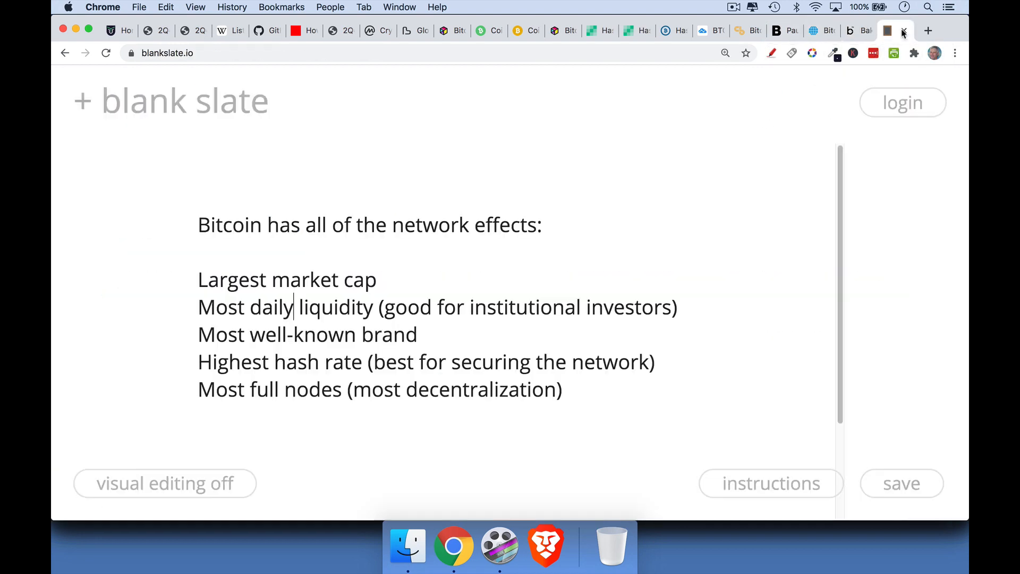
{"action": "mouse_move", "coordinate": [793, 167]}
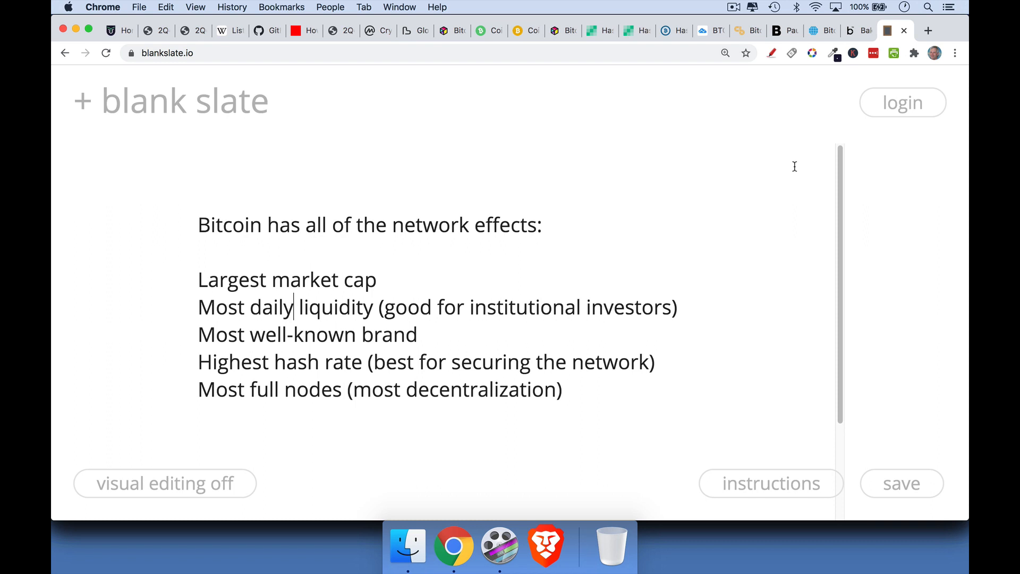